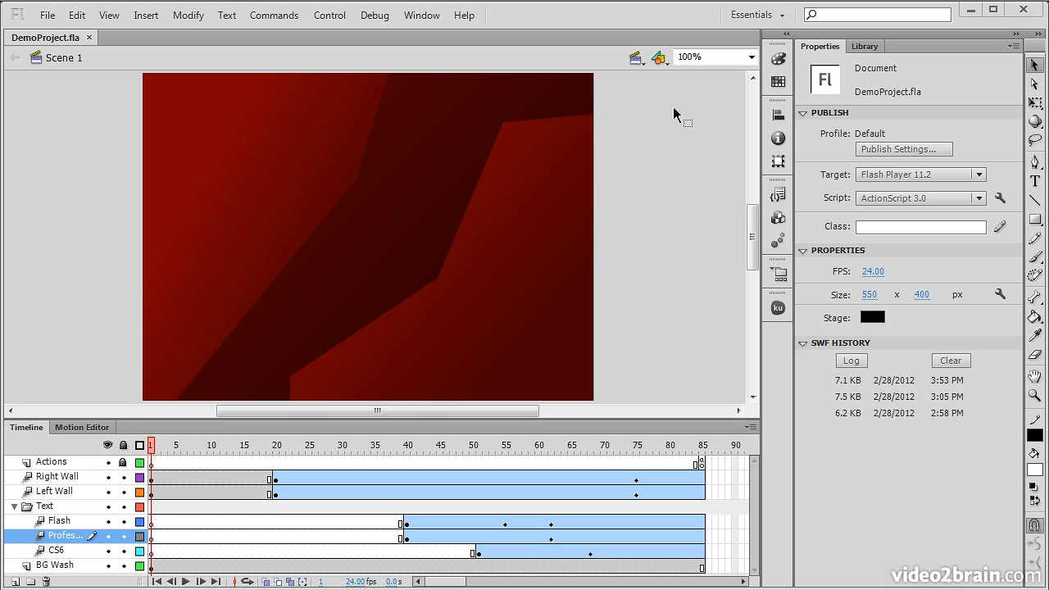
pyautogui.moveTo(685, 90)
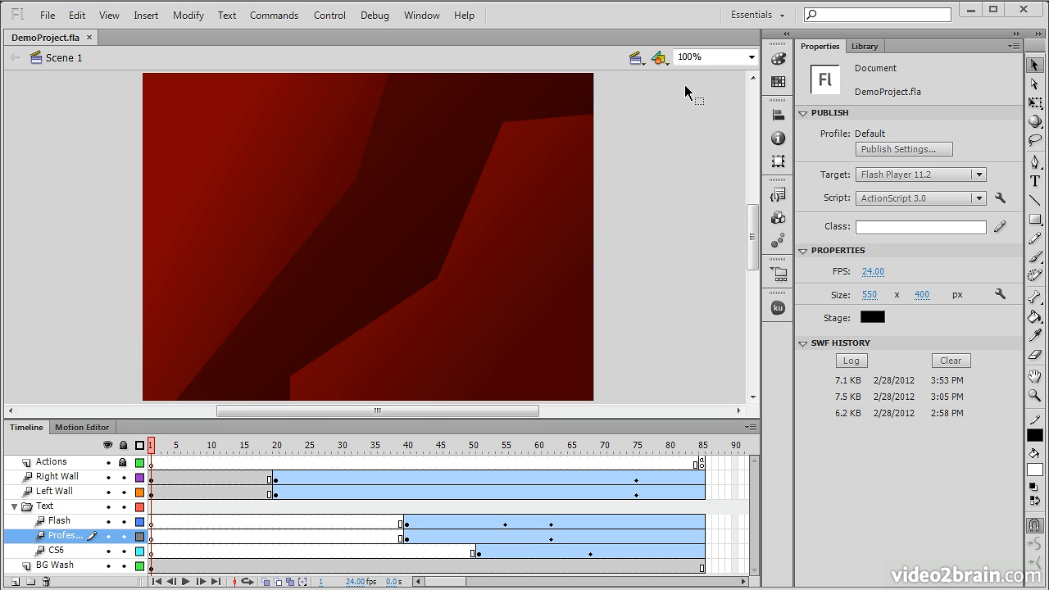
pyautogui.moveTo(783, 13)
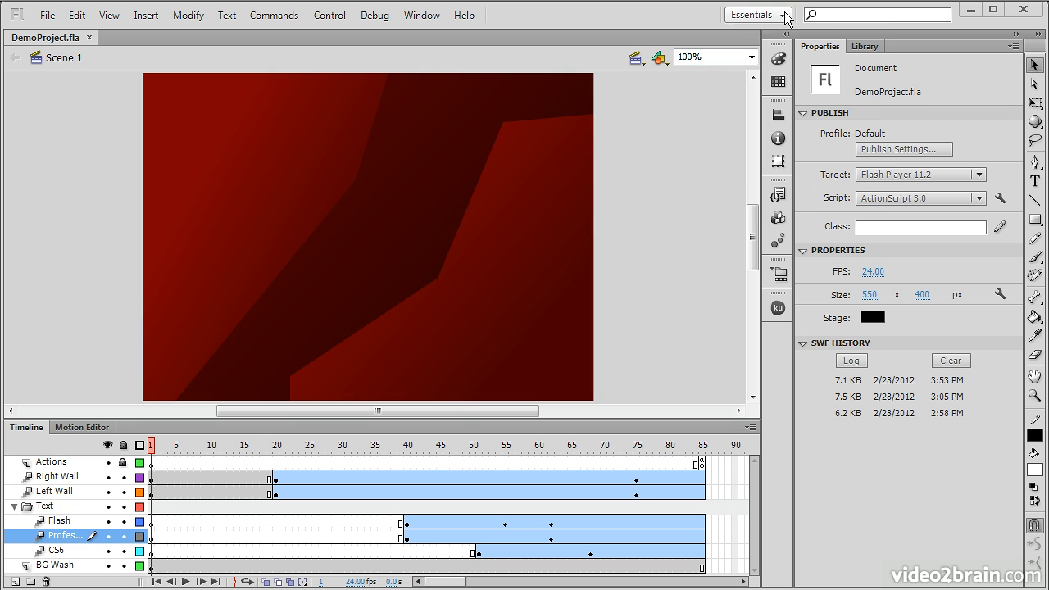
# Review the workspace switcher, keeping Essentials, and browse the File, Insert, Commands, Modify and Edit menus
pyautogui.click(758, 15)
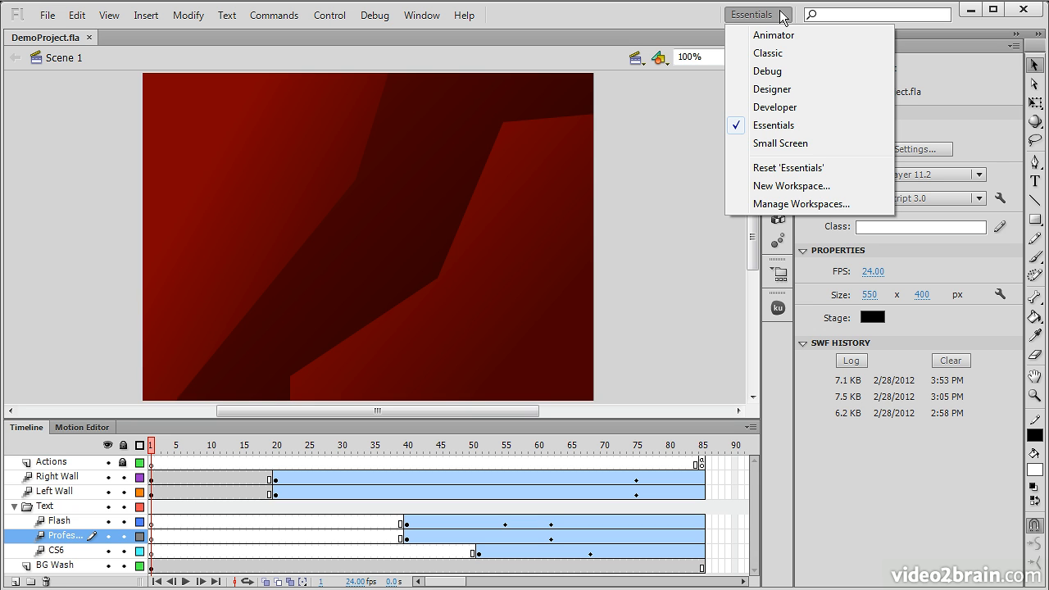
pyautogui.moveTo(781, 129)
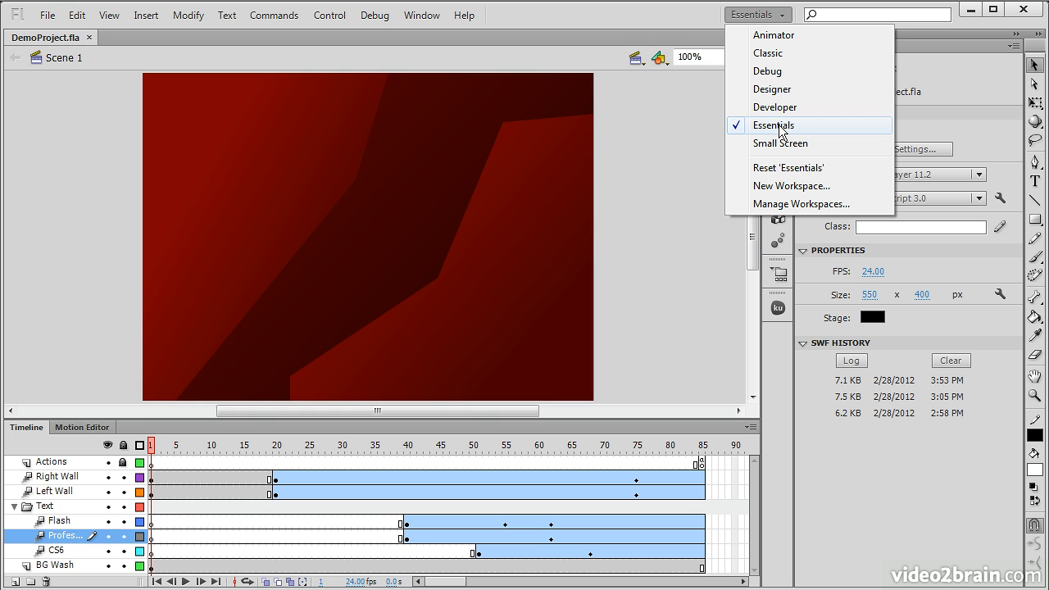
pyautogui.click(772, 125)
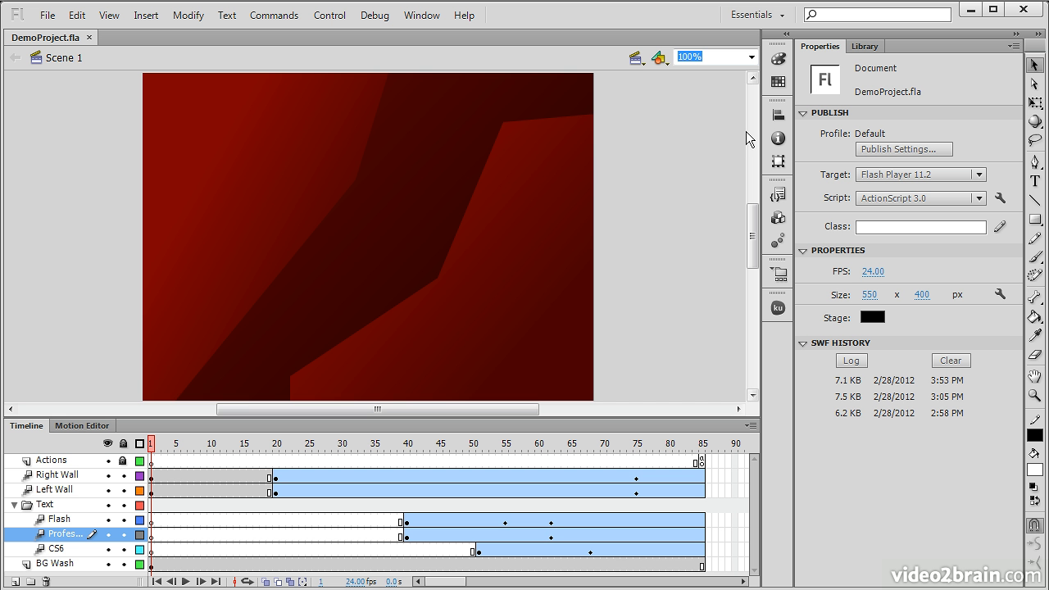
pyautogui.moveTo(675, 135)
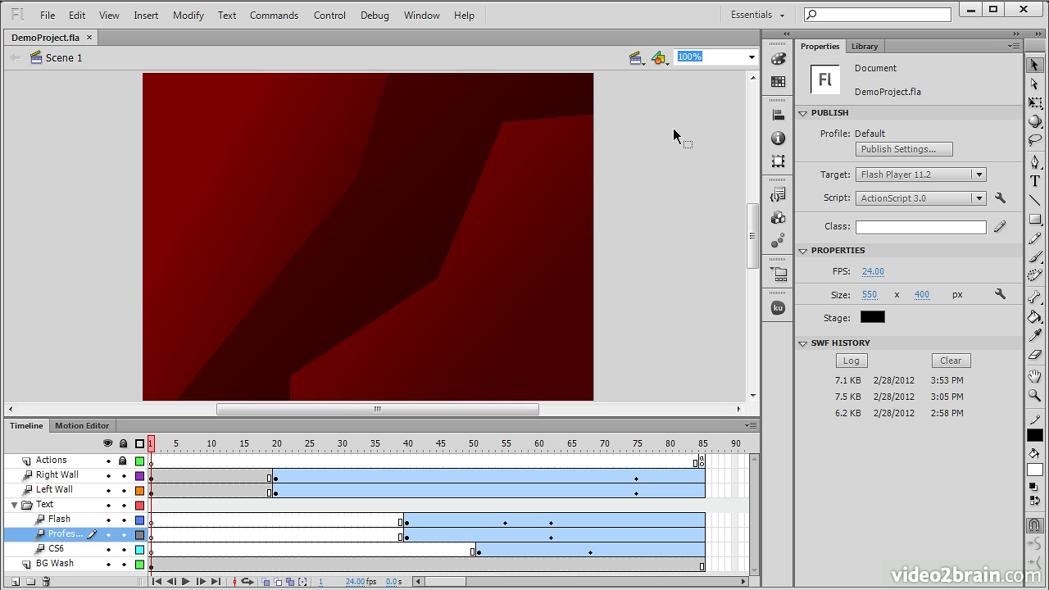
pyautogui.moveTo(59, 132)
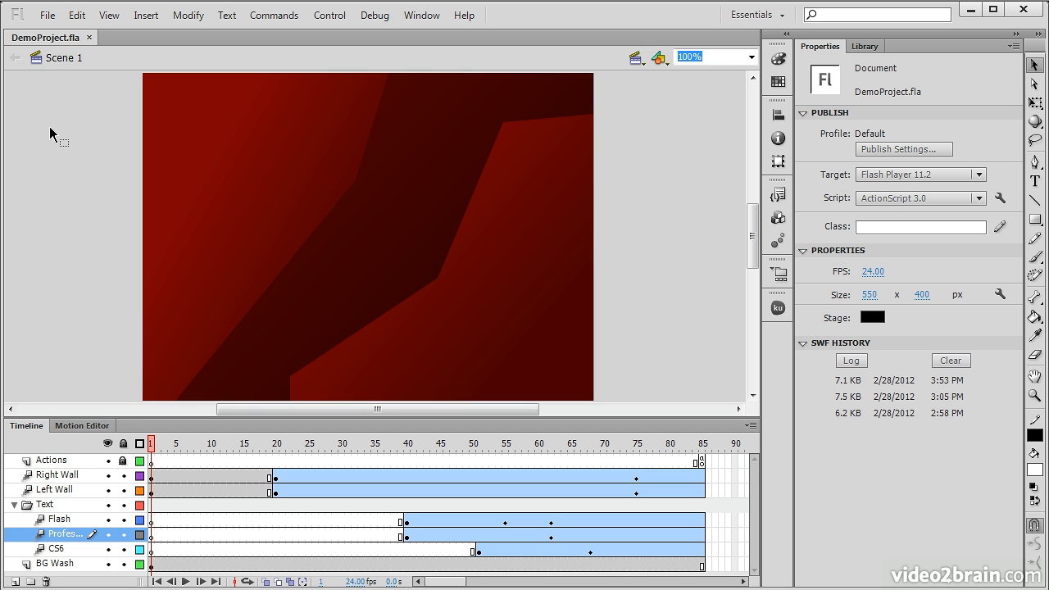
pyautogui.moveTo(32, 165)
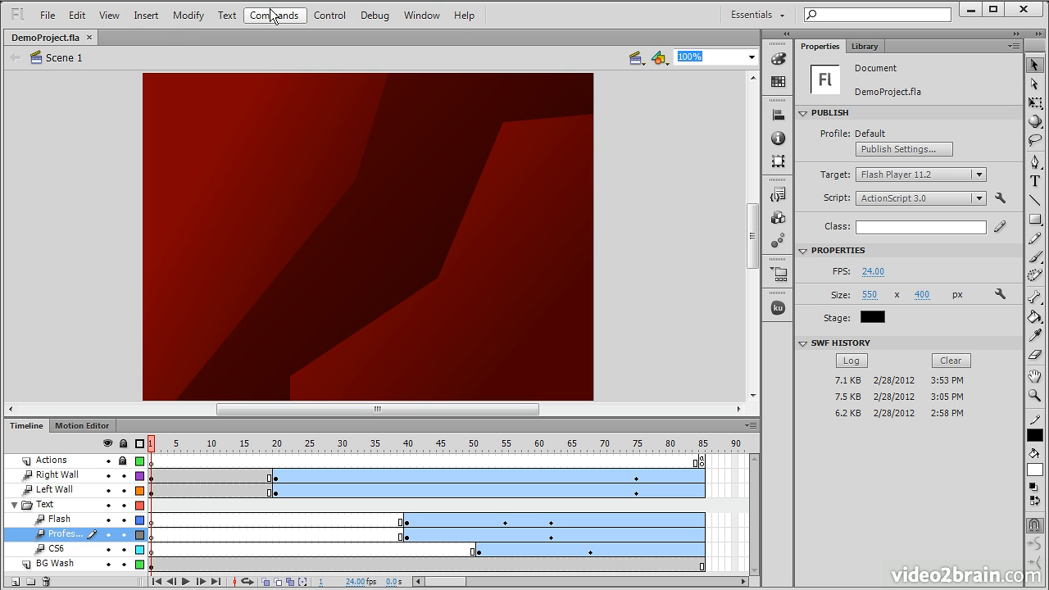
pyautogui.click(52, 15)
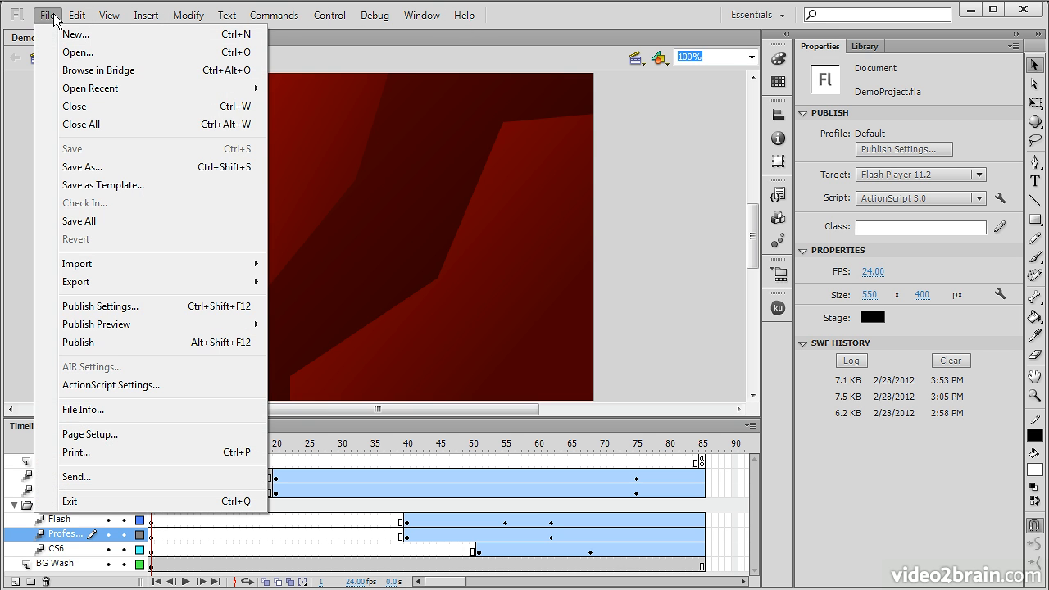
pyautogui.click(150, 15)
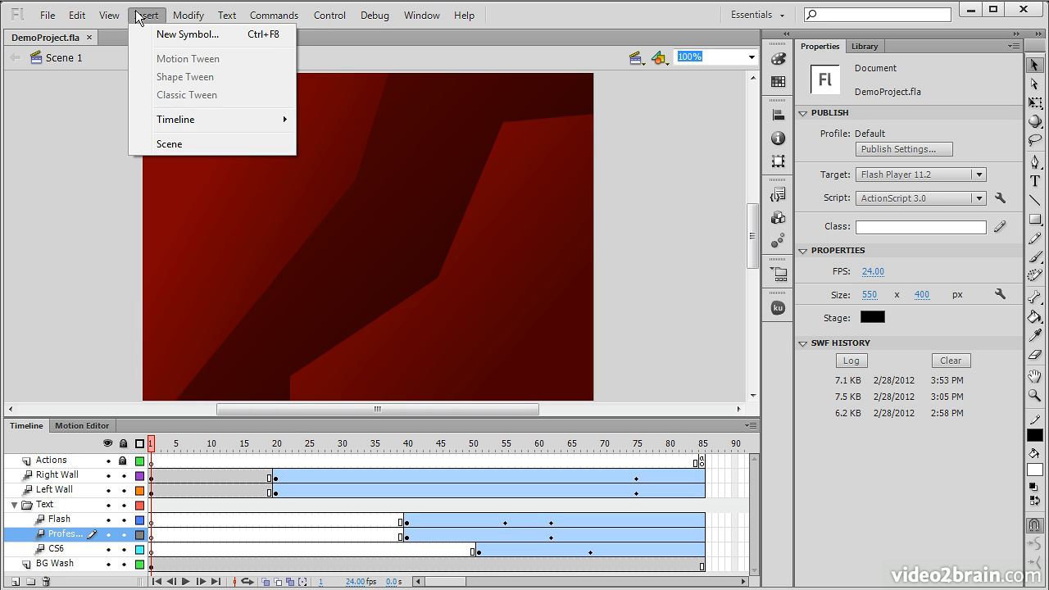
pyautogui.click(282, 15)
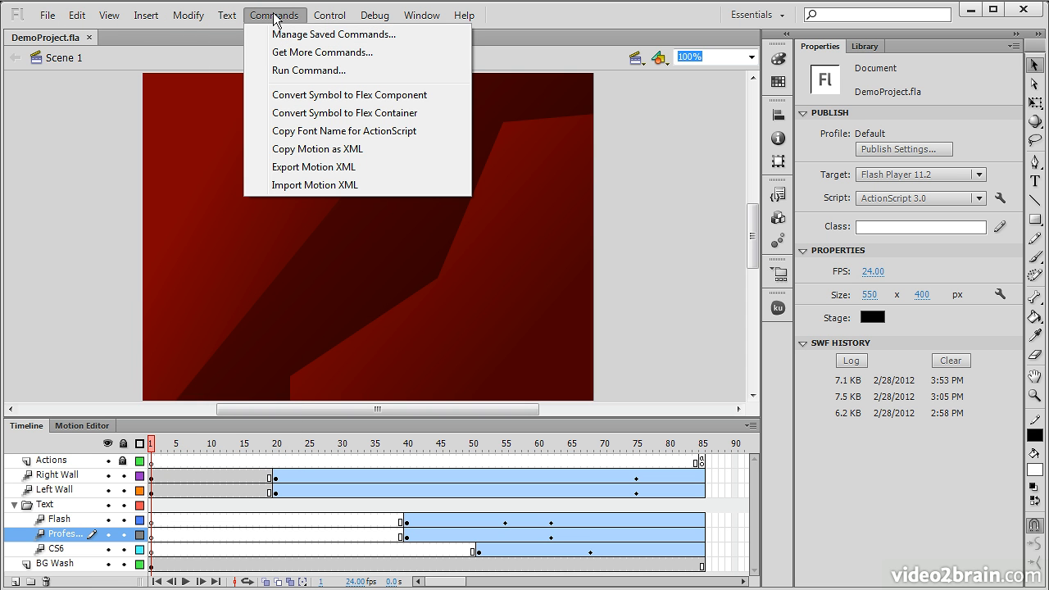
pyautogui.click(190, 15)
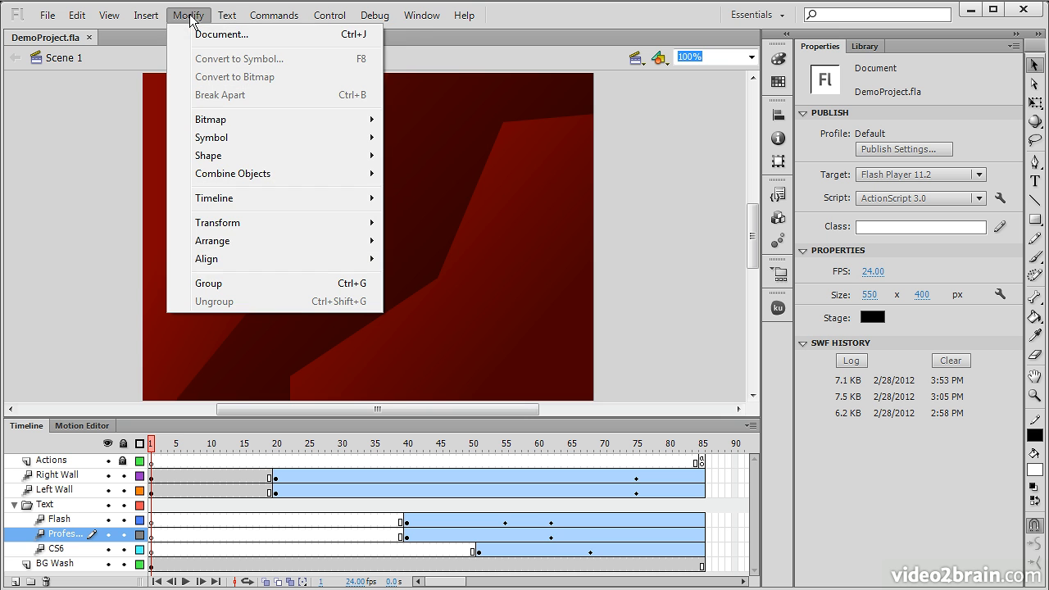
pyautogui.moveTo(221, 35)
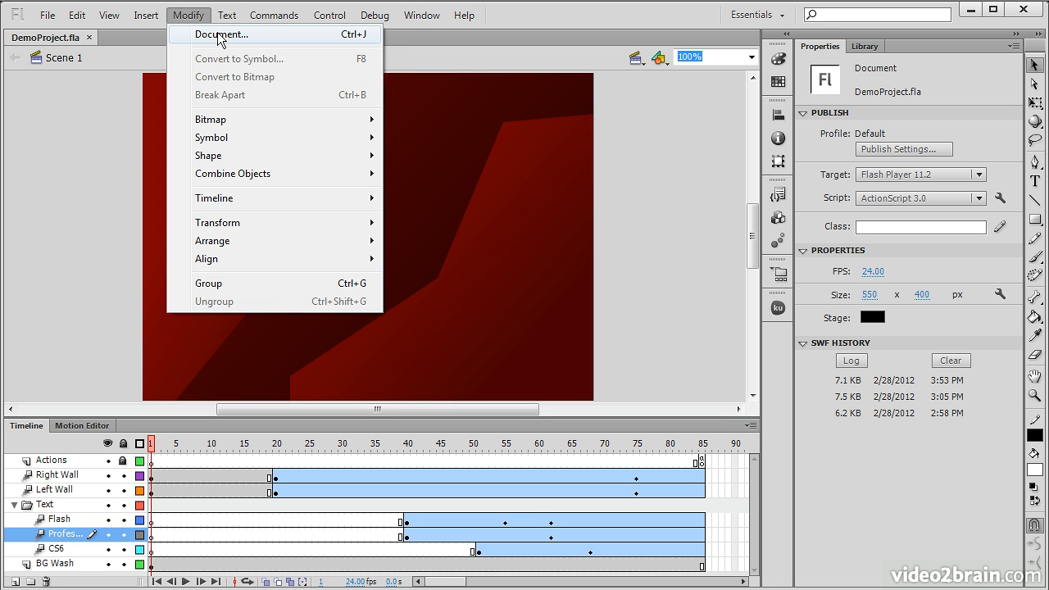
pyautogui.click(75, 15)
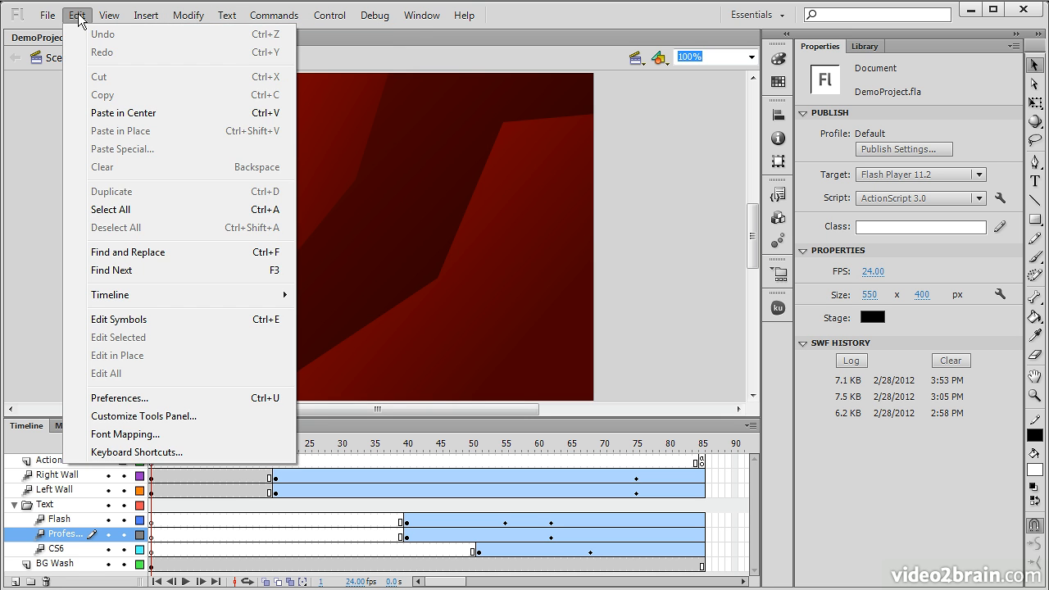
pyautogui.click(422, 15)
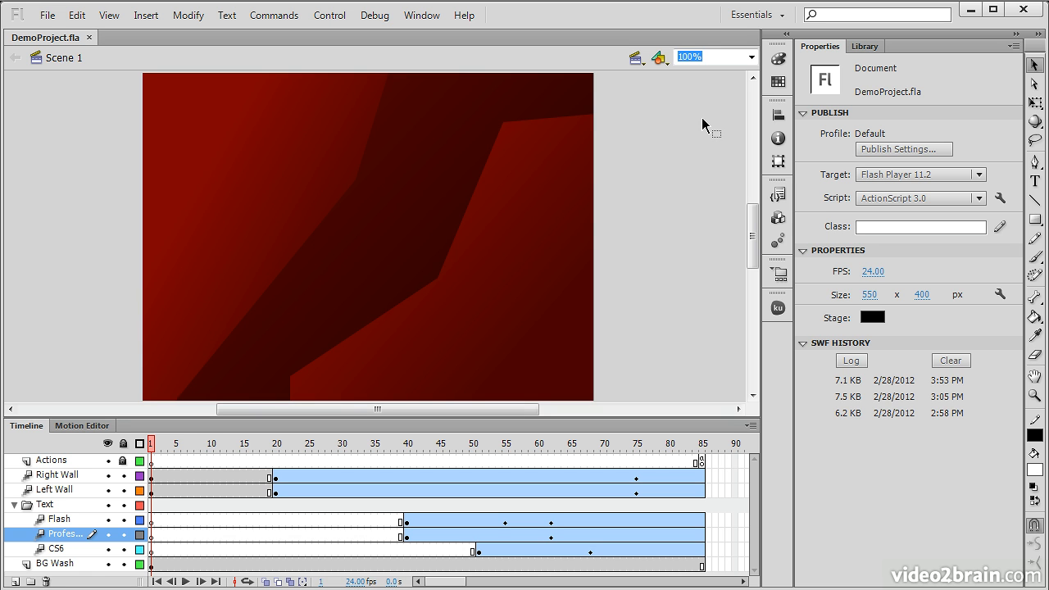
pyautogui.moveTo(63, 66)
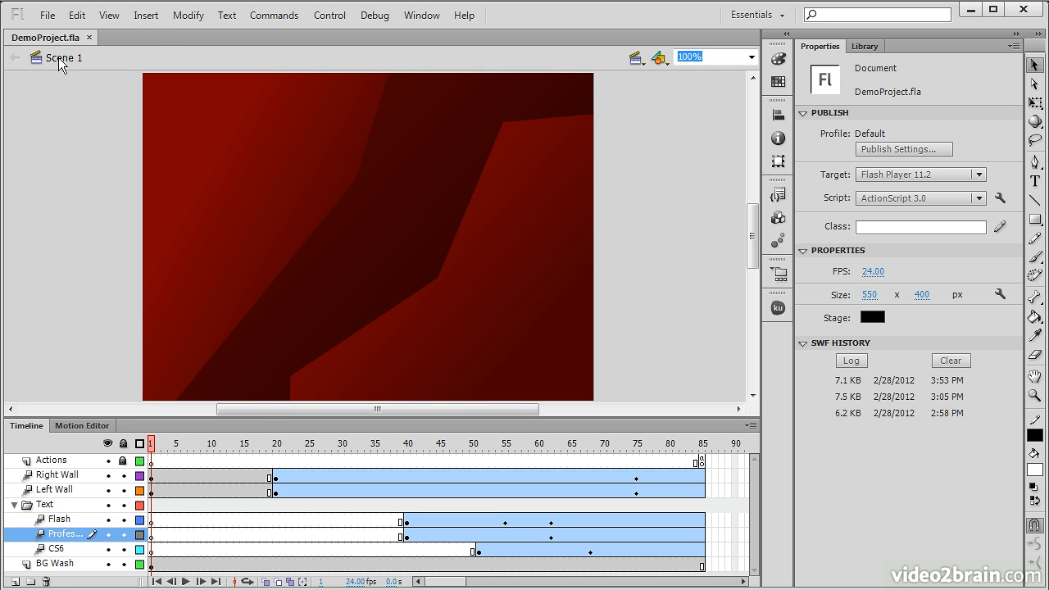
pyautogui.moveTo(639, 144)
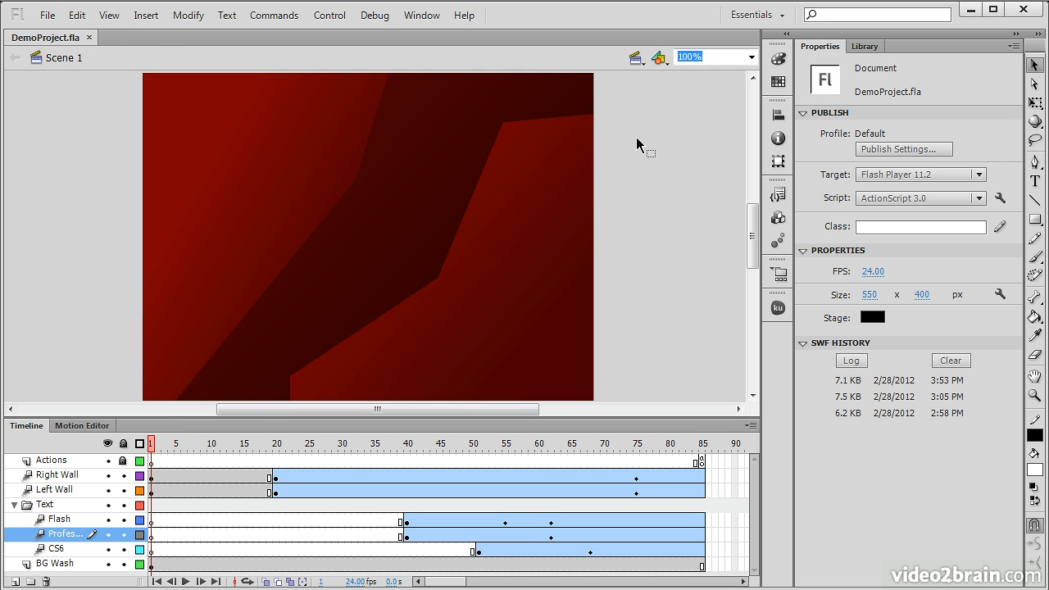
pyautogui.moveTo(207, 318)
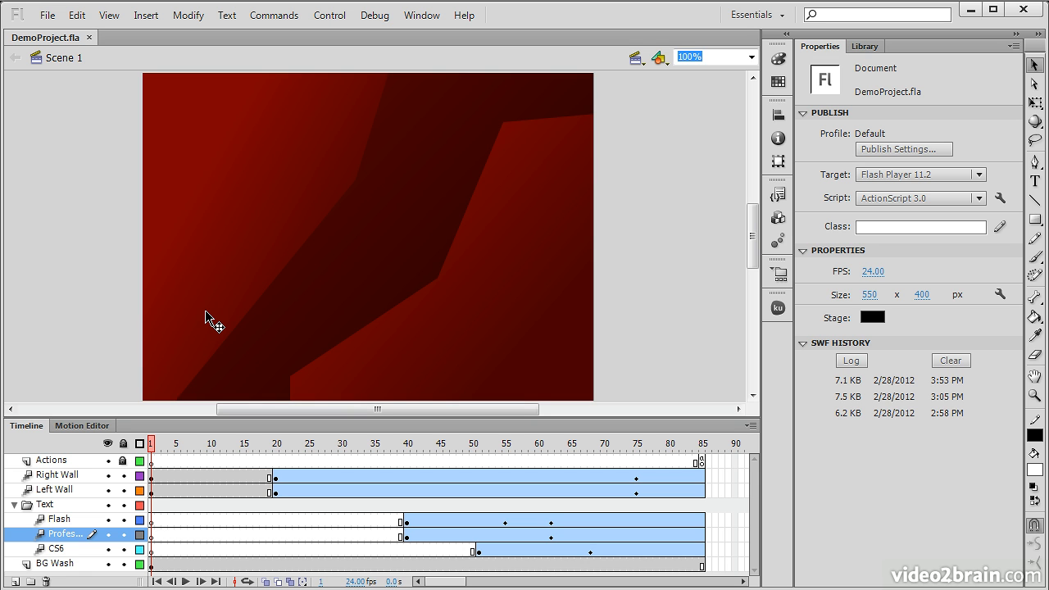
pyautogui.moveTo(219, 163)
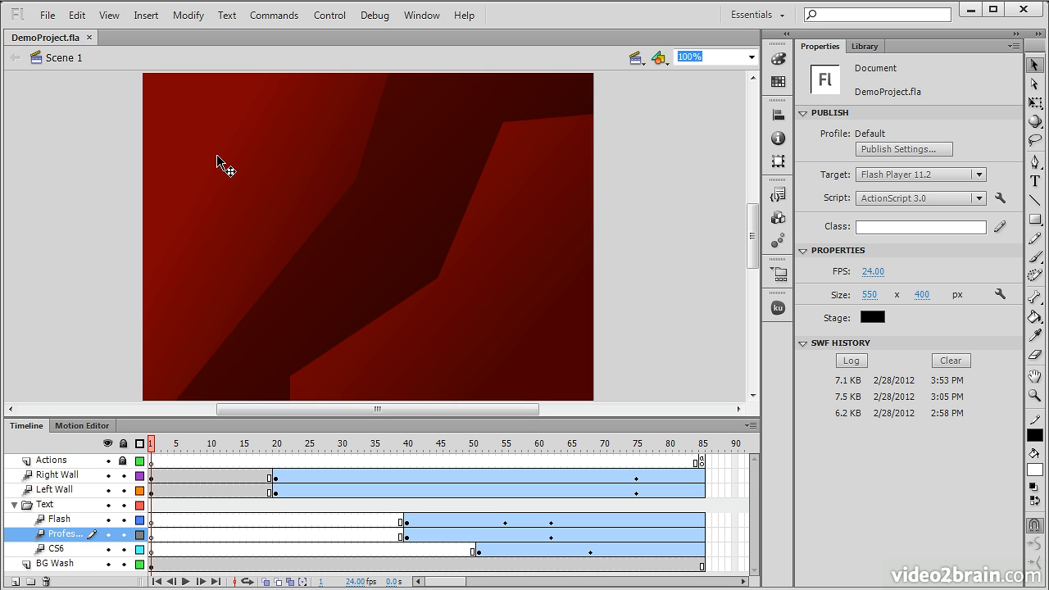
pyautogui.moveTo(395, 243)
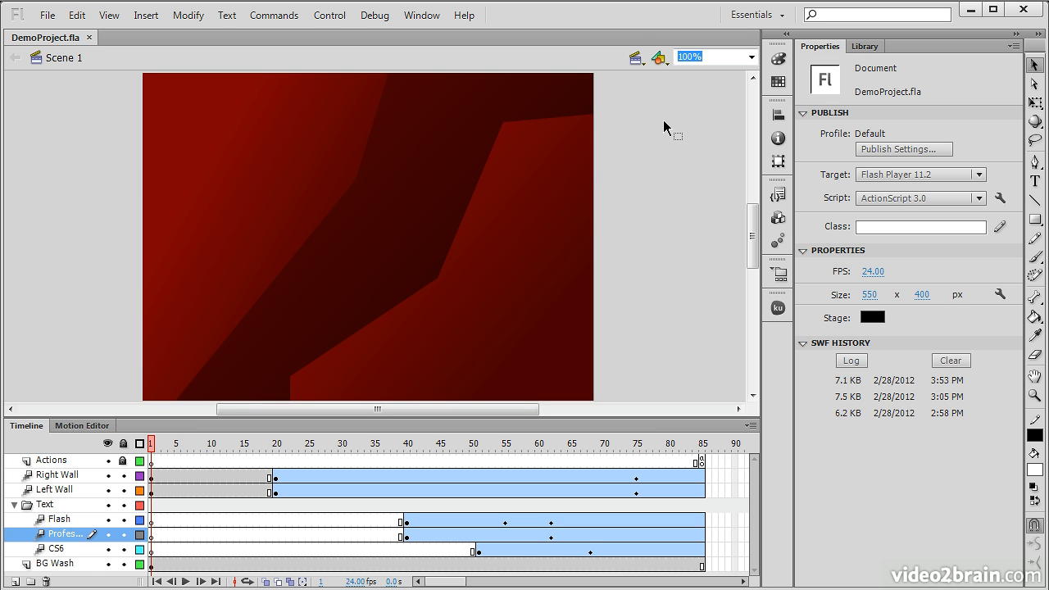
pyautogui.moveTo(249, 156)
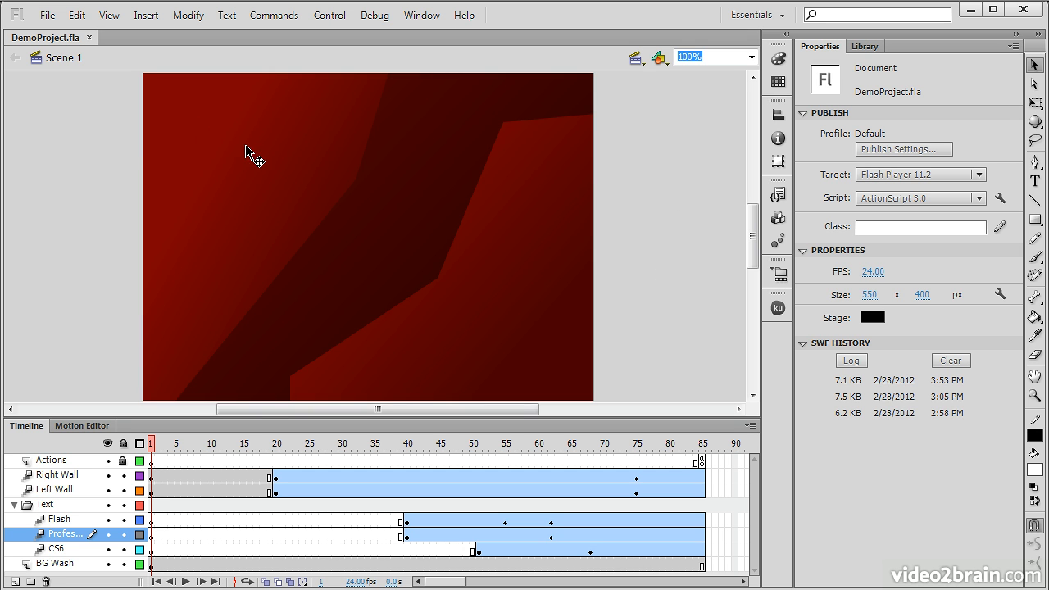
pyautogui.moveTo(205, 163)
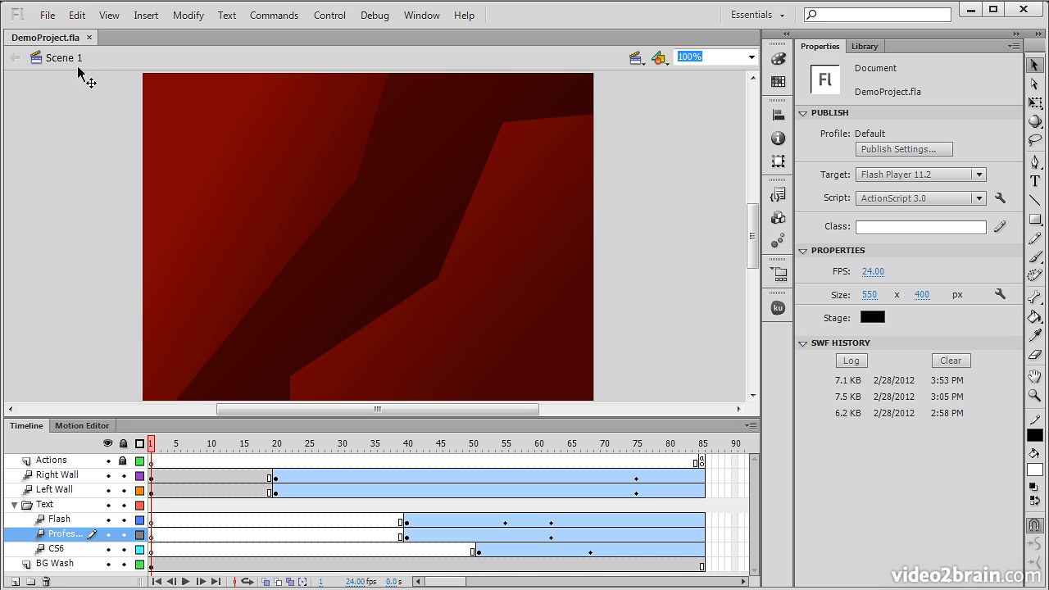
pyautogui.moveTo(623, 72)
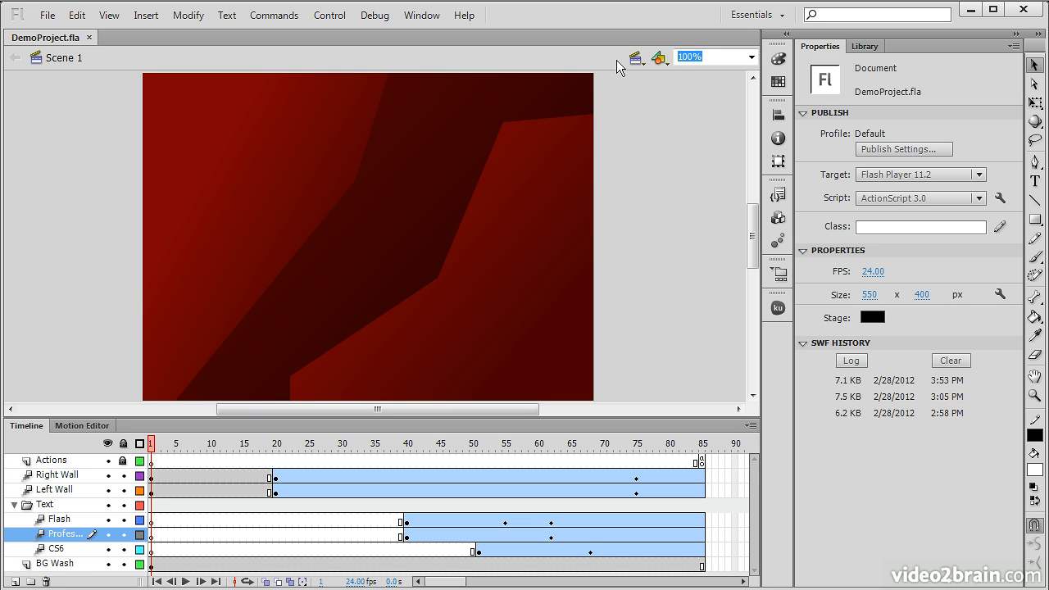
pyautogui.moveTo(639, 64)
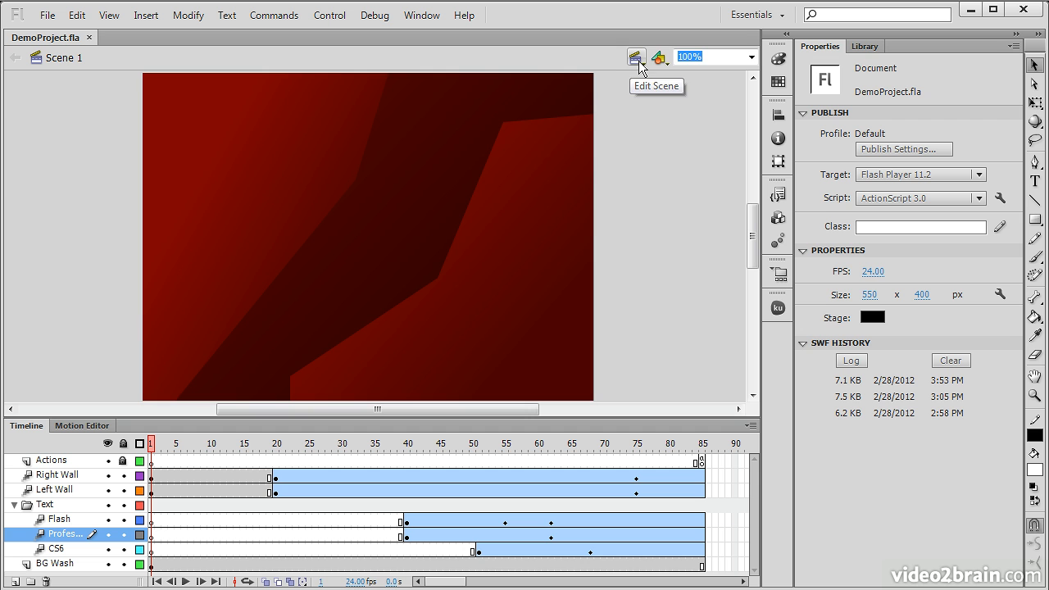
# Check the edit-scene list and the stage zoom levels, keeping the stage at 100%
pyautogui.click(679, 57)
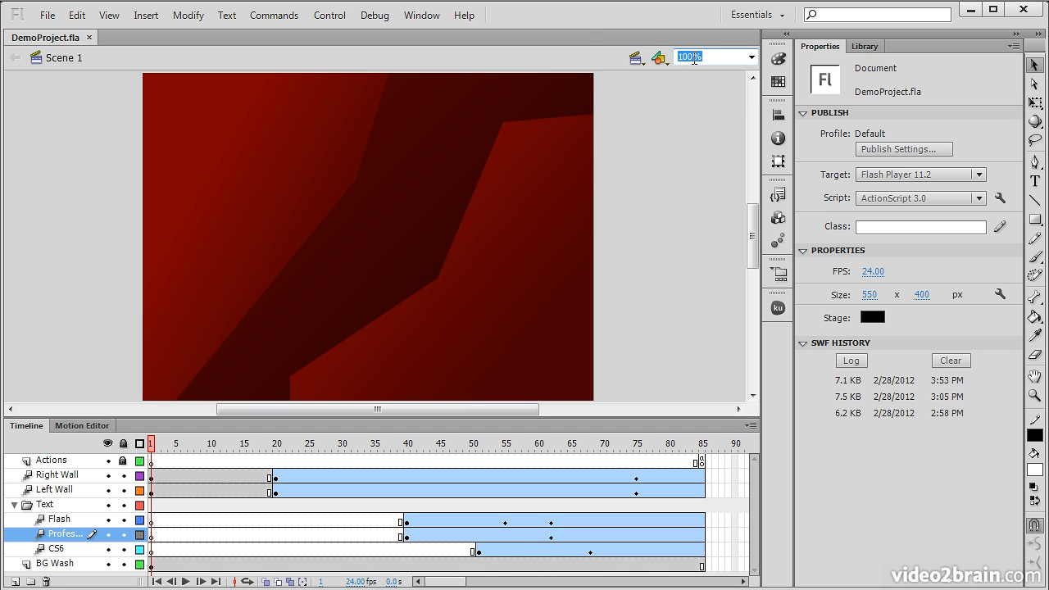
pyautogui.click(750, 57)
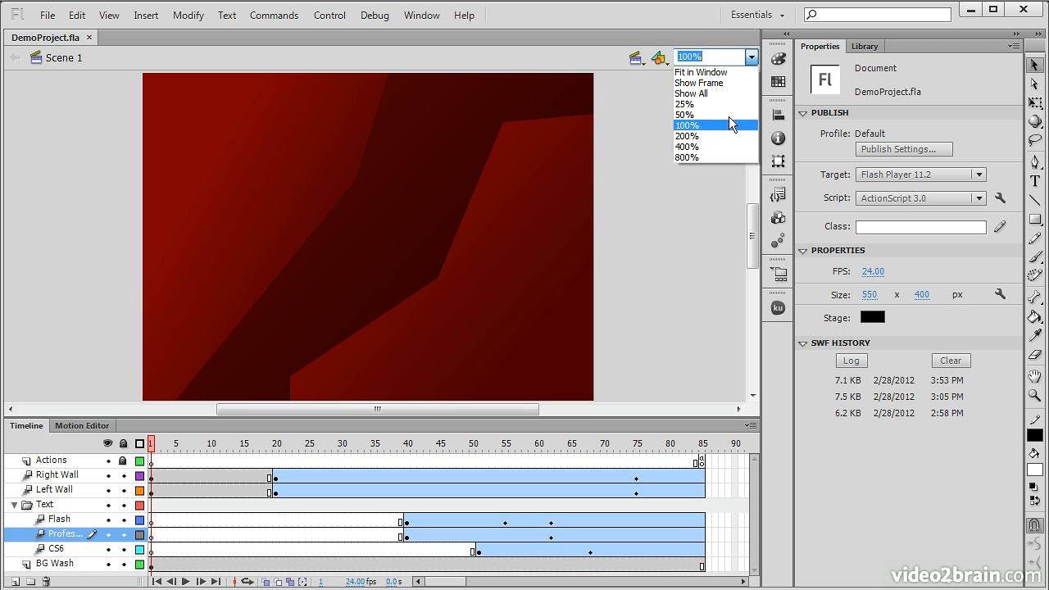
pyautogui.click(701, 125)
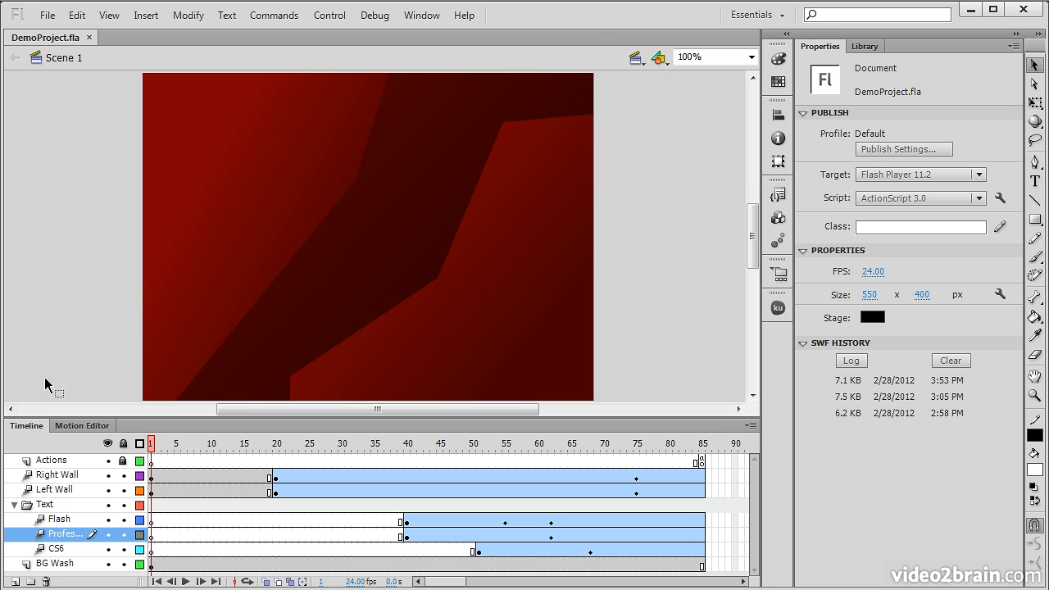
pyautogui.moveTo(30, 437)
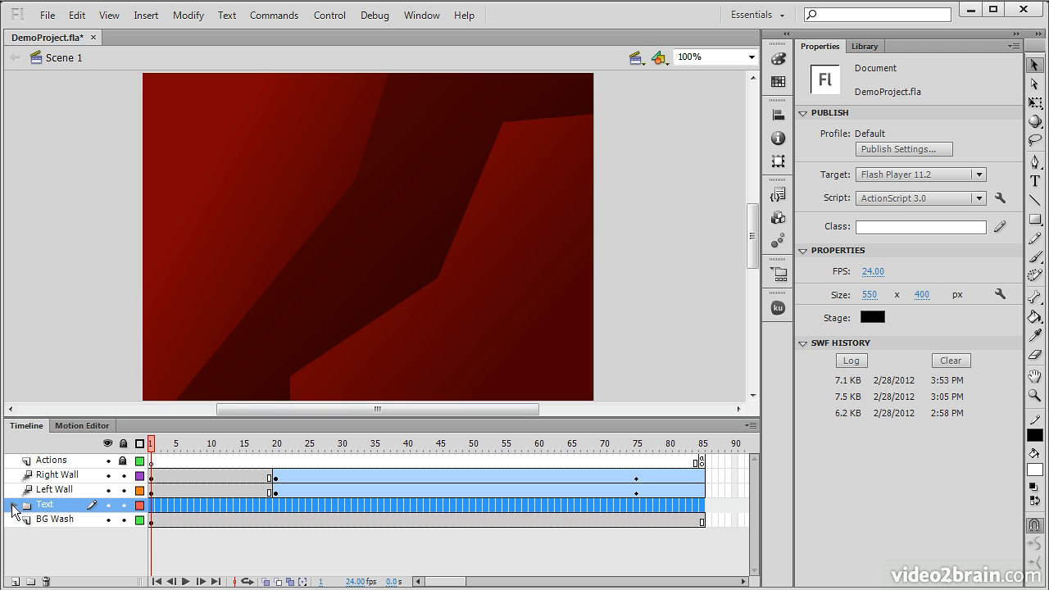
# Expand the Text layer folder, switch to the Motion Editor and select the LeftWall clip (0,0, 300×400)
pyautogui.click(26, 500)
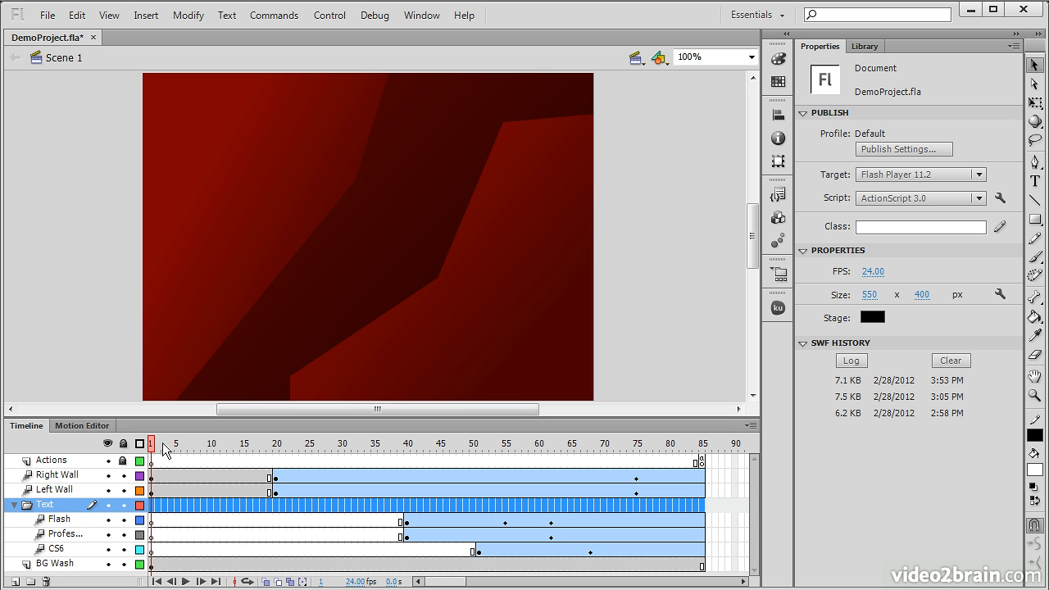
pyautogui.moveTo(571, 454)
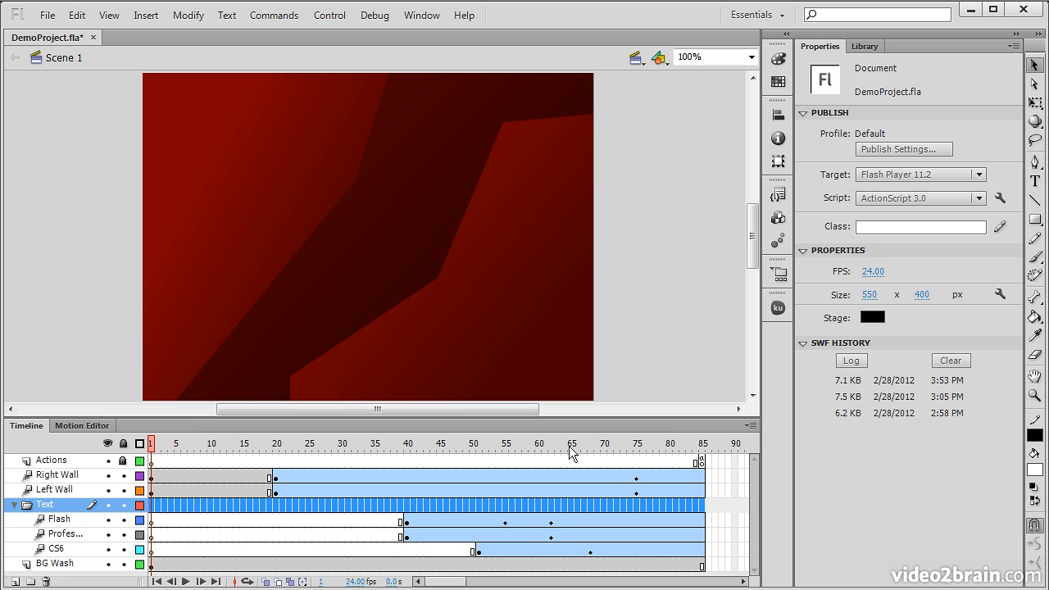
pyautogui.moveTo(582, 454)
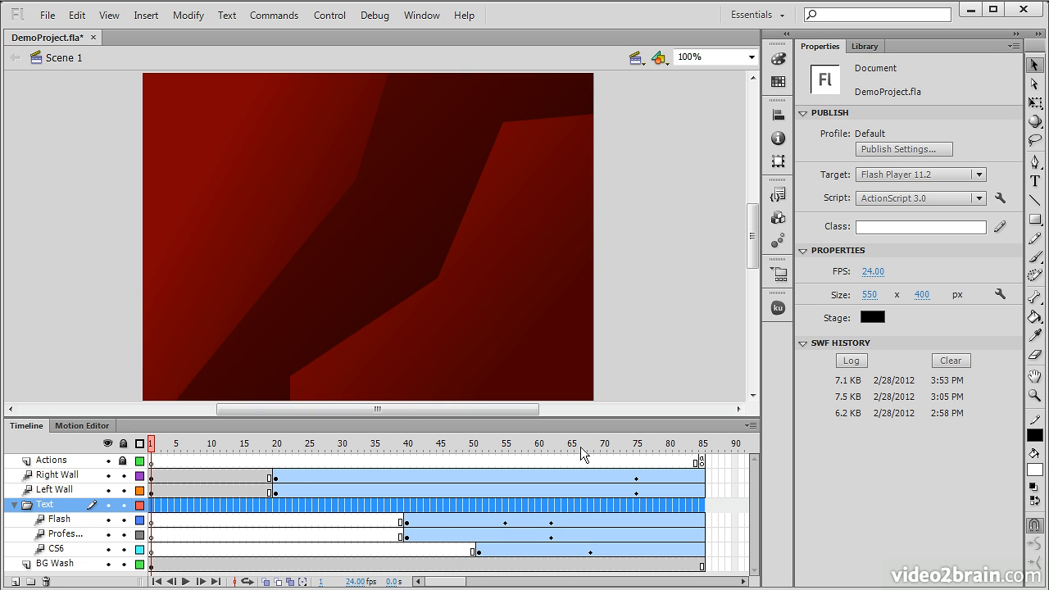
pyautogui.click(309, 443)
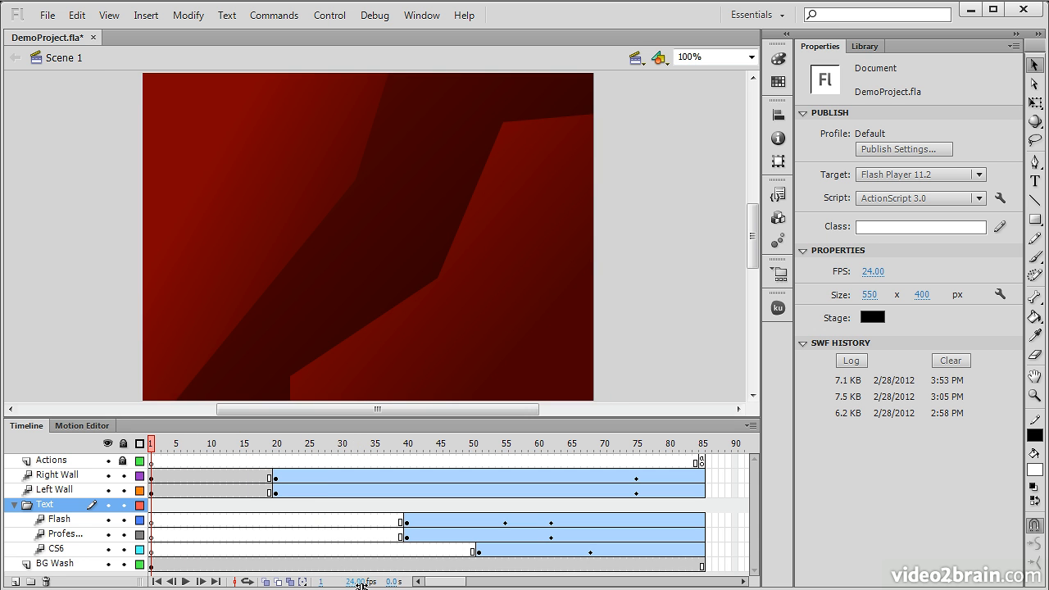
pyautogui.moveTo(371, 587)
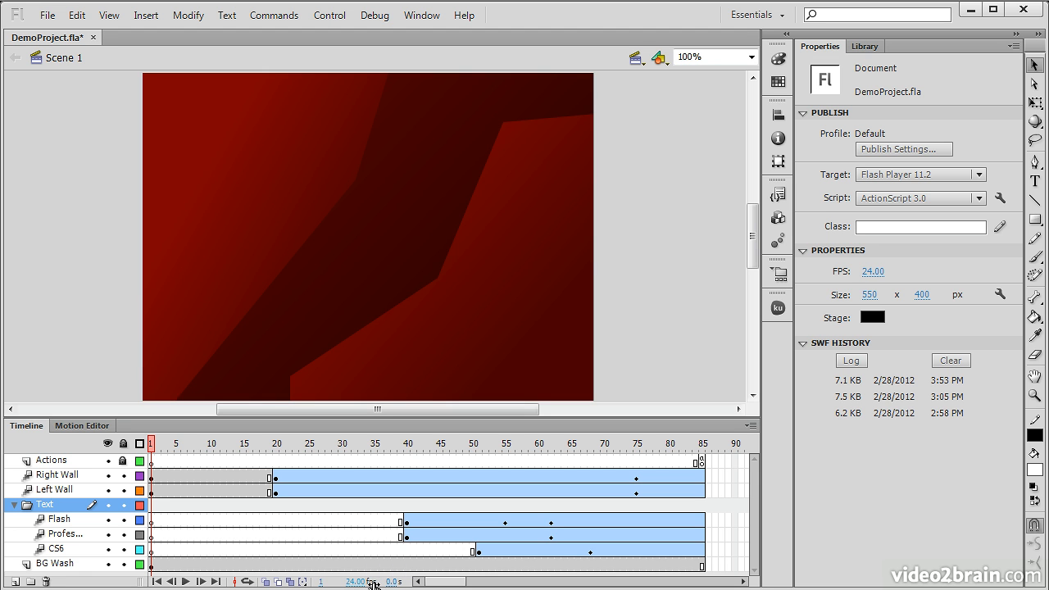
pyautogui.moveTo(374, 582)
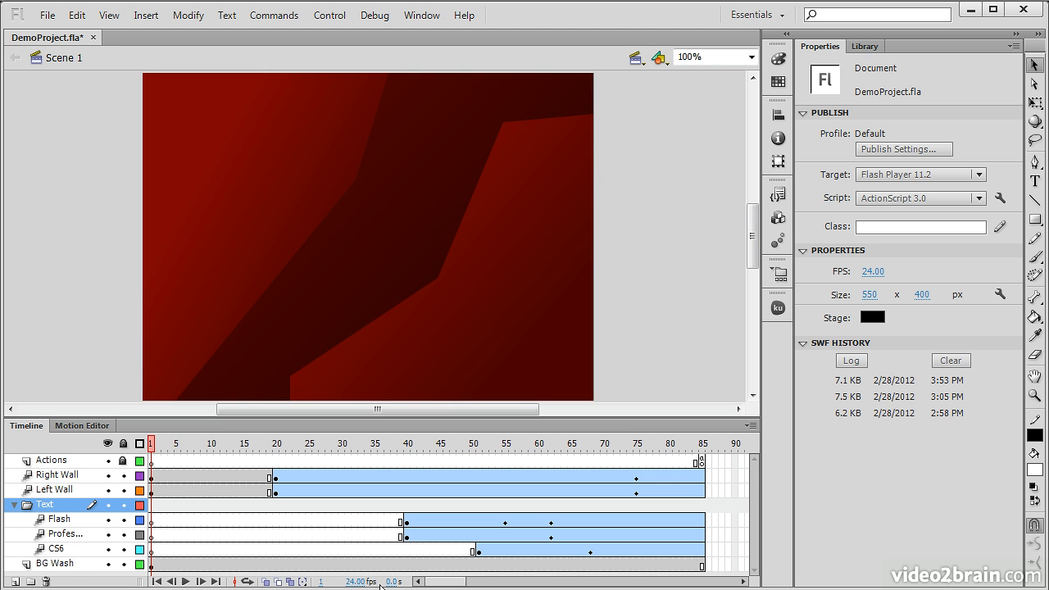
pyautogui.moveTo(336, 528)
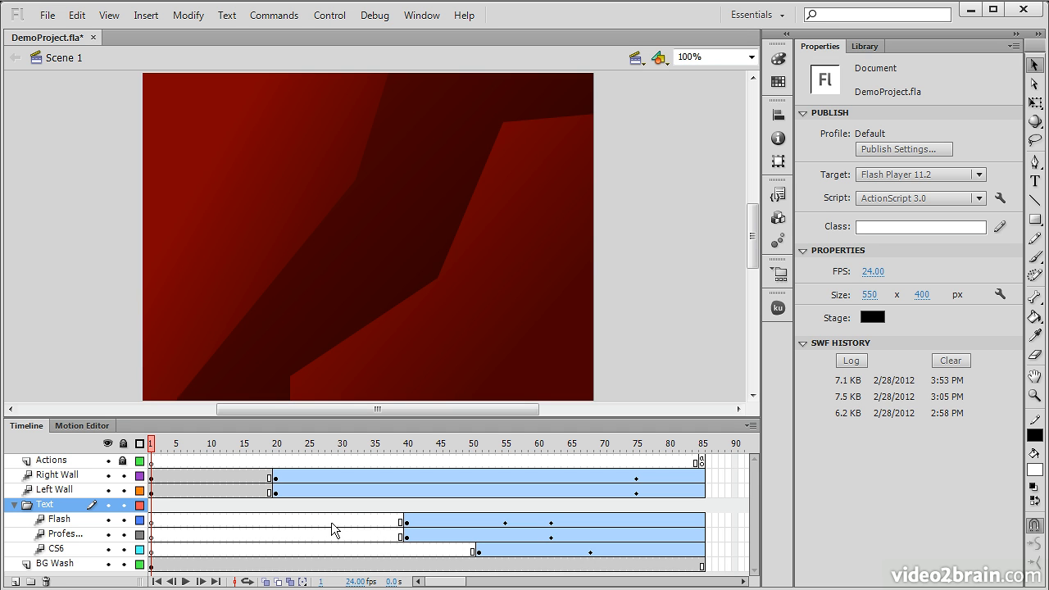
pyautogui.moveTo(343, 525)
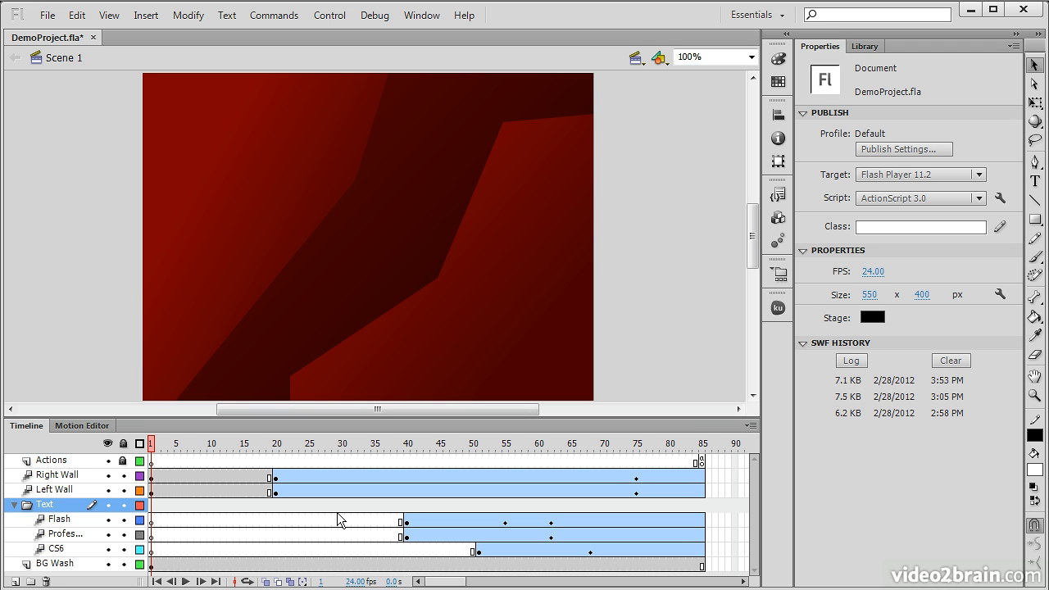
pyautogui.moveTo(79, 430)
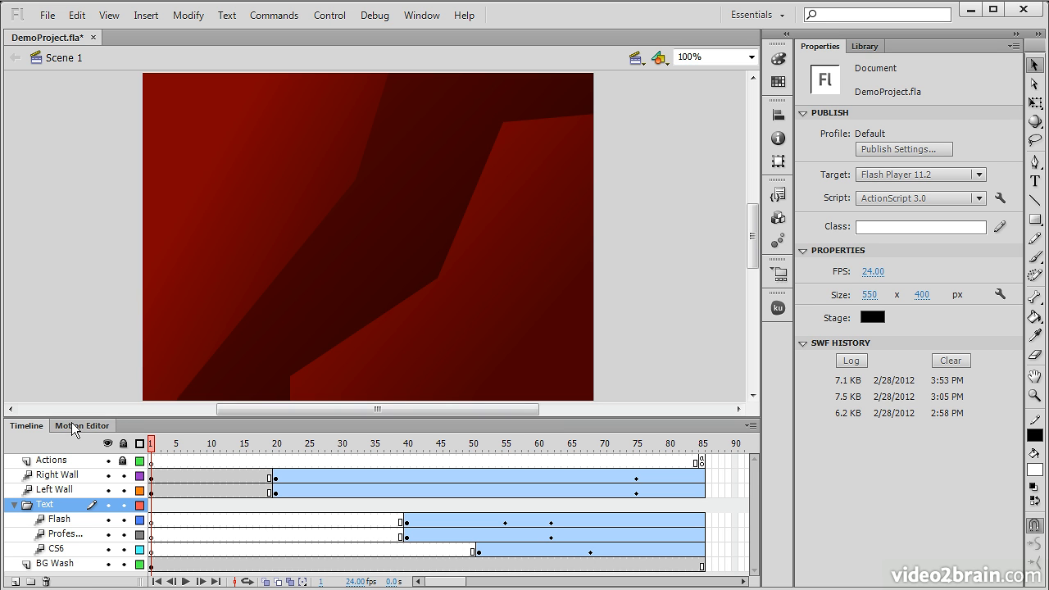
pyautogui.click(82, 426)
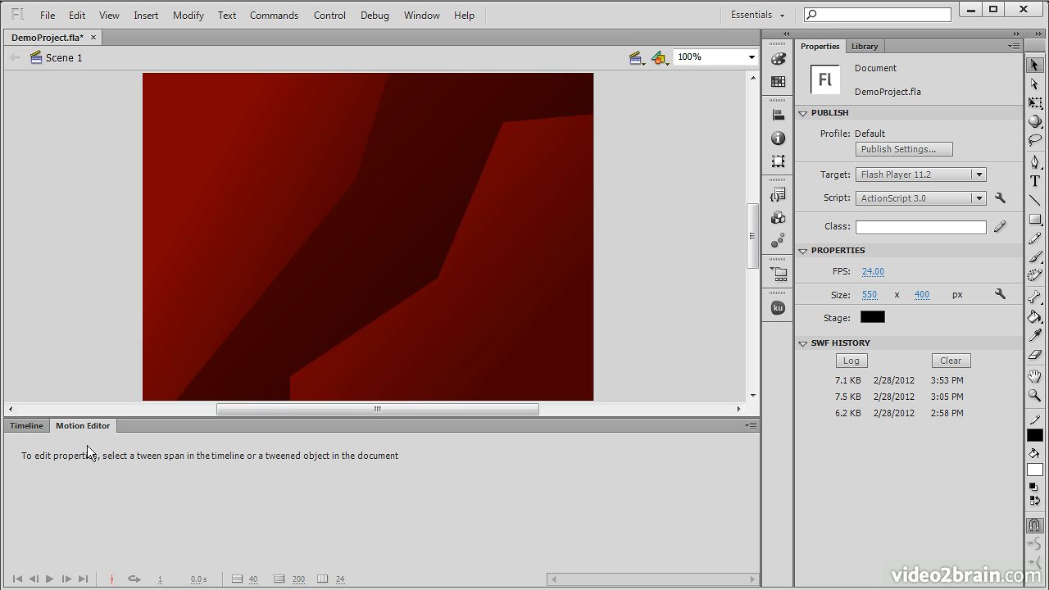
pyautogui.moveTo(190, 347)
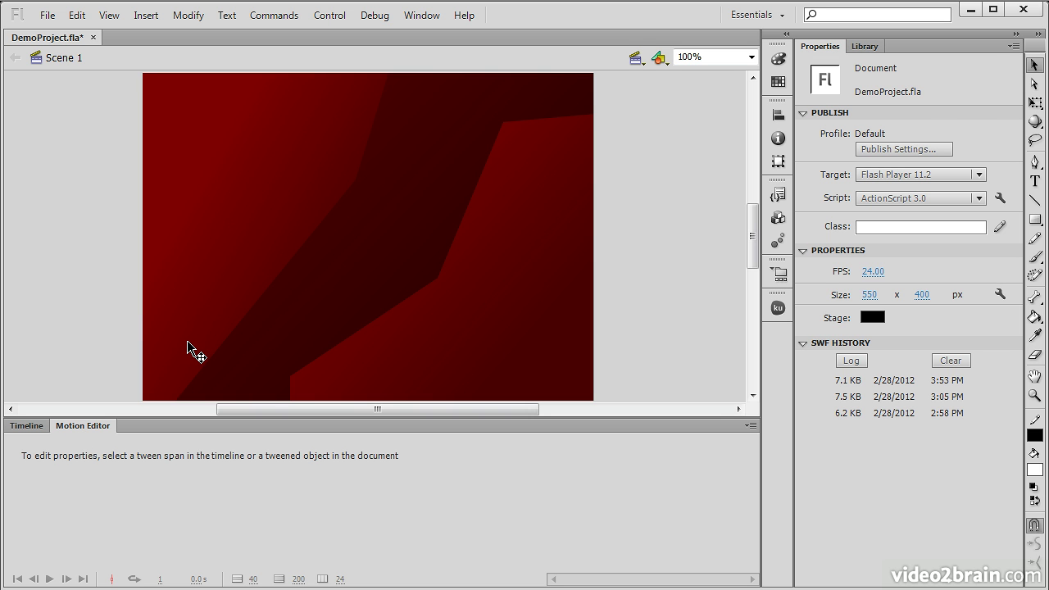
pyautogui.click(252, 351)
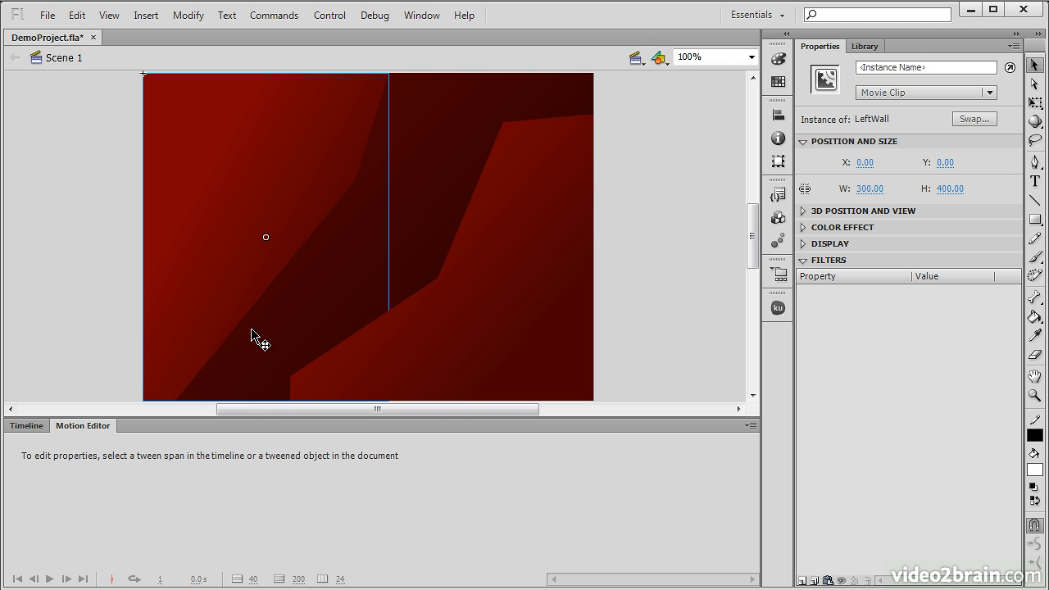
# Select the Left Wall tween at frame 35, view its property curves in the Motion Editor, then return to the timeline
pyautogui.click(26, 426)
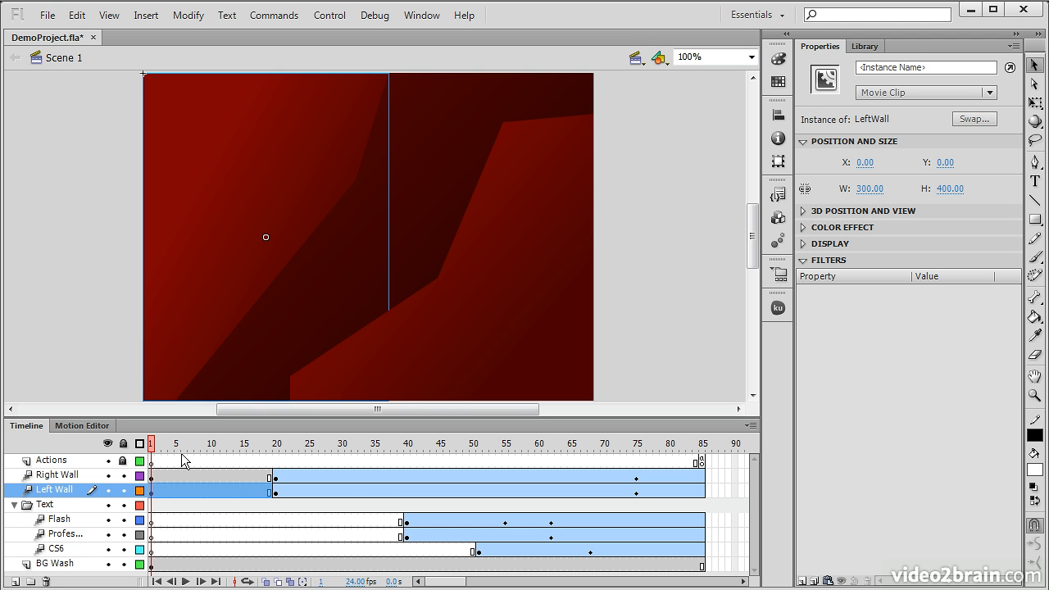
pyautogui.click(377, 443)
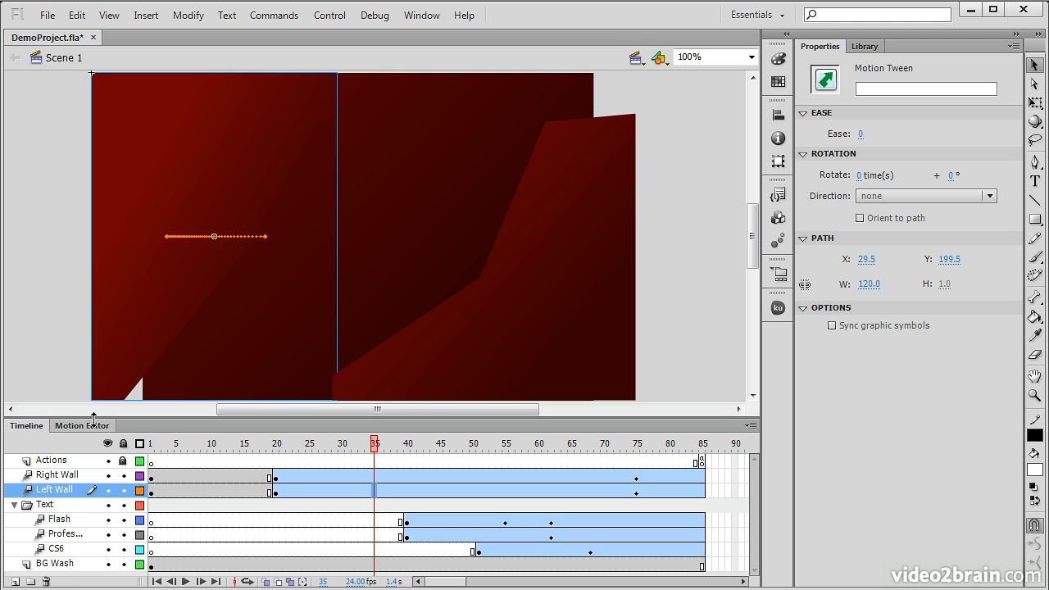
pyautogui.click(82, 425)
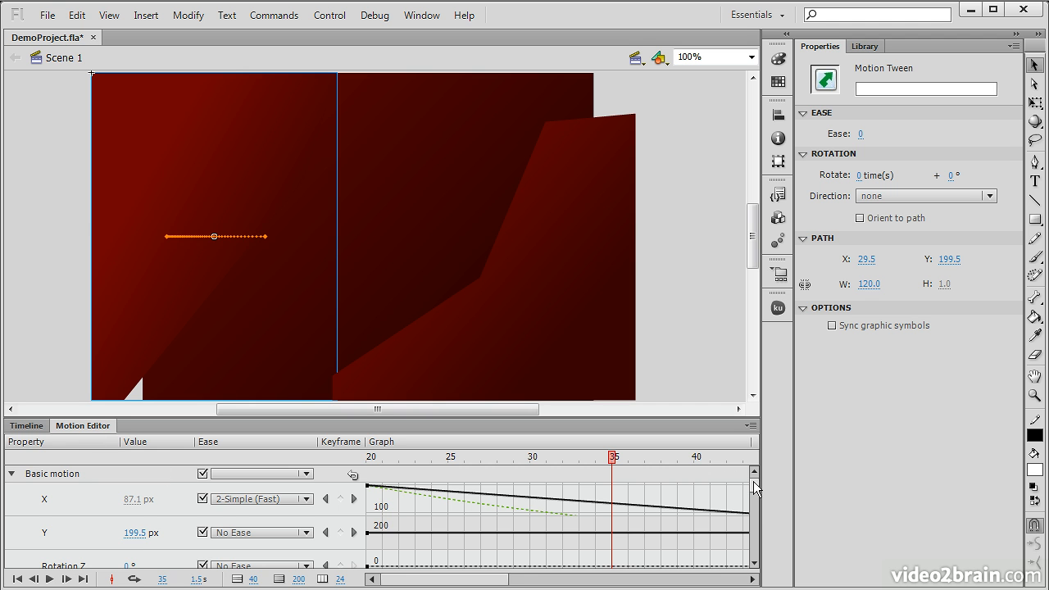
pyautogui.scroll(-3)
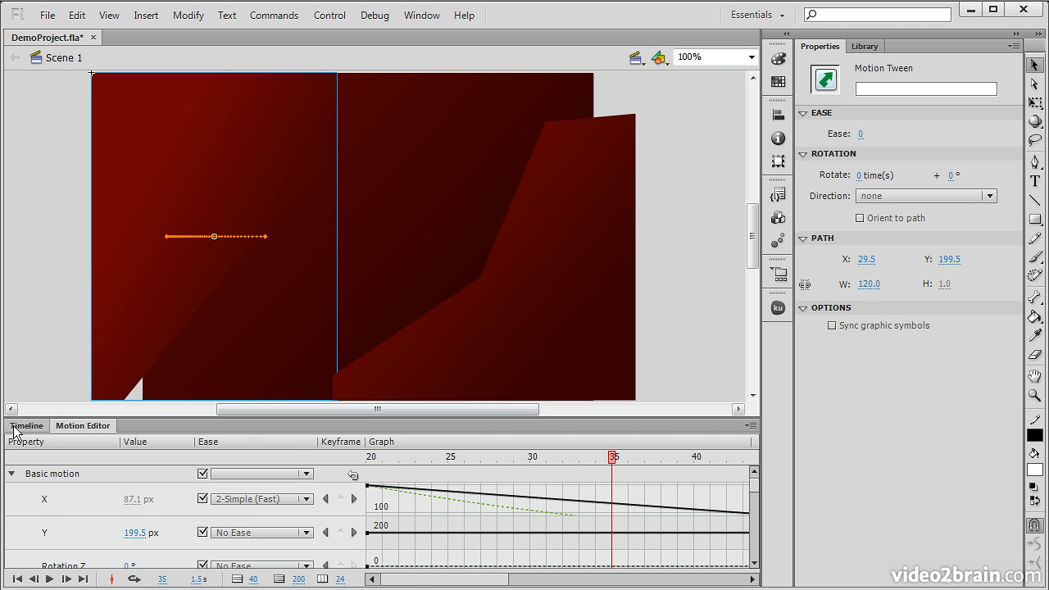
pyautogui.click(26, 426)
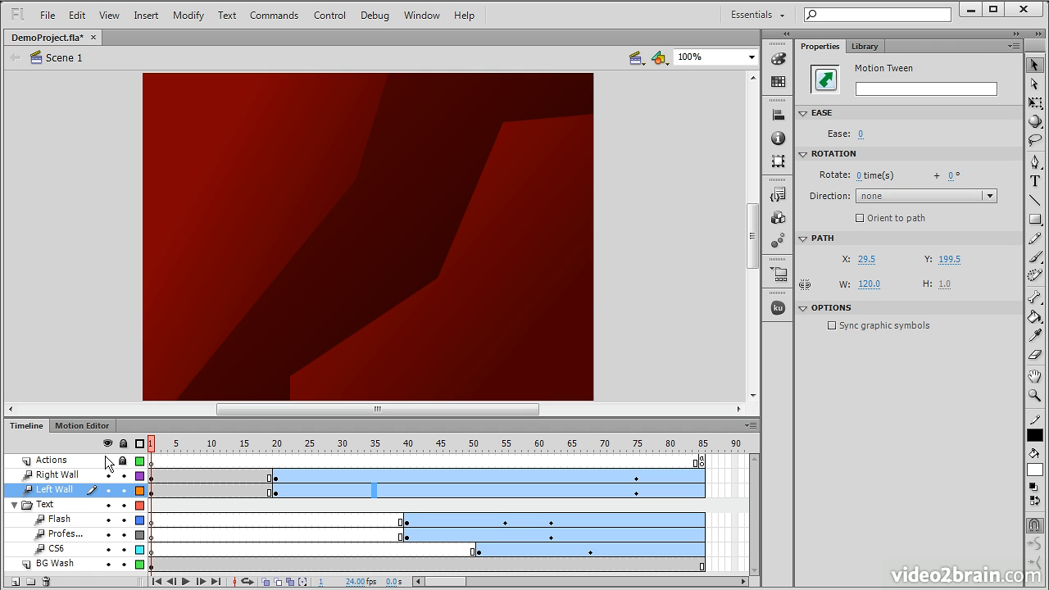
pyautogui.moveTo(820, 36)
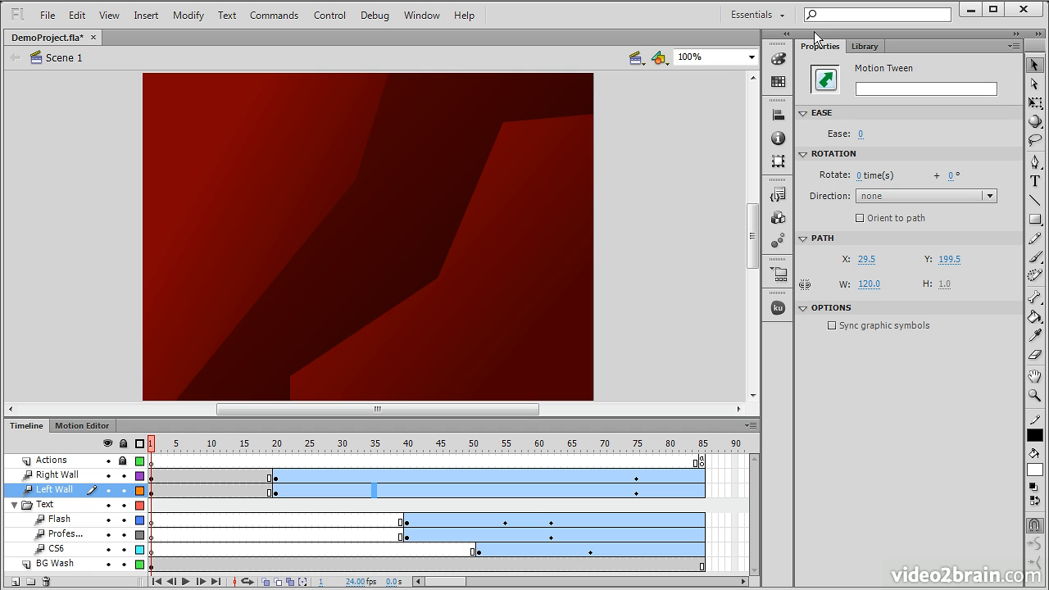
pyautogui.moveTo(809, 59)
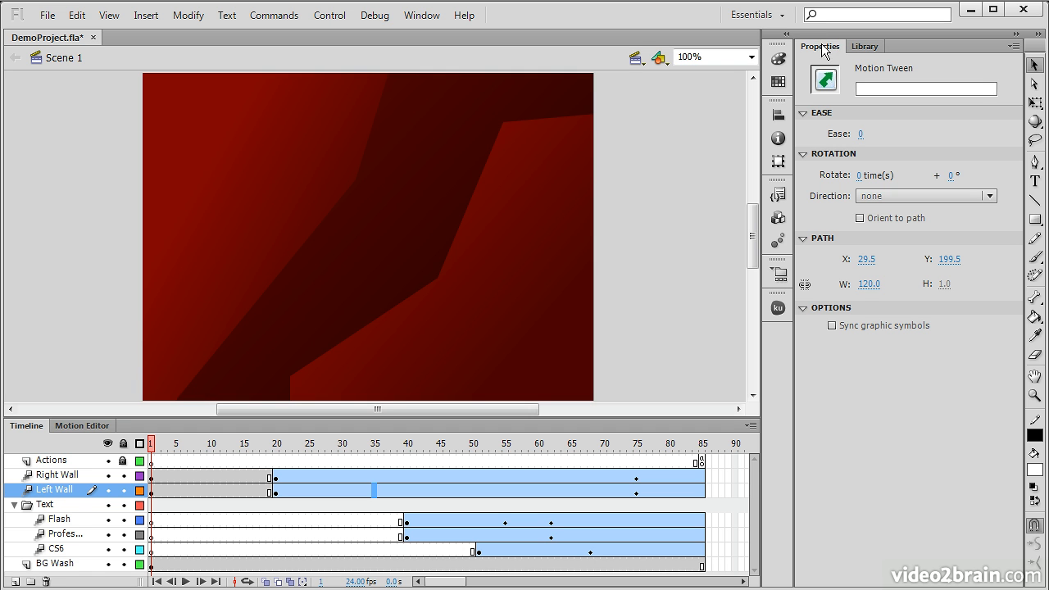
pyautogui.moveTo(826, 51)
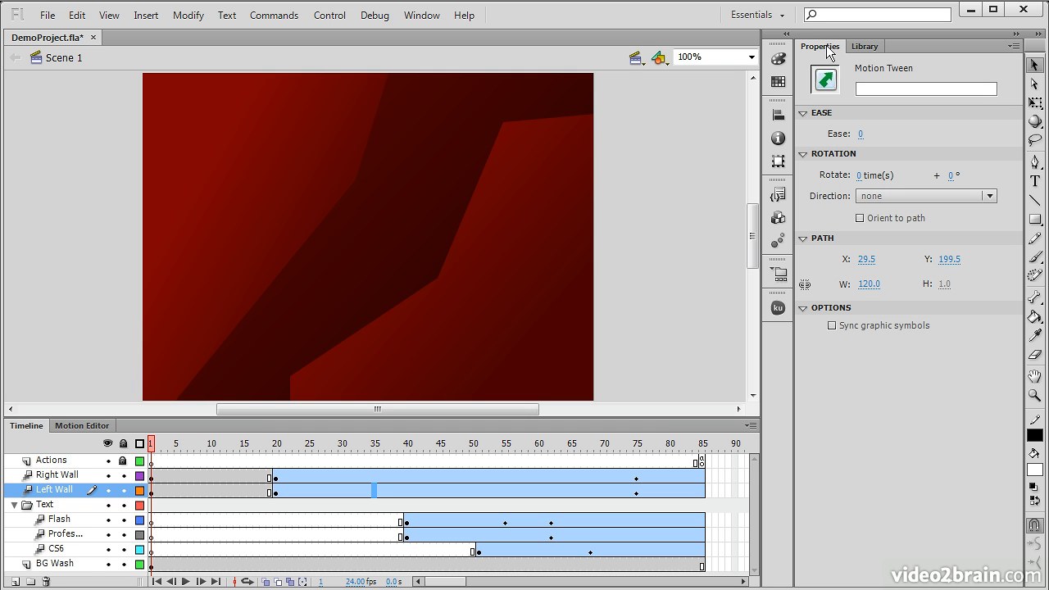
pyautogui.moveTo(923, 128)
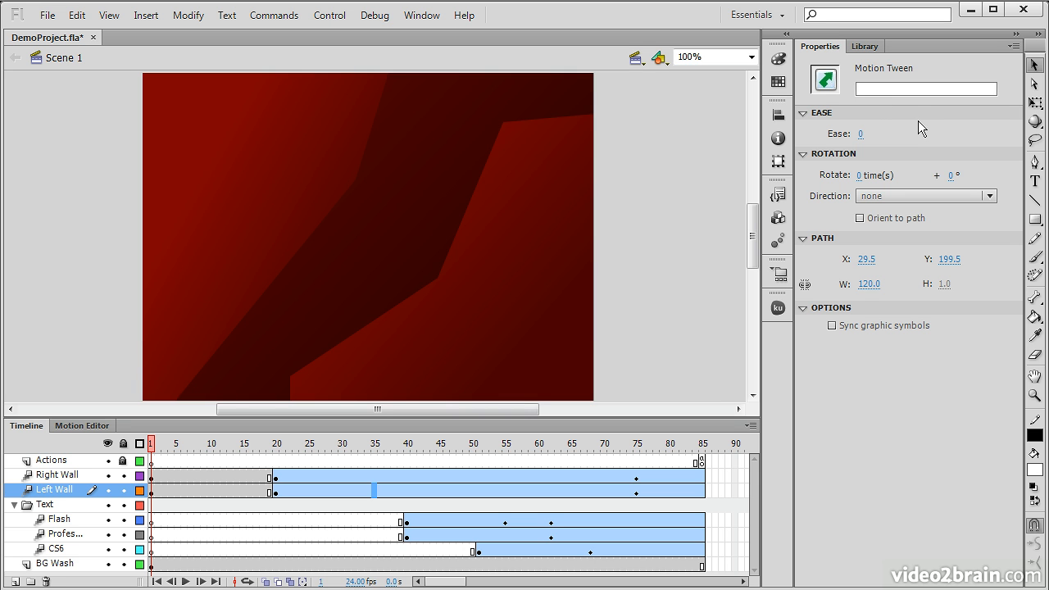
pyautogui.moveTo(867, 242)
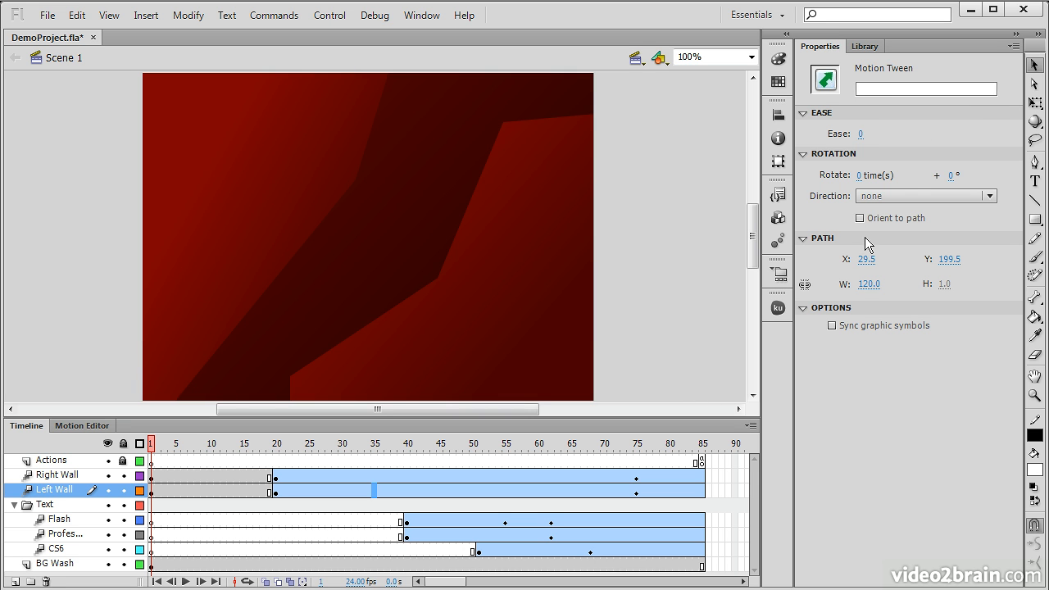
pyautogui.moveTo(849, 263)
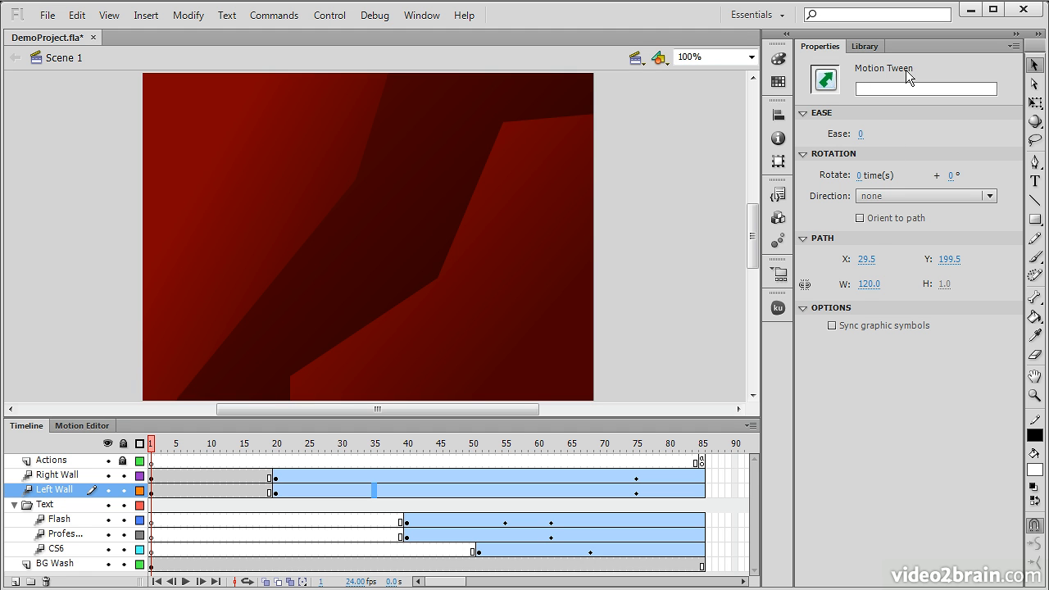
pyautogui.moveTo(690, 111)
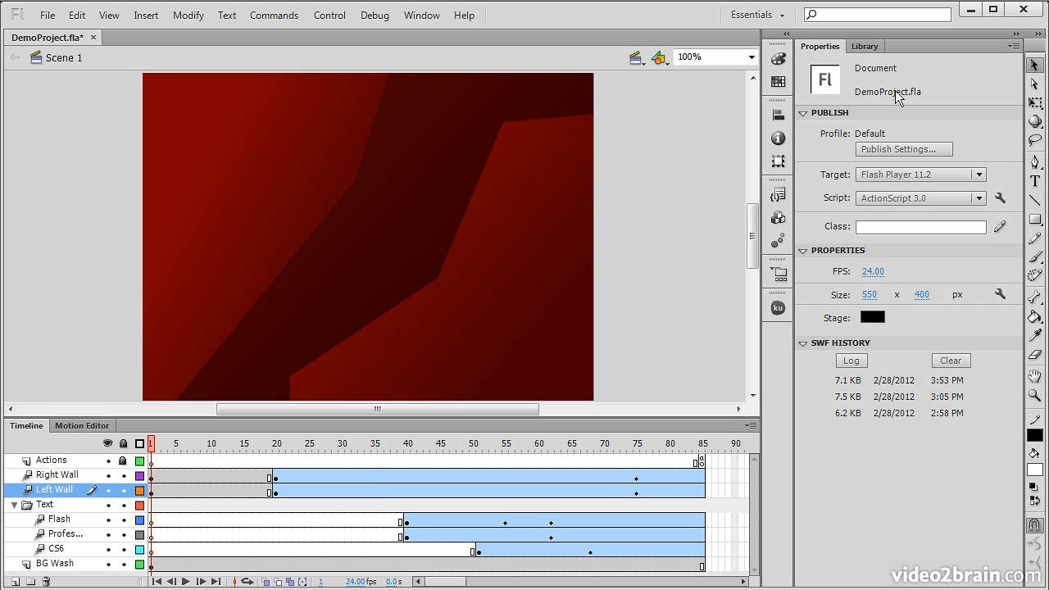
pyautogui.moveTo(875, 263)
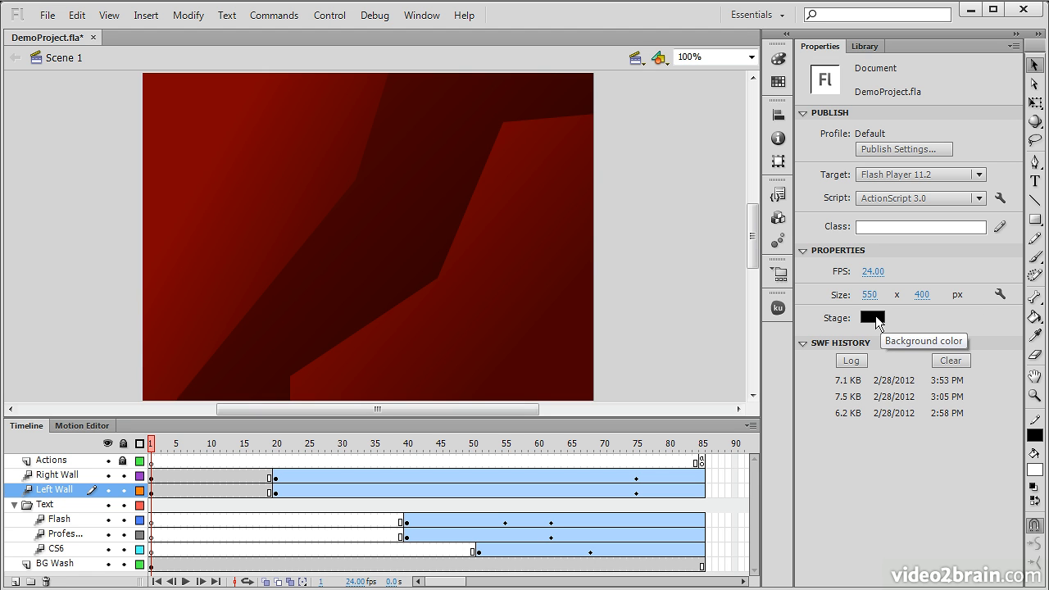
pyautogui.moveTo(879, 53)
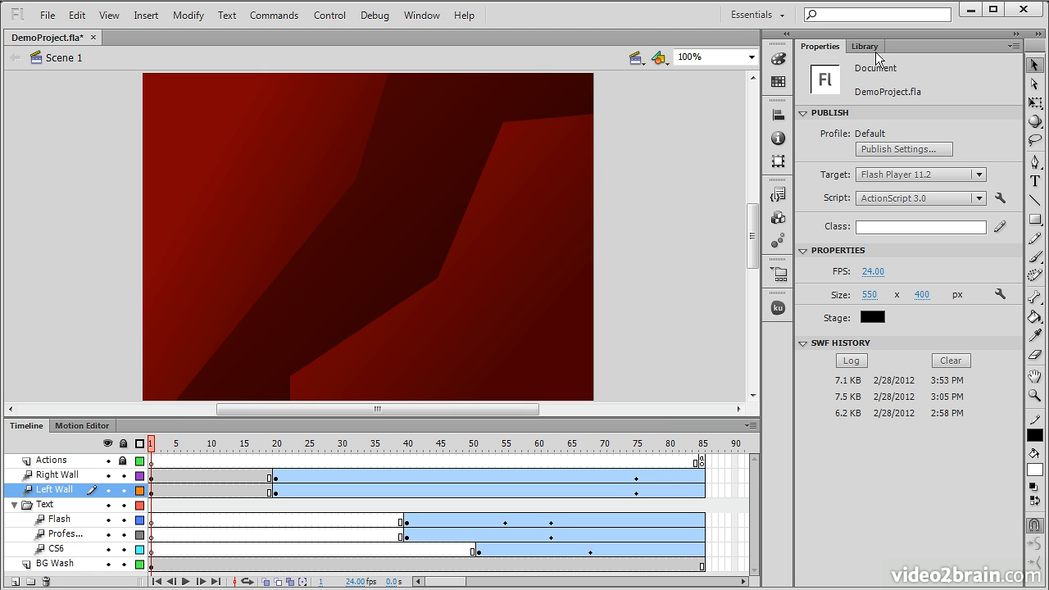
# Show the Library panel and preview the RightWall symbol's red artwork
pyautogui.click(869, 46)
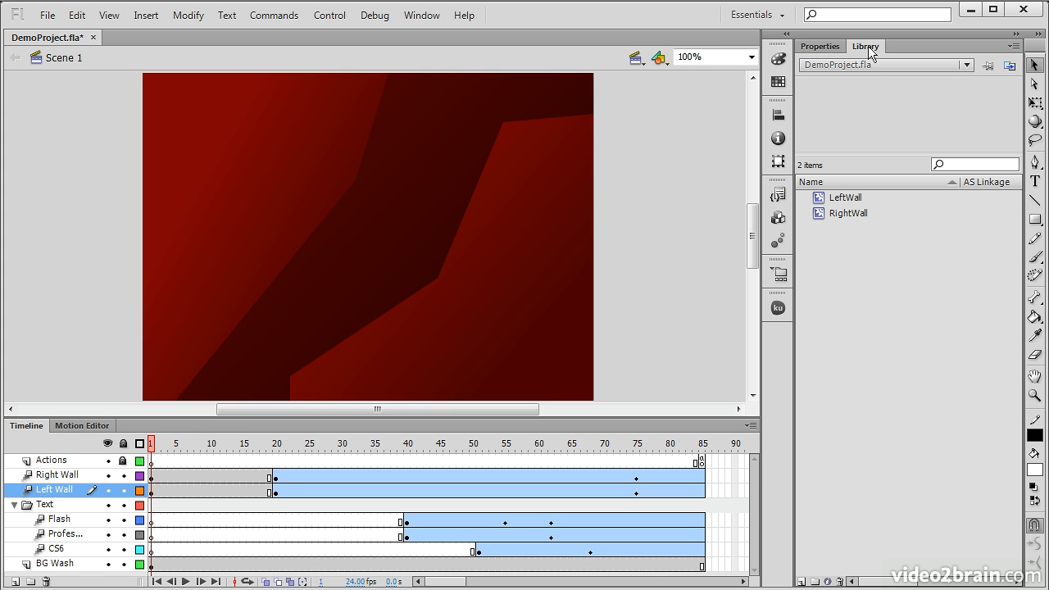
pyautogui.click(849, 213)
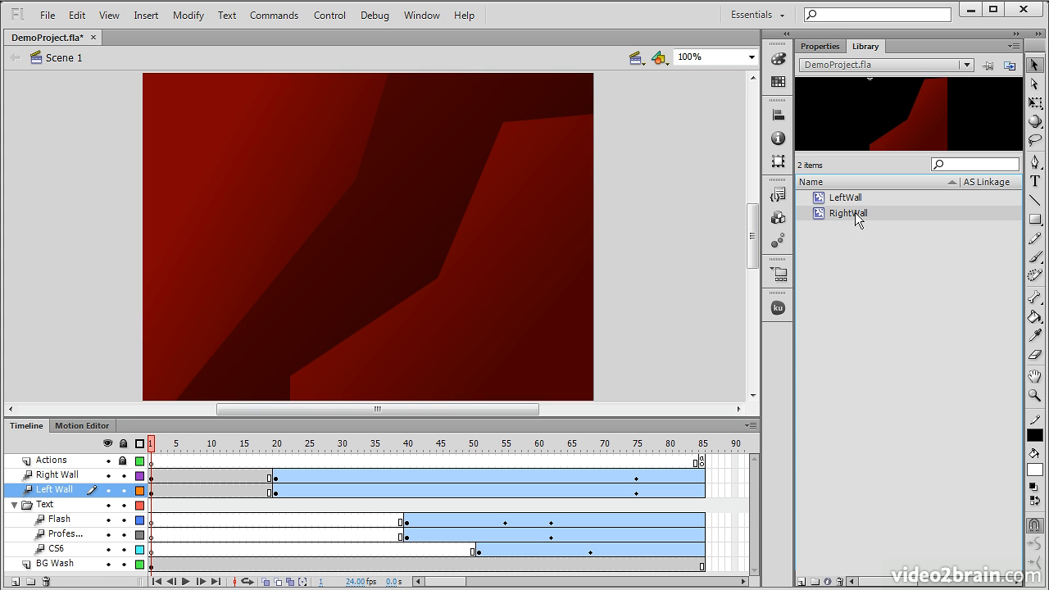
pyautogui.moveTo(856, 253)
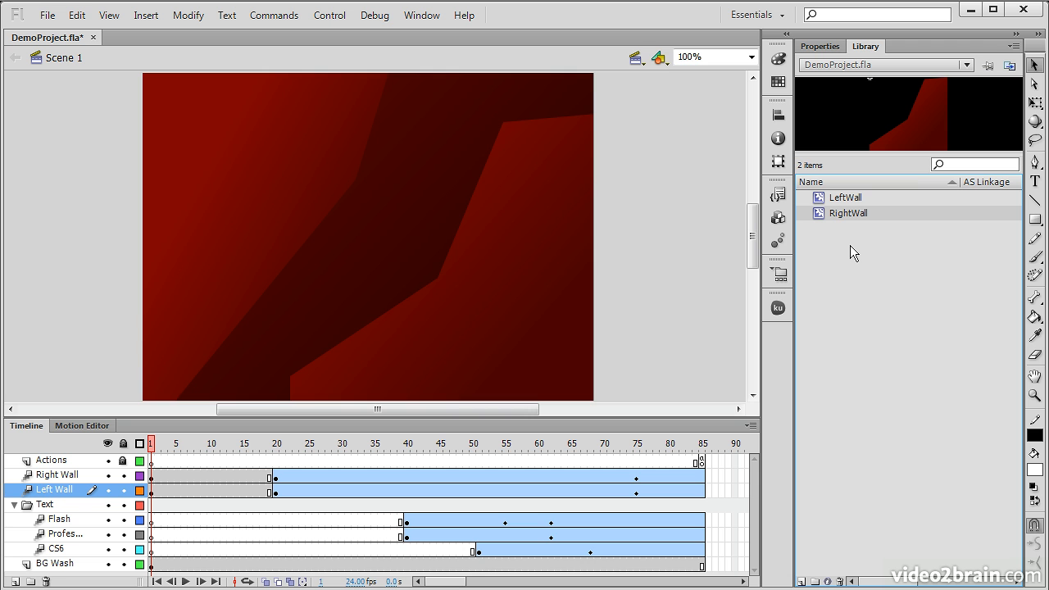
pyautogui.moveTo(872, 262)
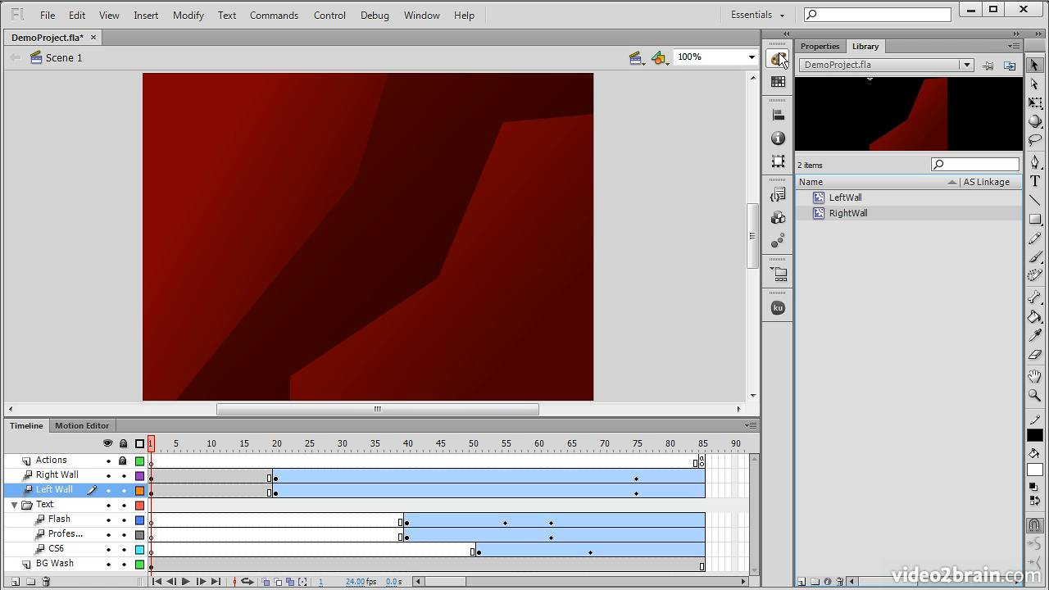
# Return to the document properties, expand the Color panel and switch it to the Swatches palette
pyautogui.click(820, 45)
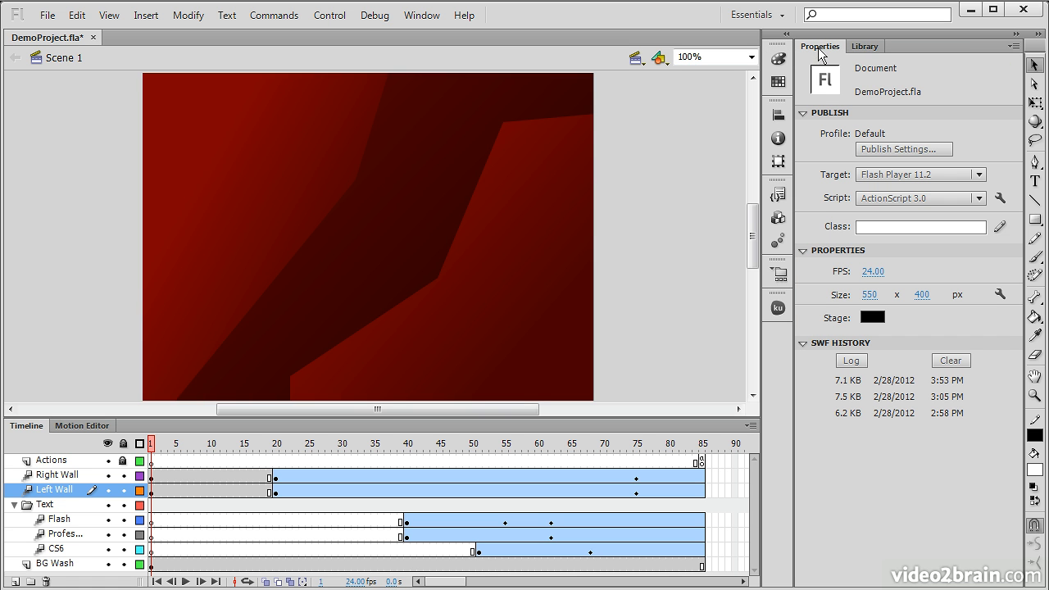
pyautogui.moveTo(781, 59)
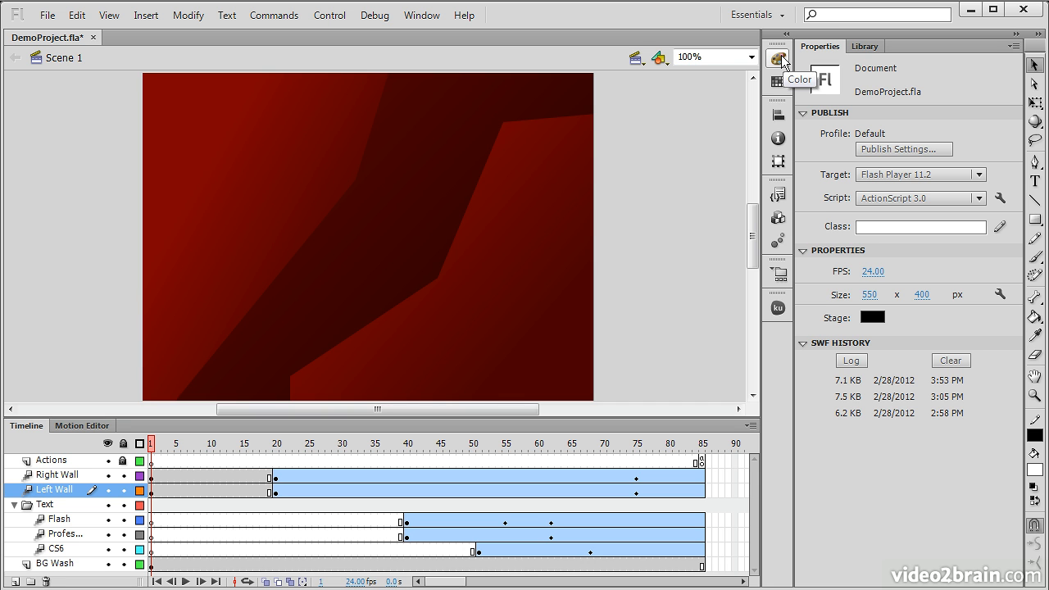
pyautogui.moveTo(784, 59)
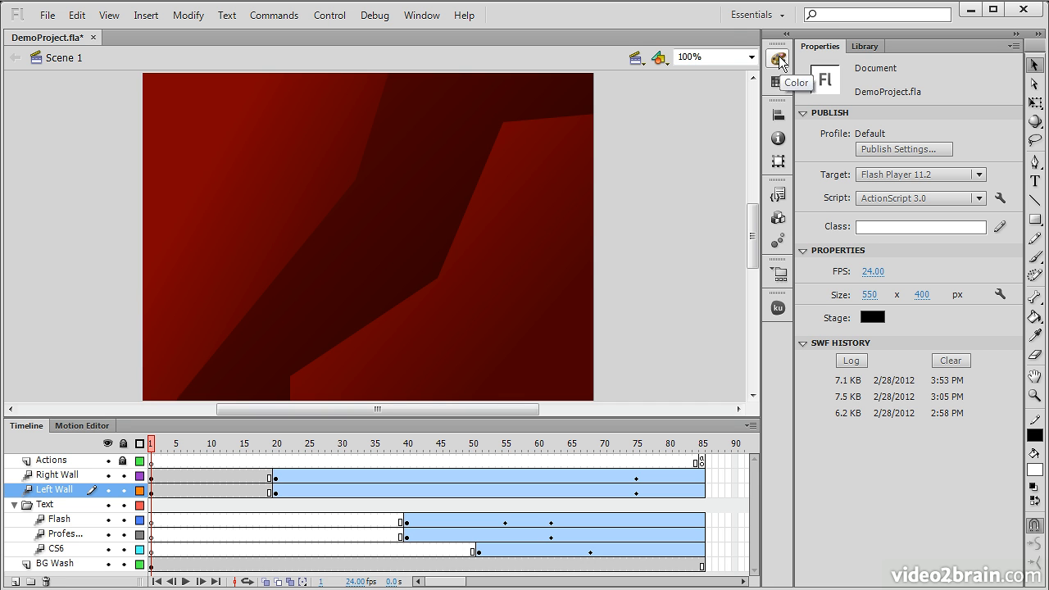
pyautogui.click(777, 59)
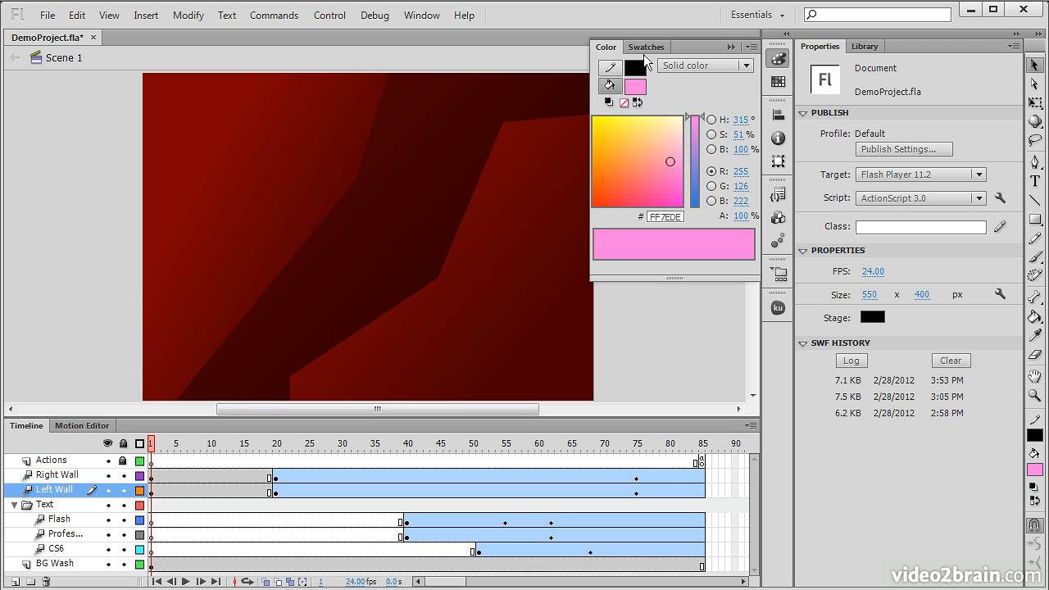
pyautogui.click(646, 46)
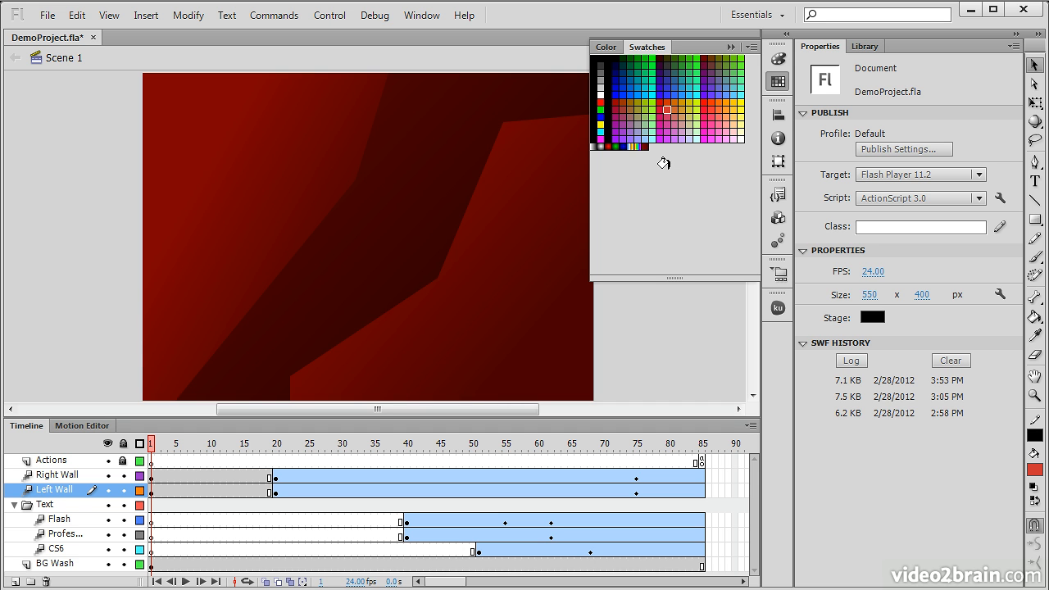
pyautogui.moveTo(668, 154)
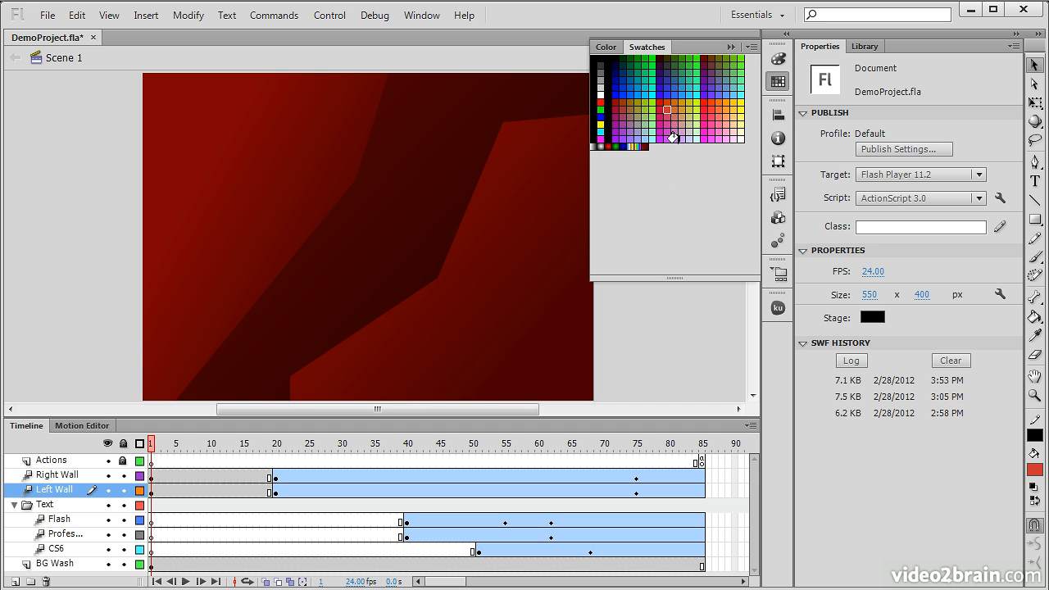
# Show the Align panel and toggle Align to stage on and back off
pyautogui.click(777, 115)
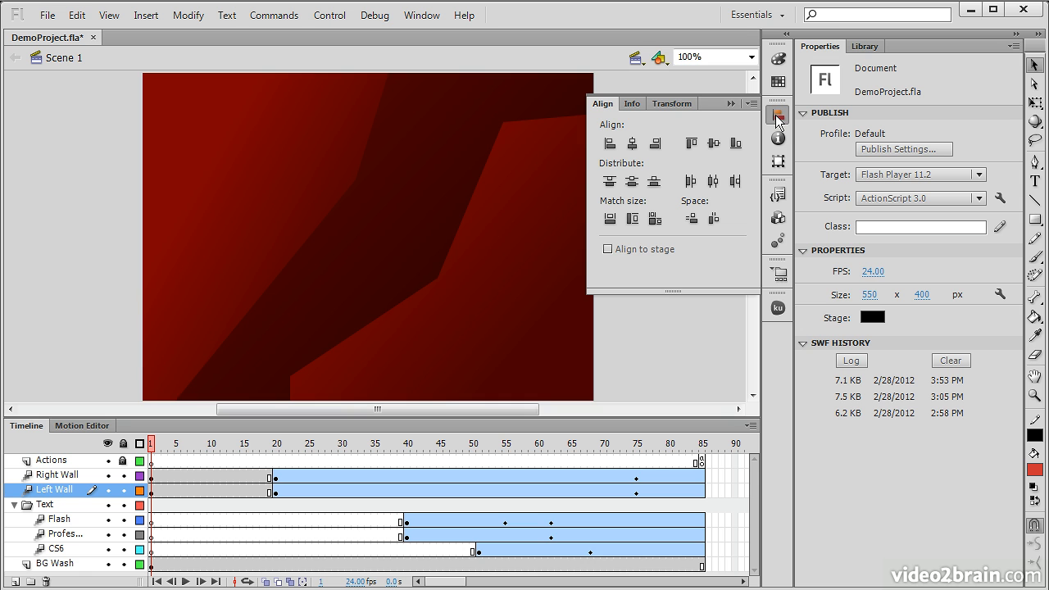
pyautogui.moveTo(777, 119)
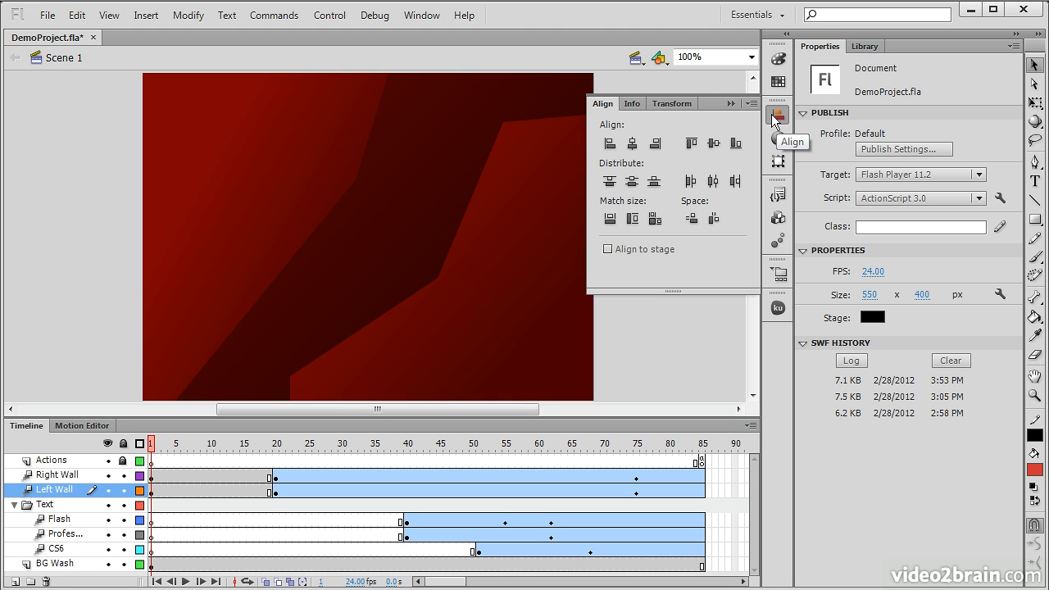
pyautogui.moveTo(670, 121)
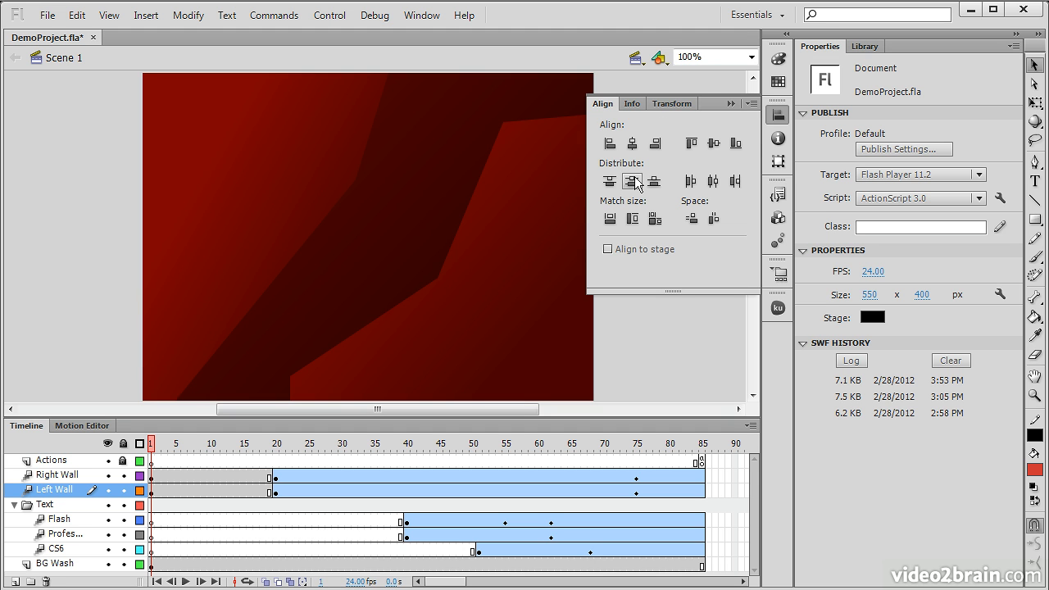
pyautogui.moveTo(748, 199)
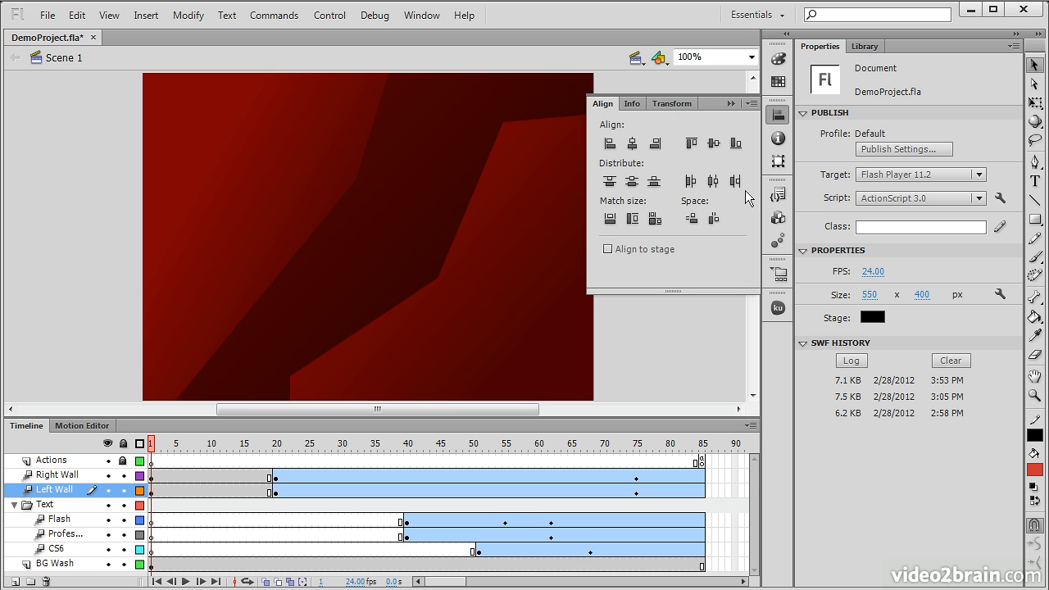
pyautogui.click(607, 249)
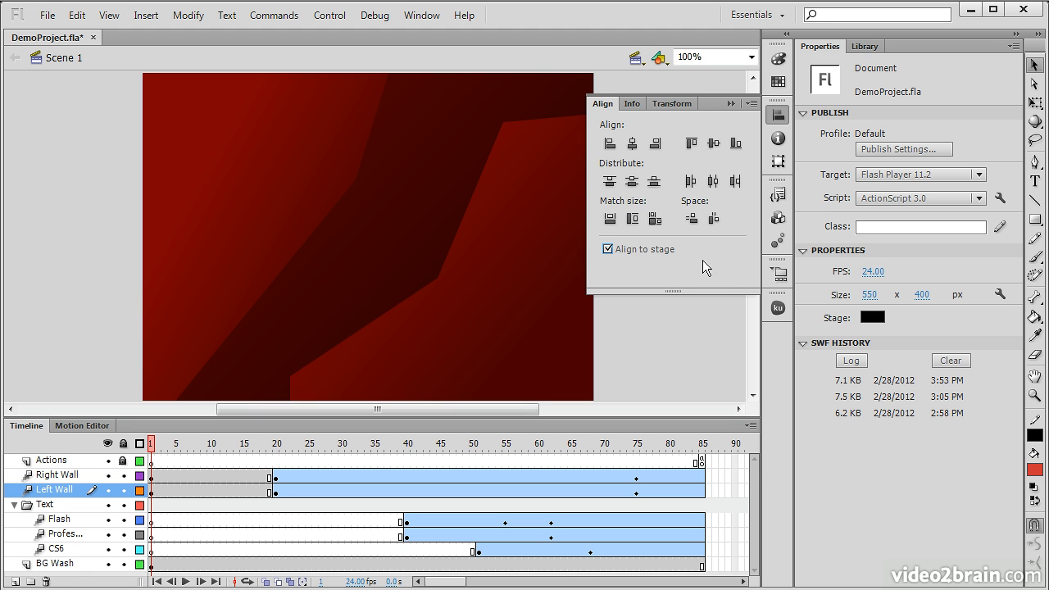
pyautogui.click(606, 249)
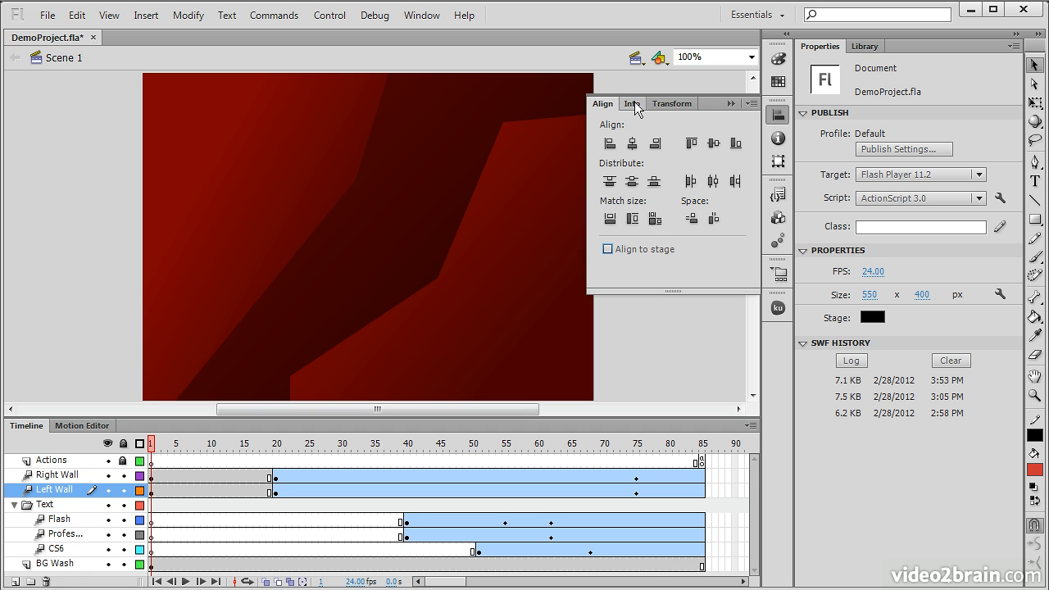
# Show the Info panel readout of size, colour and position (530, 114)
pyautogui.click(632, 104)
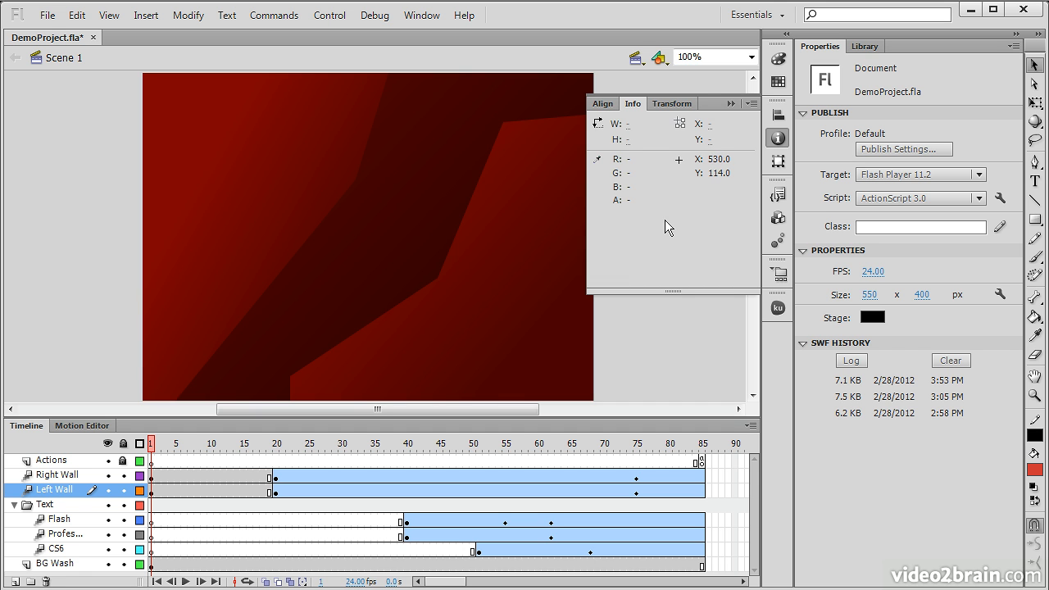
pyautogui.moveTo(359, 299)
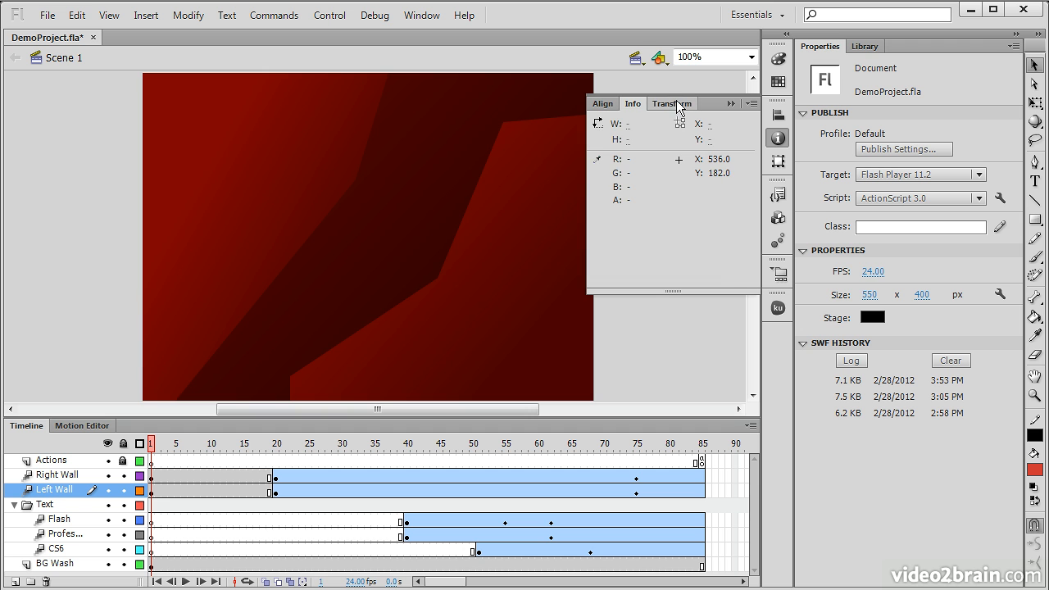
# Show the Transform panel with 0° rotation and 3D centre point 87.1, 199.5
pyautogui.click(673, 102)
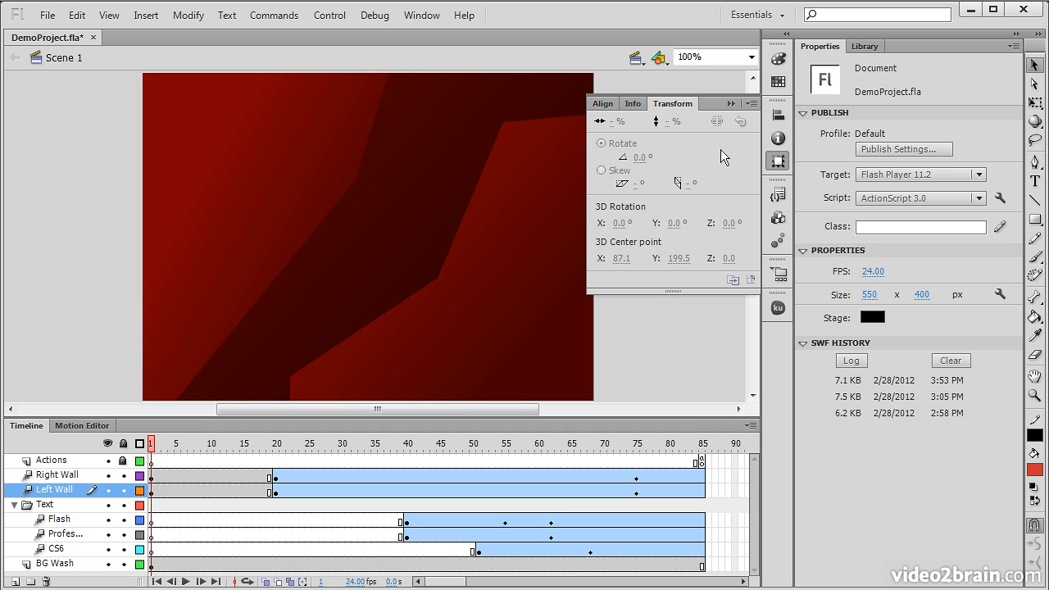
pyautogui.moveTo(665, 143)
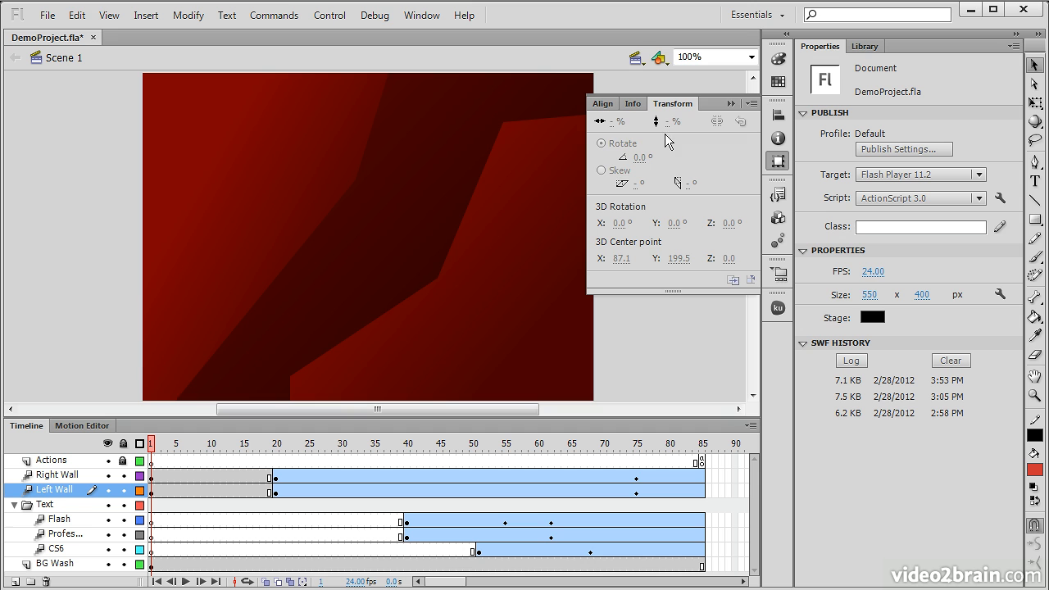
pyautogui.moveTo(636, 179)
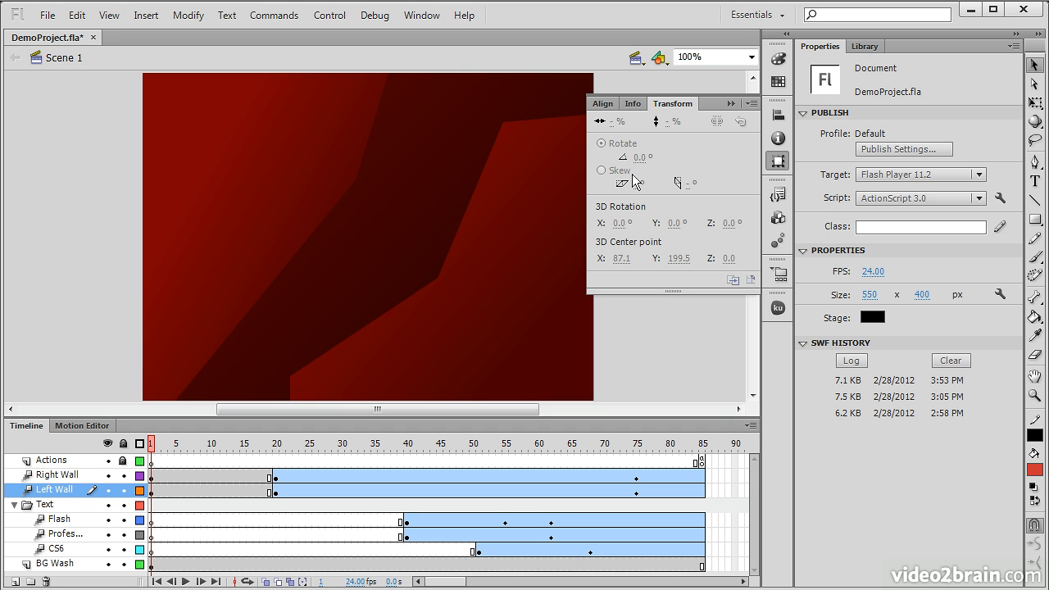
pyautogui.moveTo(682, 233)
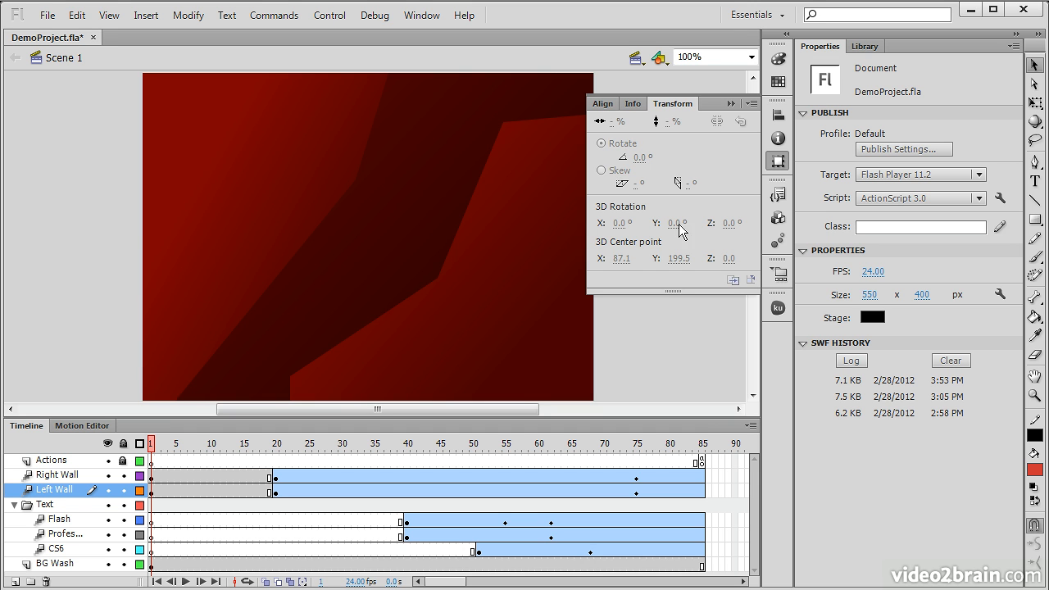
pyautogui.moveTo(704, 213)
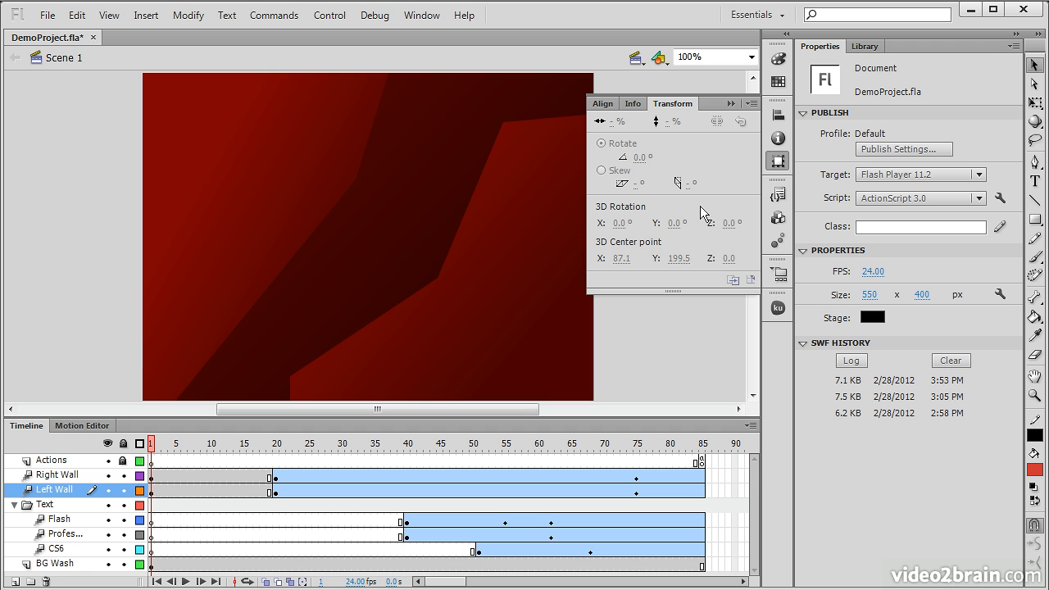
pyautogui.moveTo(777, 197)
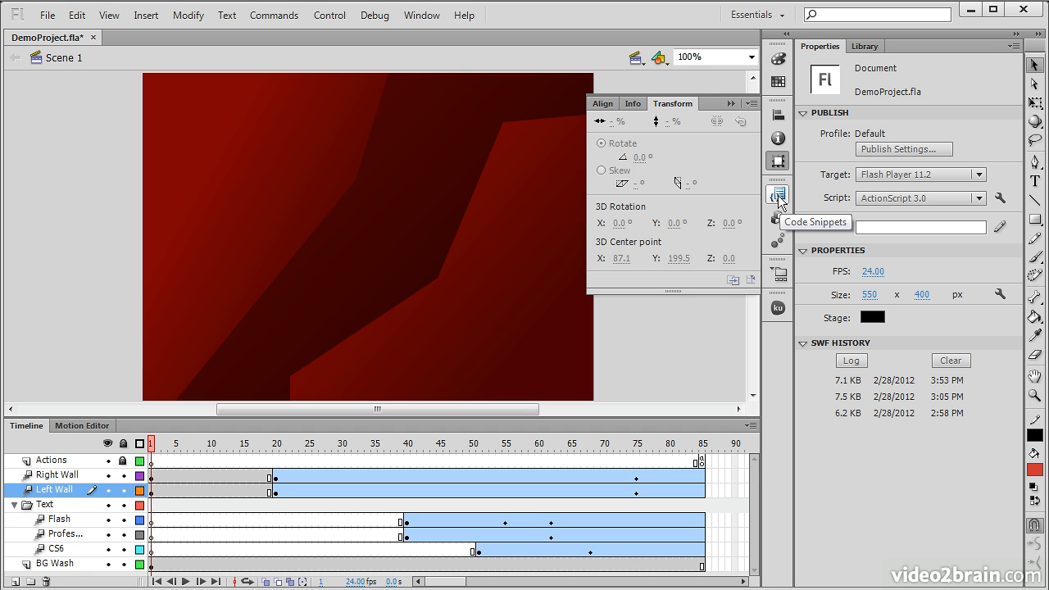
# Show the Code Snippets panel, expand Timeline Navigation, then switch to the Components list
pyautogui.click(777, 195)
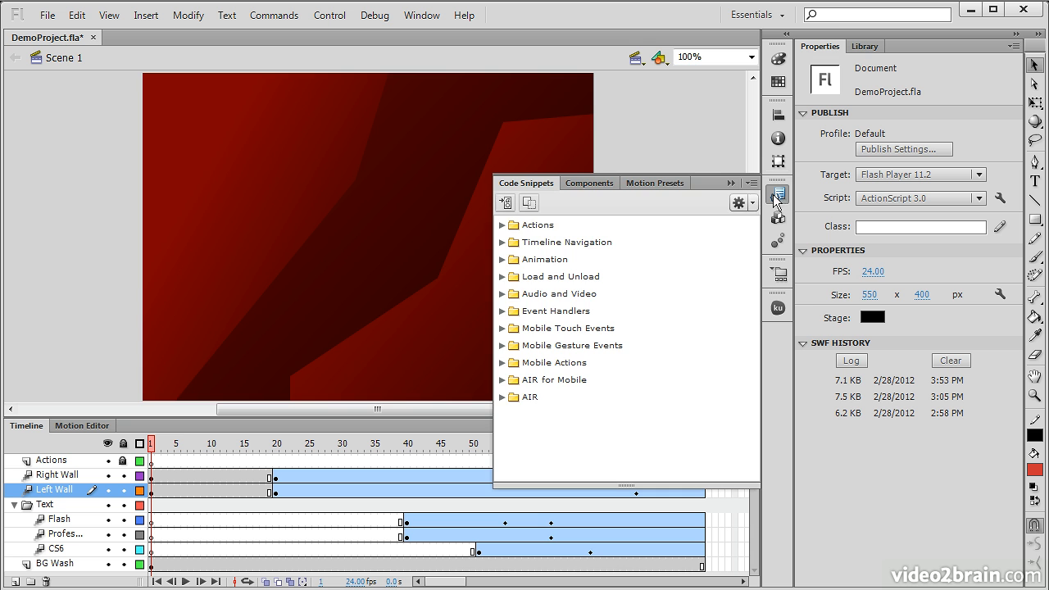
pyautogui.moveTo(501, 262)
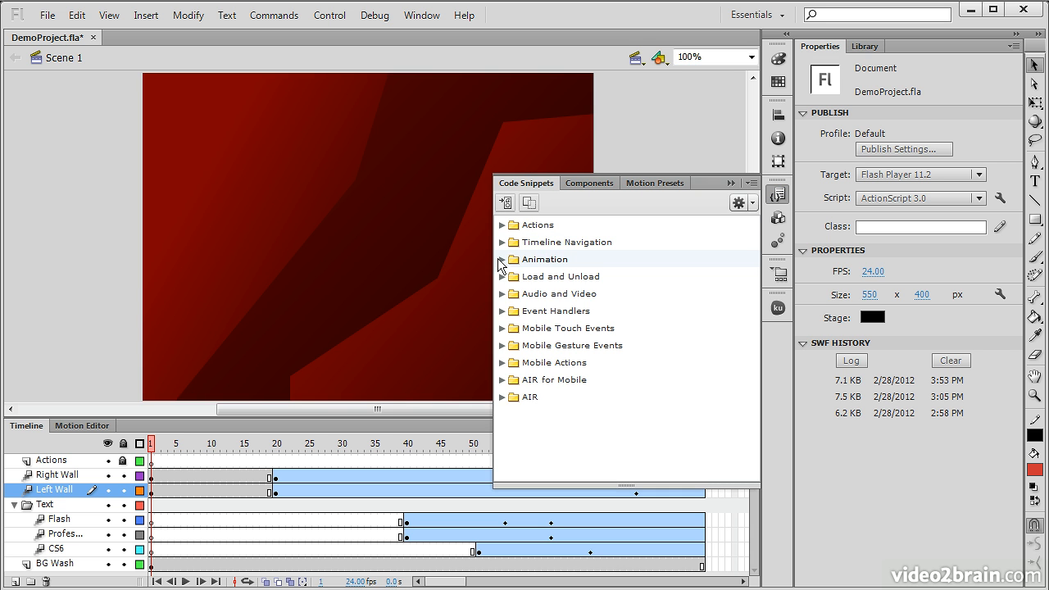
pyautogui.click(501, 242)
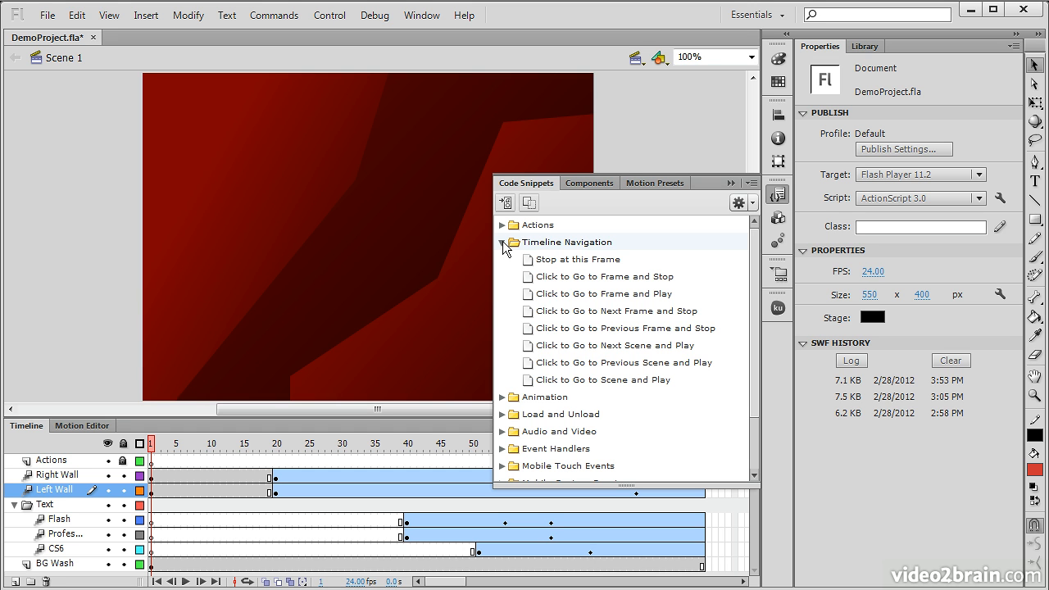
pyautogui.click(590, 183)
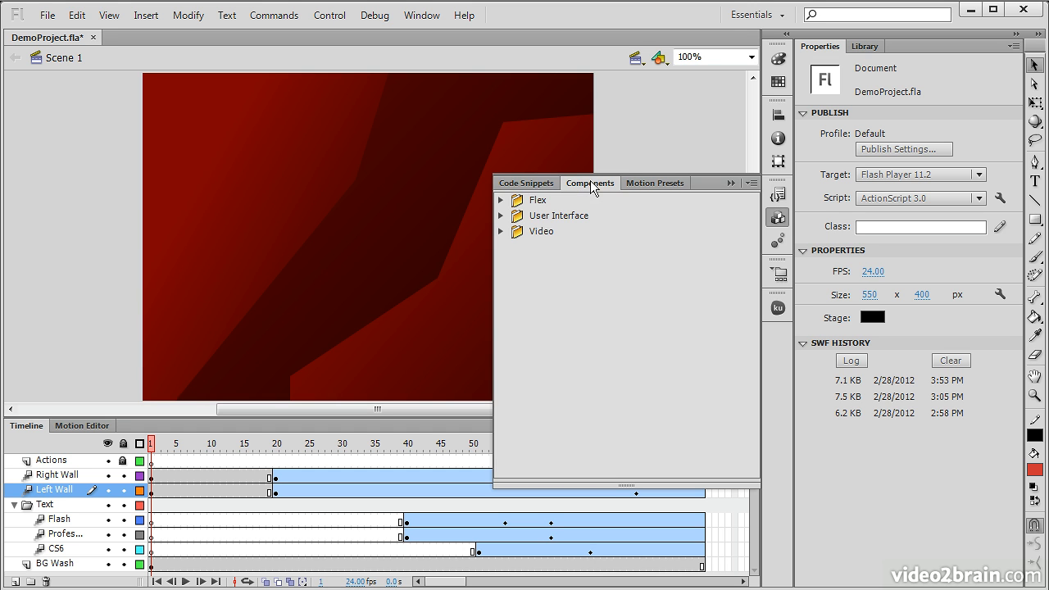
pyautogui.moveTo(501, 233)
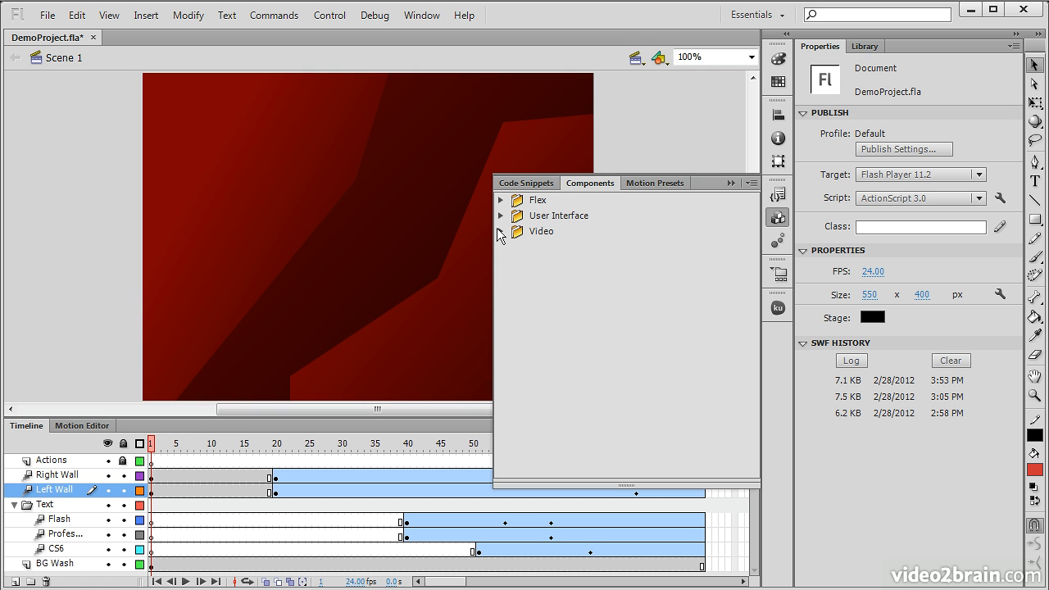
# Expand the Video and User Interface component folders, then switch to the Motion Presets list
pyautogui.click(502, 231)
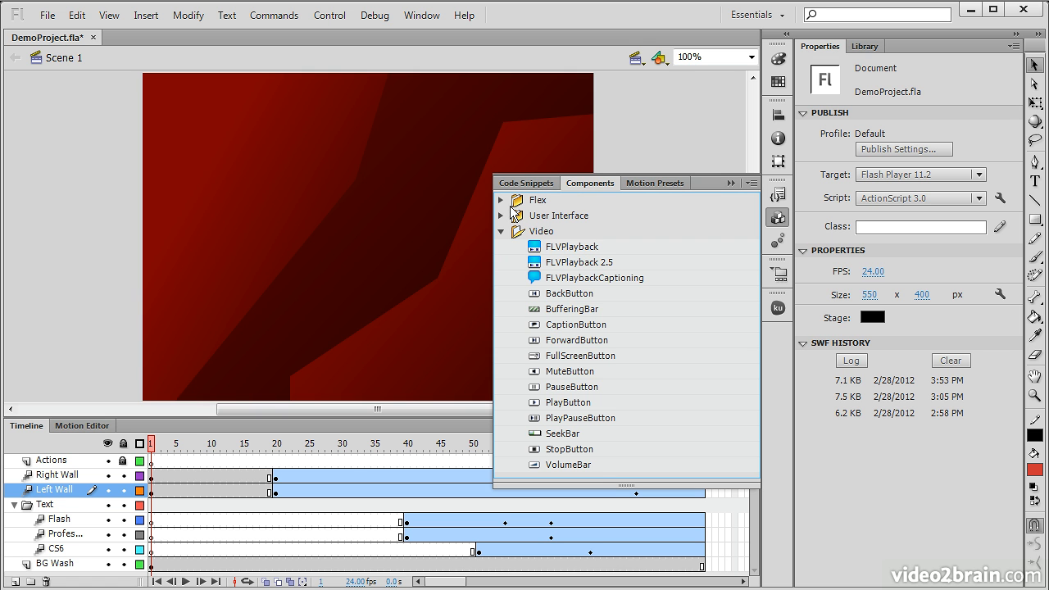
pyautogui.click(502, 217)
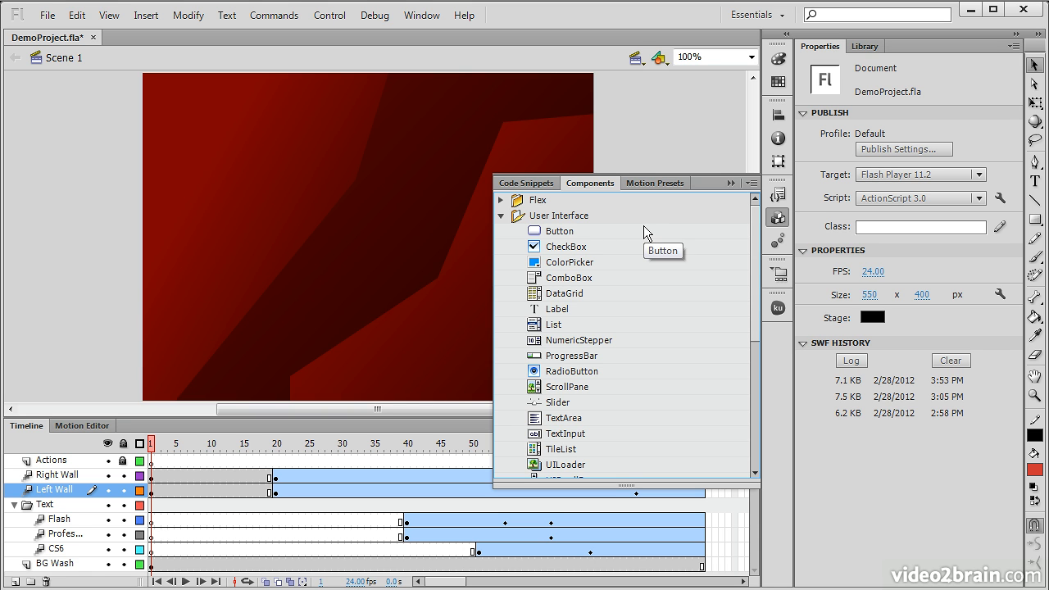
pyautogui.click(656, 182)
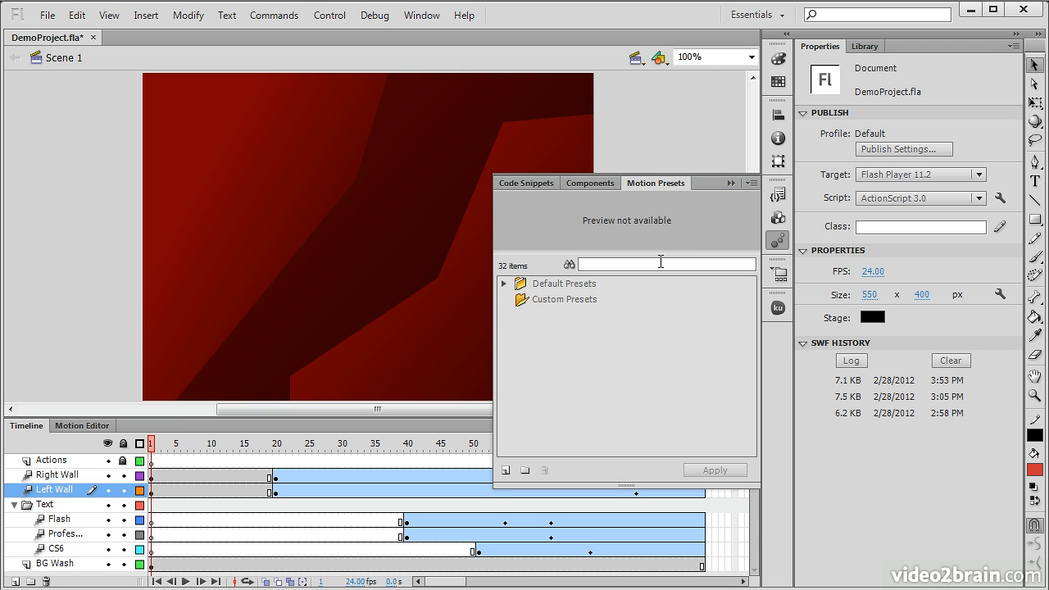
# Expand Default Presets and preview the fly-out-left and med-bounce motion presets
pyautogui.click(503, 282)
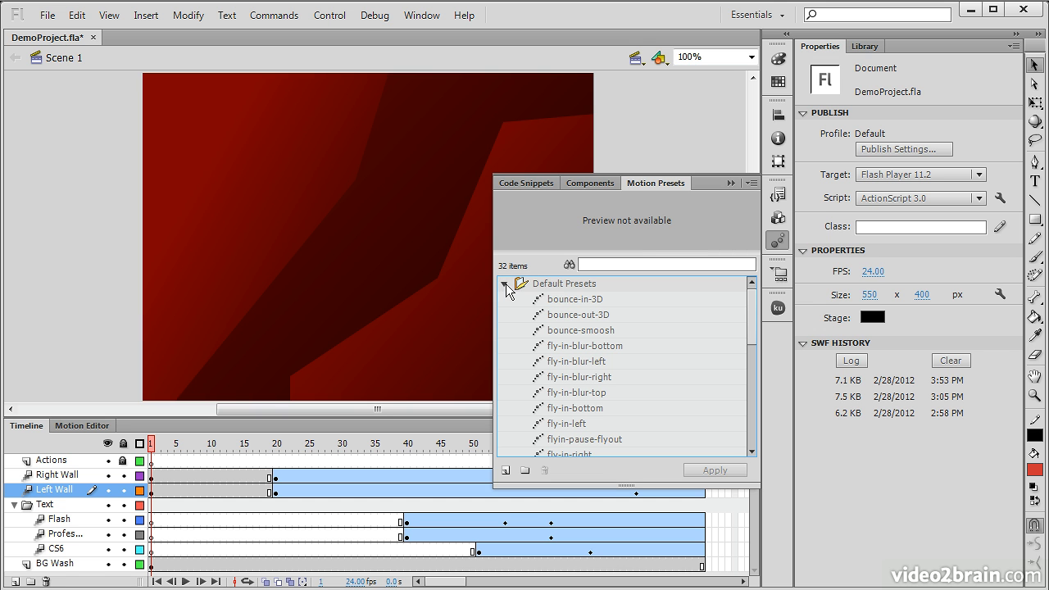
pyautogui.scroll(-3)
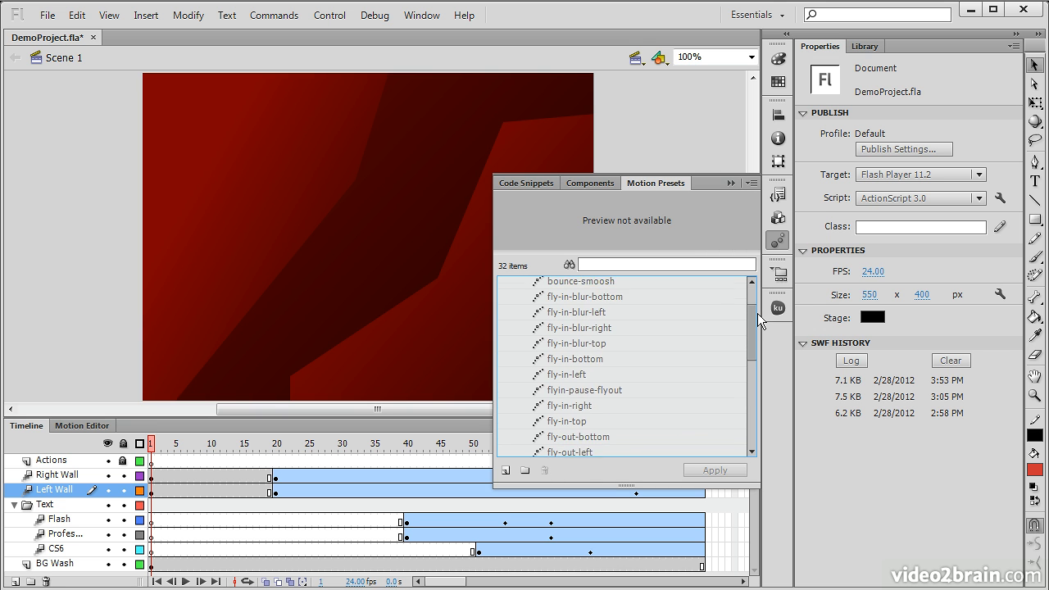
pyautogui.scroll(-3)
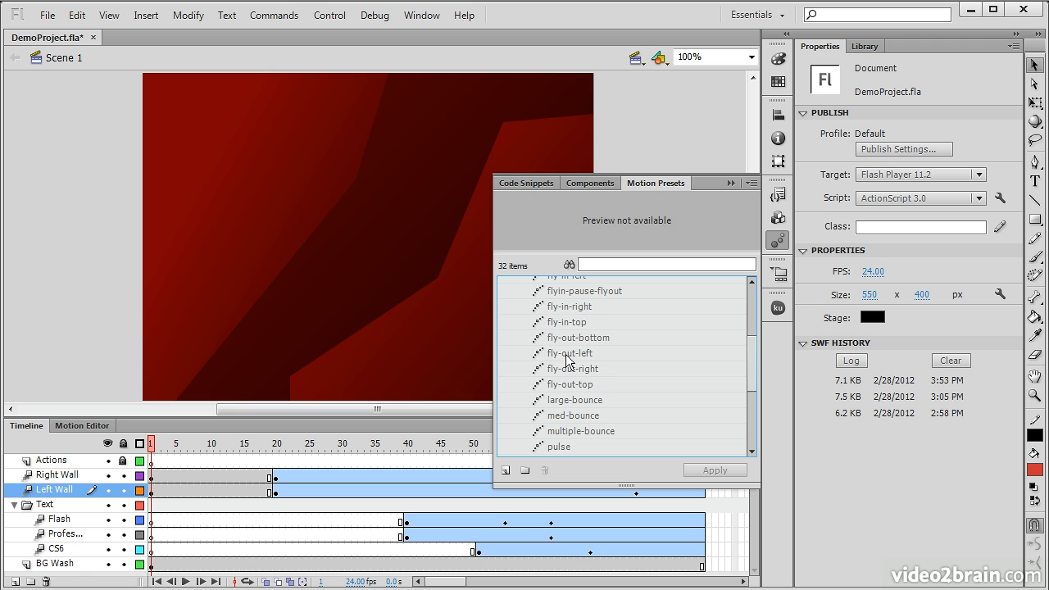
pyautogui.click(571, 354)
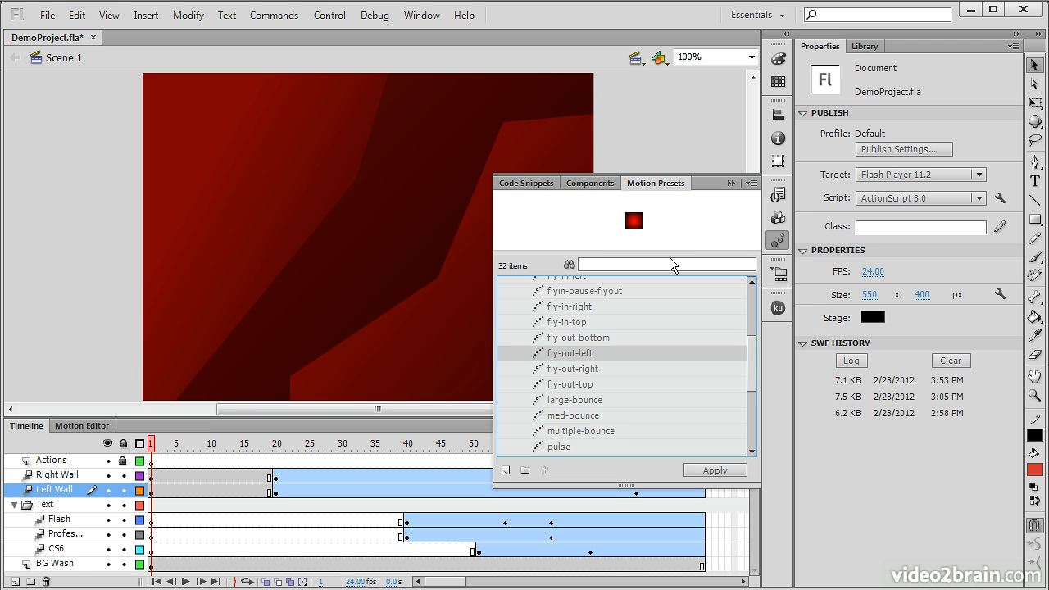
pyautogui.click(570, 306)
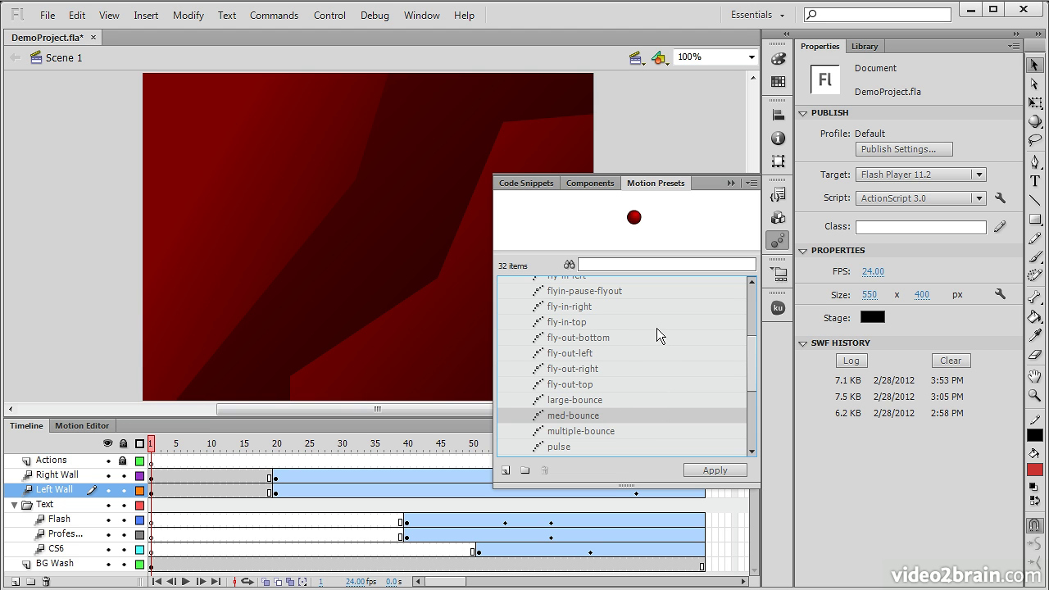
pyautogui.moveTo(613, 330)
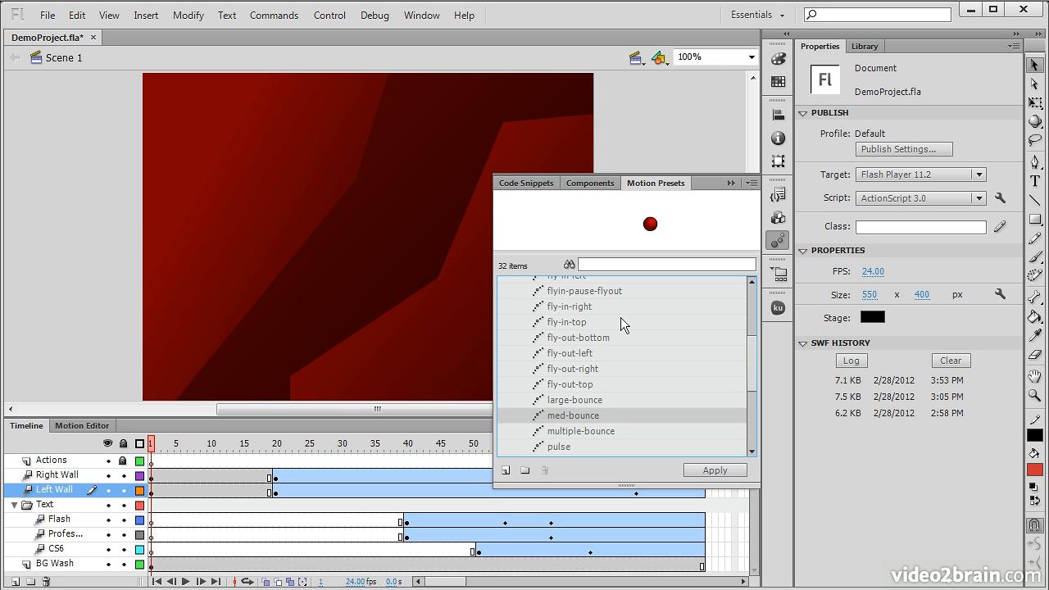
pyautogui.moveTo(778, 272)
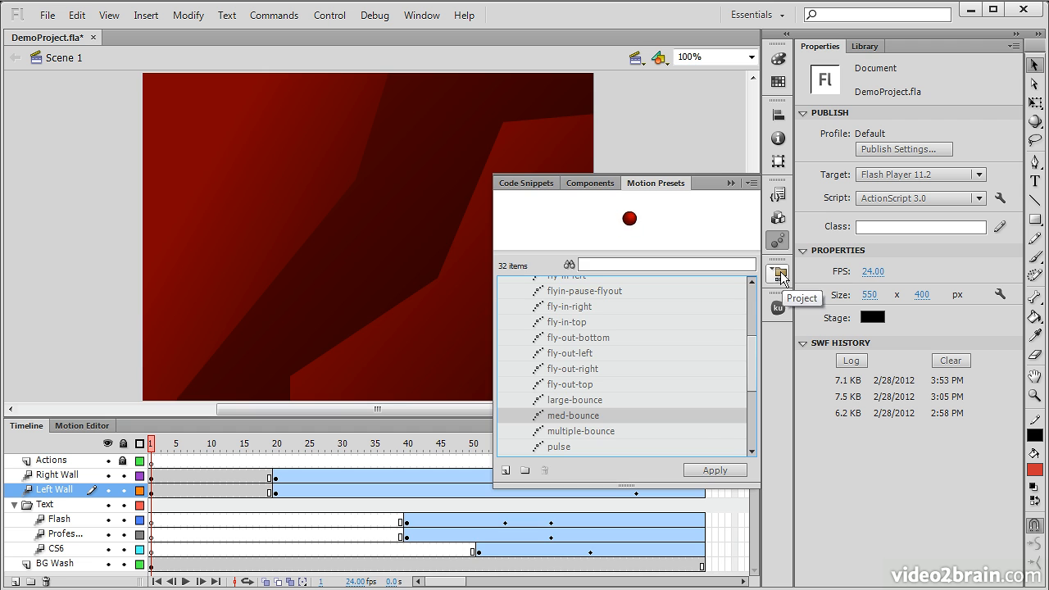
# Show the Project panel from the dock, with no project selected
pyautogui.click(777, 275)
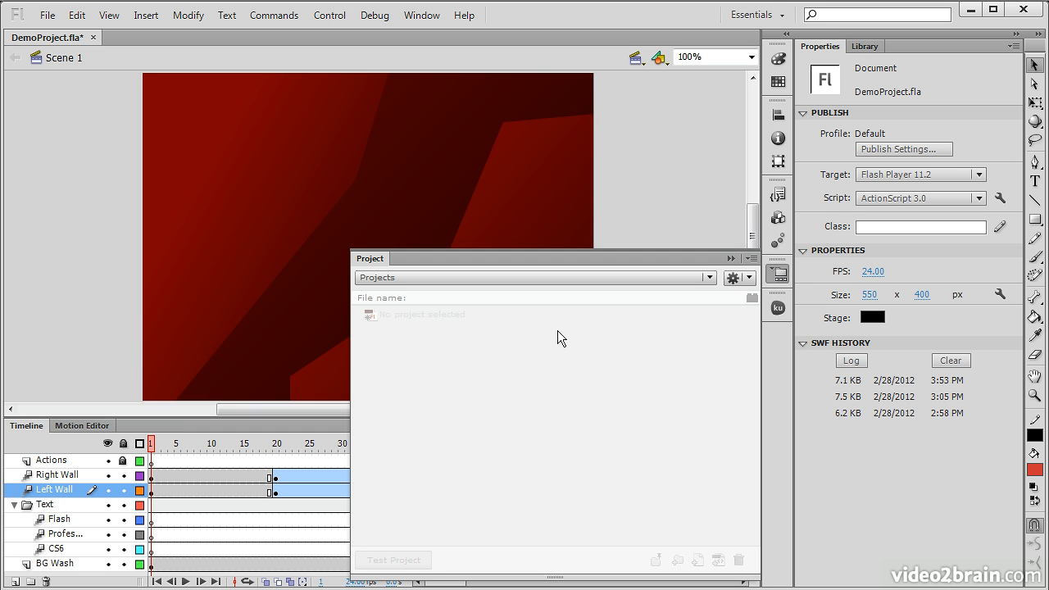
pyautogui.moveTo(561, 325)
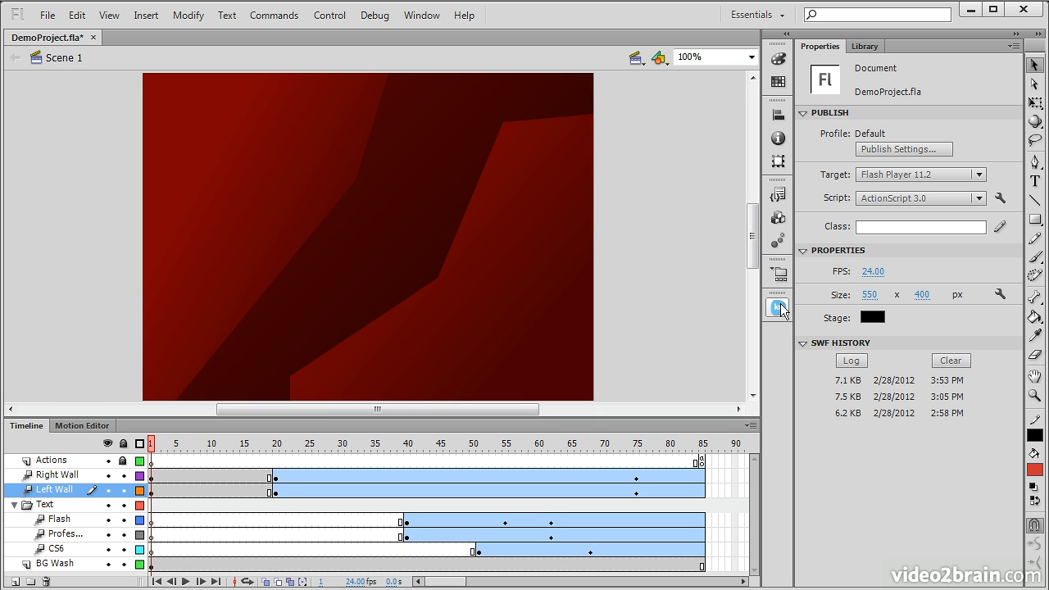
pyautogui.moveTo(777, 305)
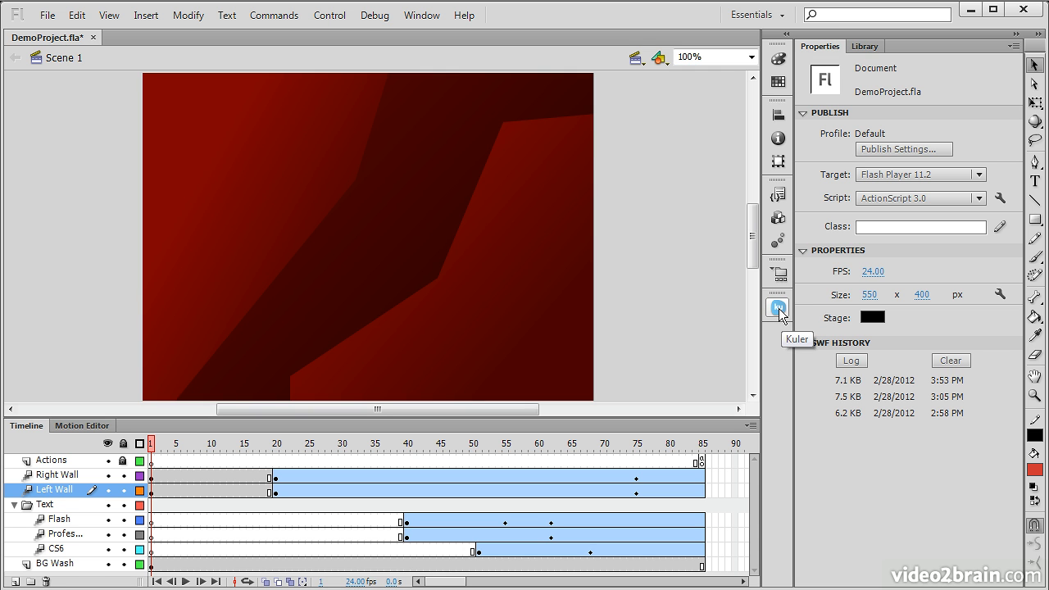
# Show the Kuler panel listing highest-rated themes like AREA 51 and Honey Pot
pyautogui.click(777, 307)
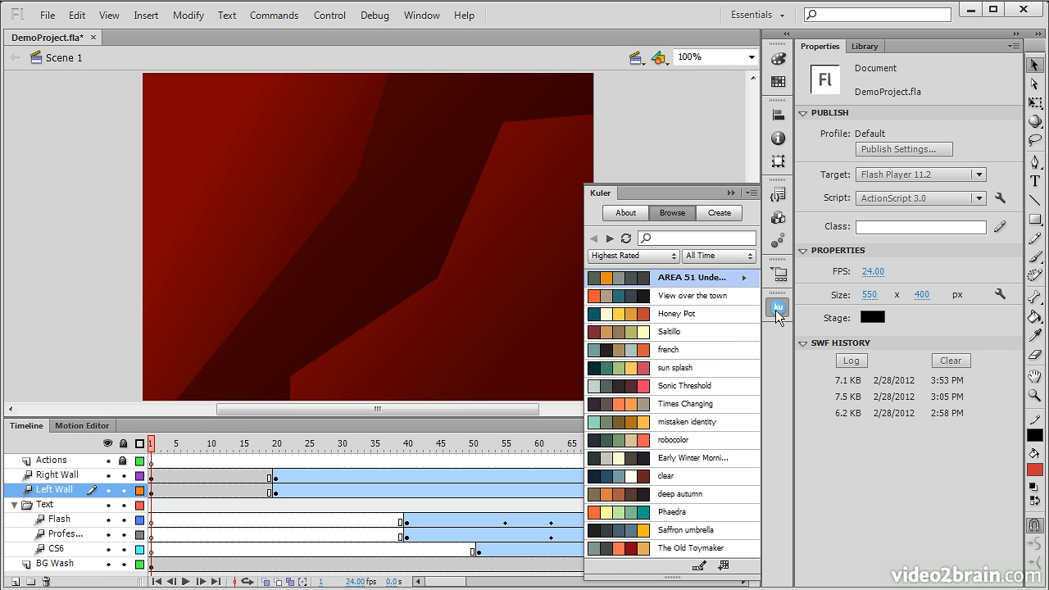
pyautogui.moveTo(702, 479)
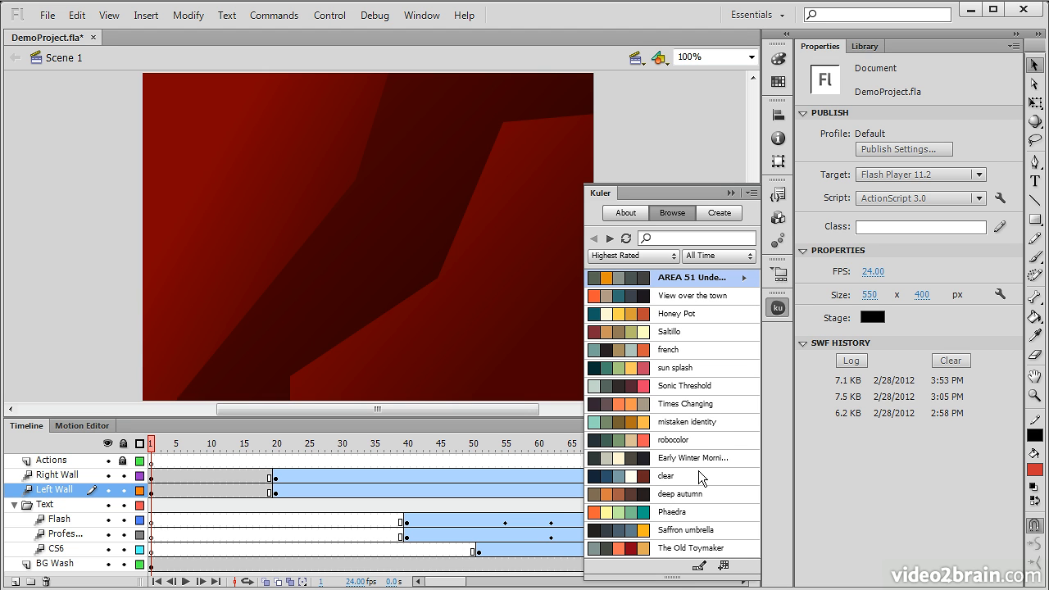
pyautogui.moveTo(1041, 46)
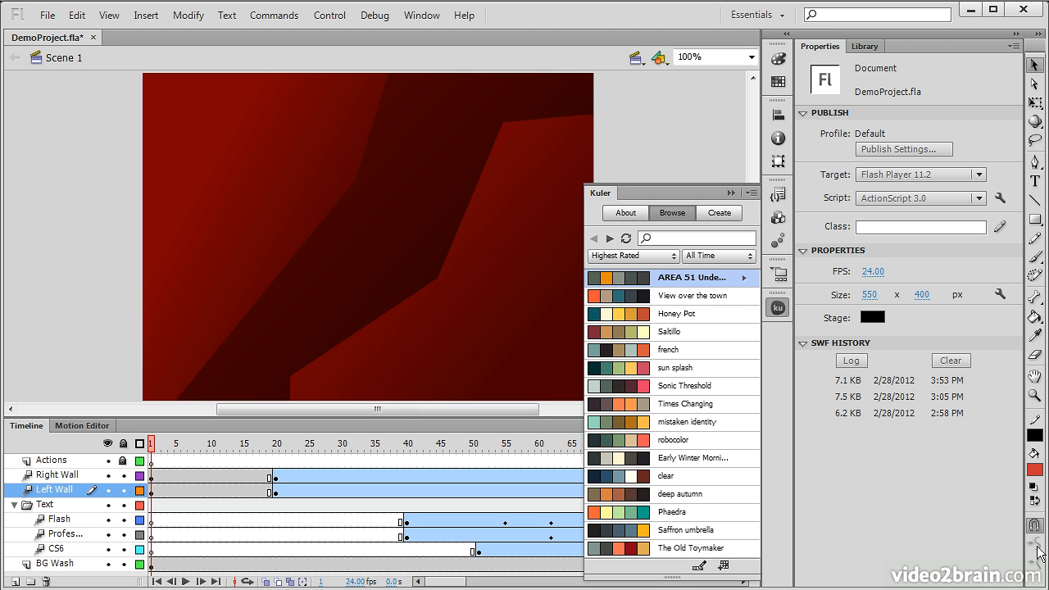
pyautogui.moveTo(1033, 554)
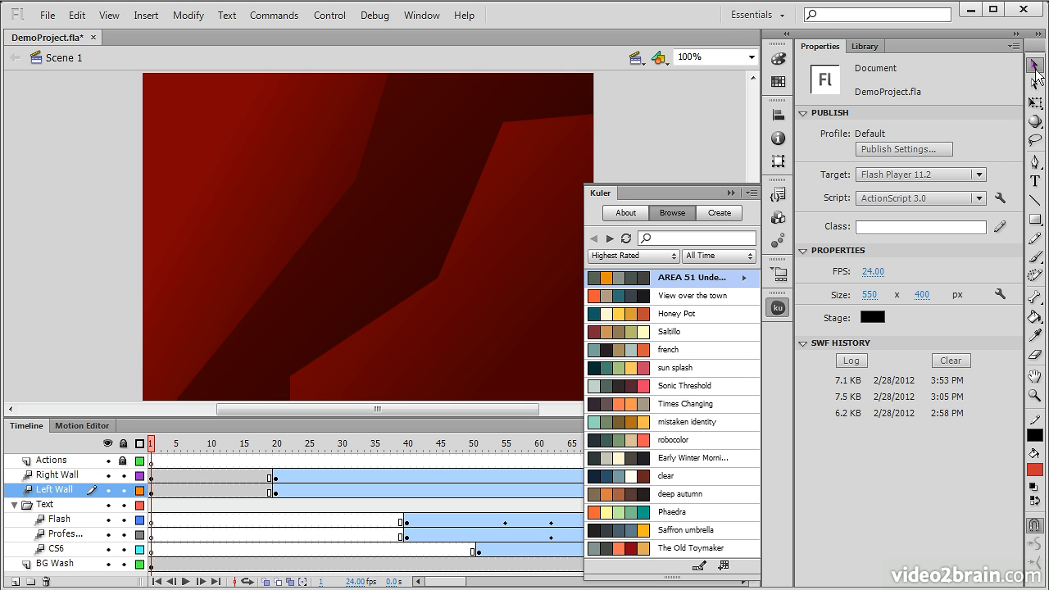
pyautogui.moveTo(974, 74)
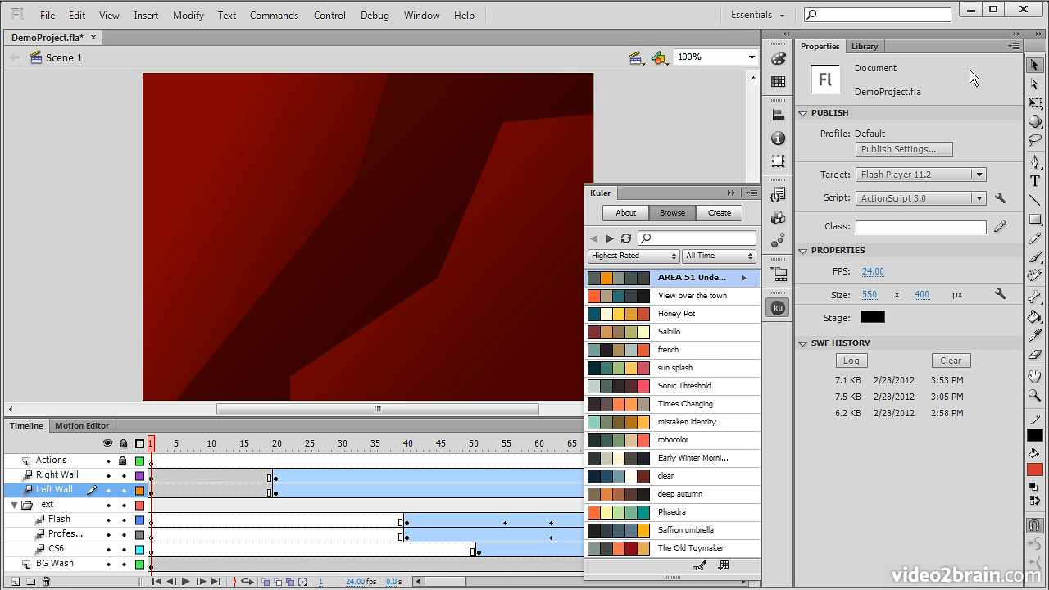
pyautogui.moveTo(992, 72)
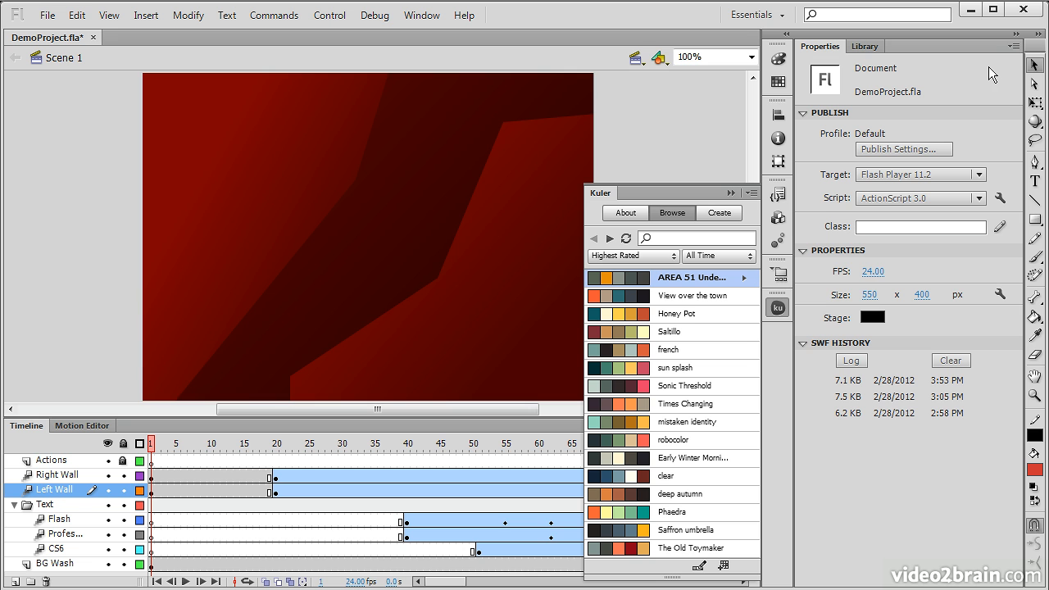
pyautogui.moveTo(1035, 64)
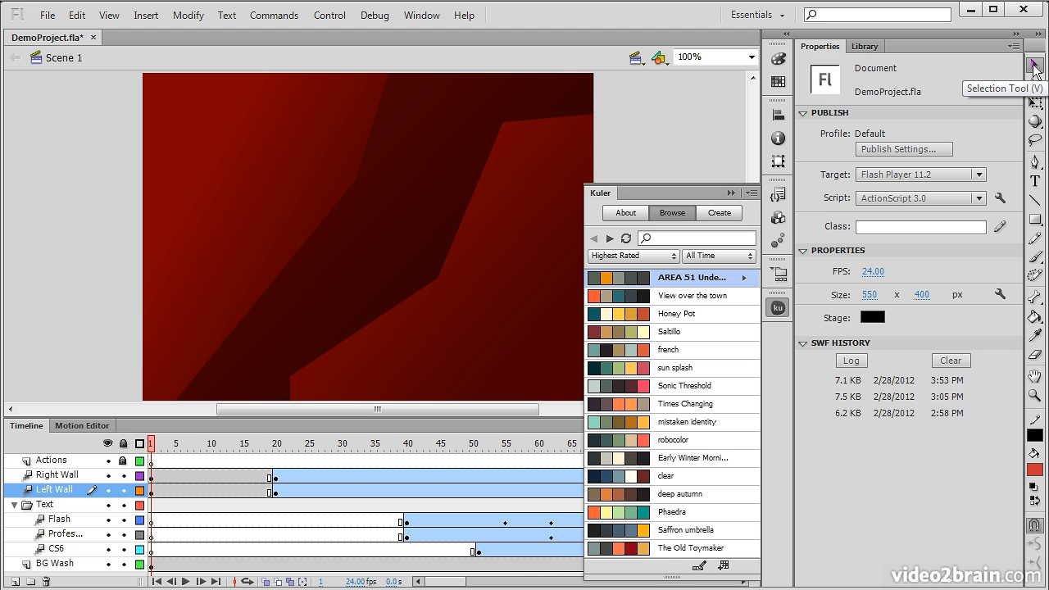
pyautogui.moveTo(1039, 82)
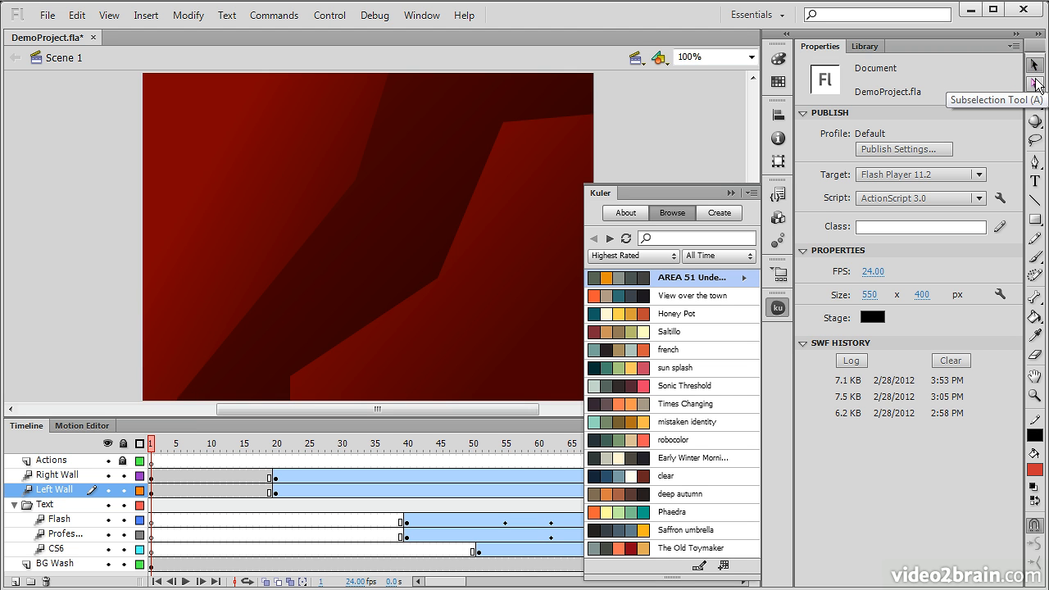
pyautogui.moveTo(1036, 102)
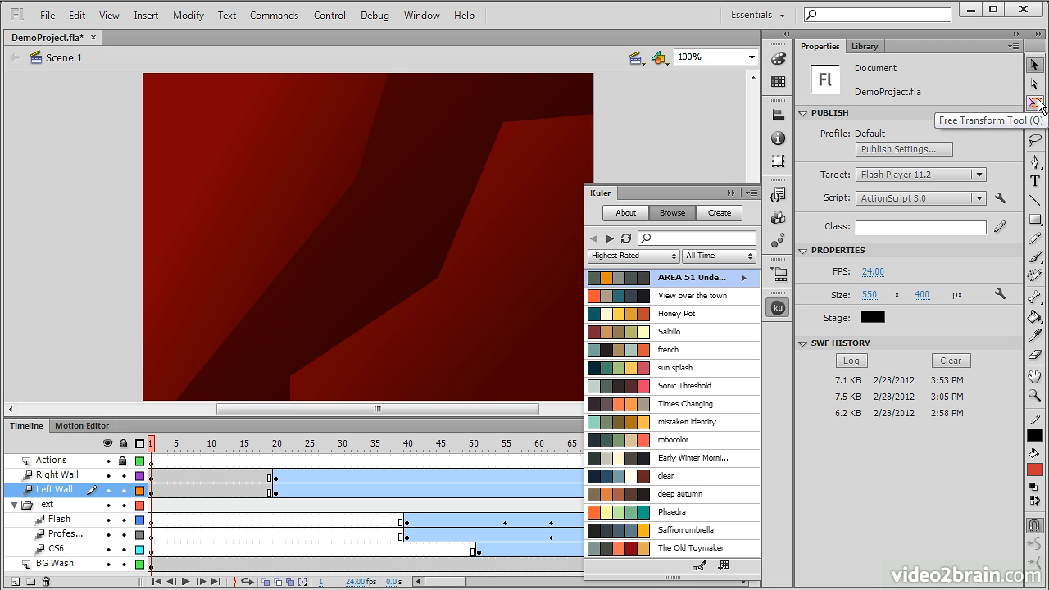
# Collapse the Kuler panel and make the Rectangle Tool active with its solid 1-point stroke
pyautogui.click(1037, 102)
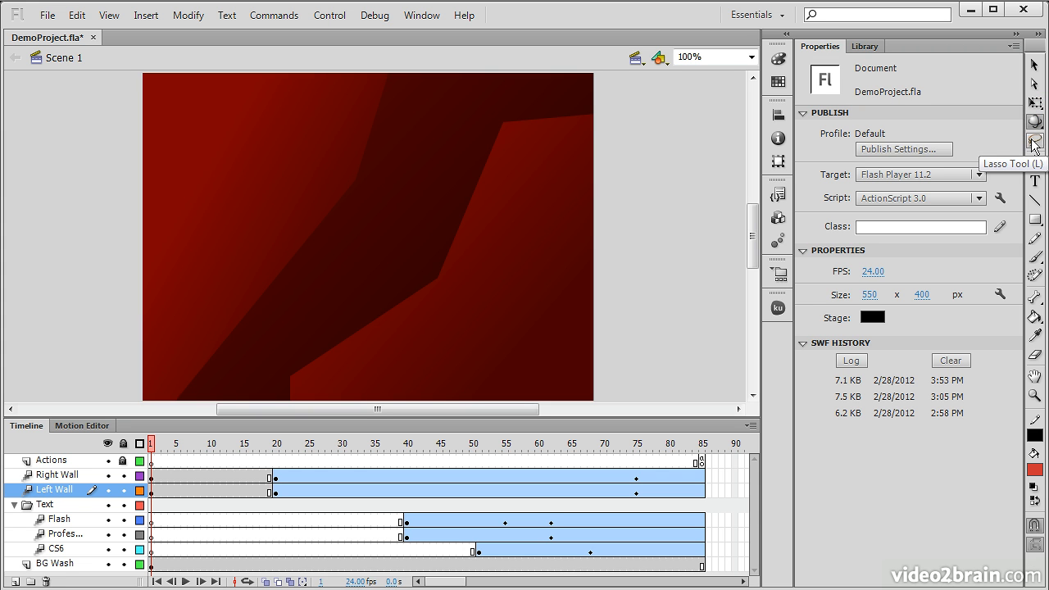
pyautogui.moveTo(1041, 168)
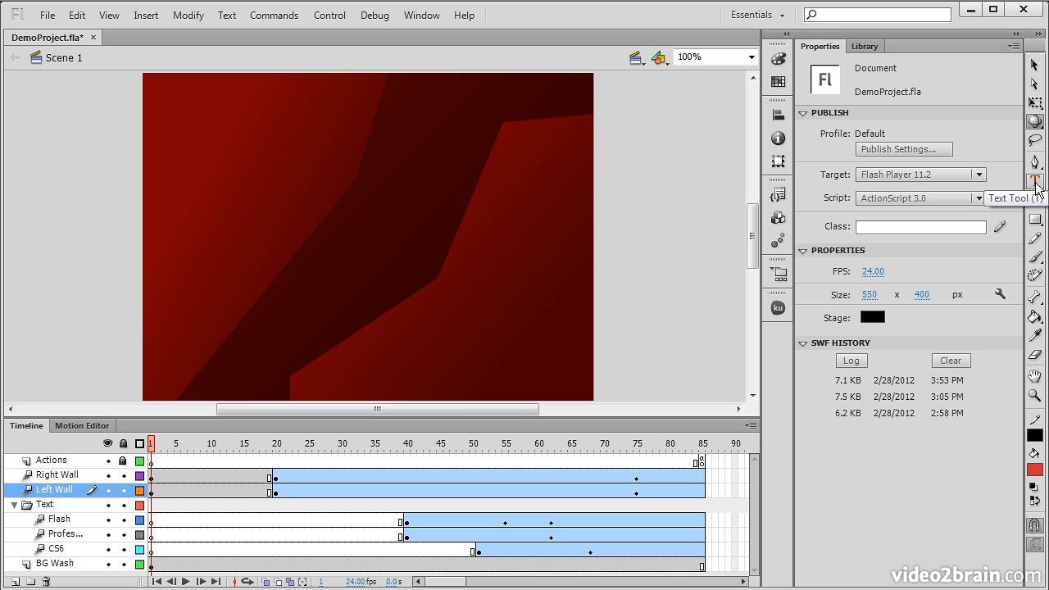
pyautogui.moveTo(1037, 220)
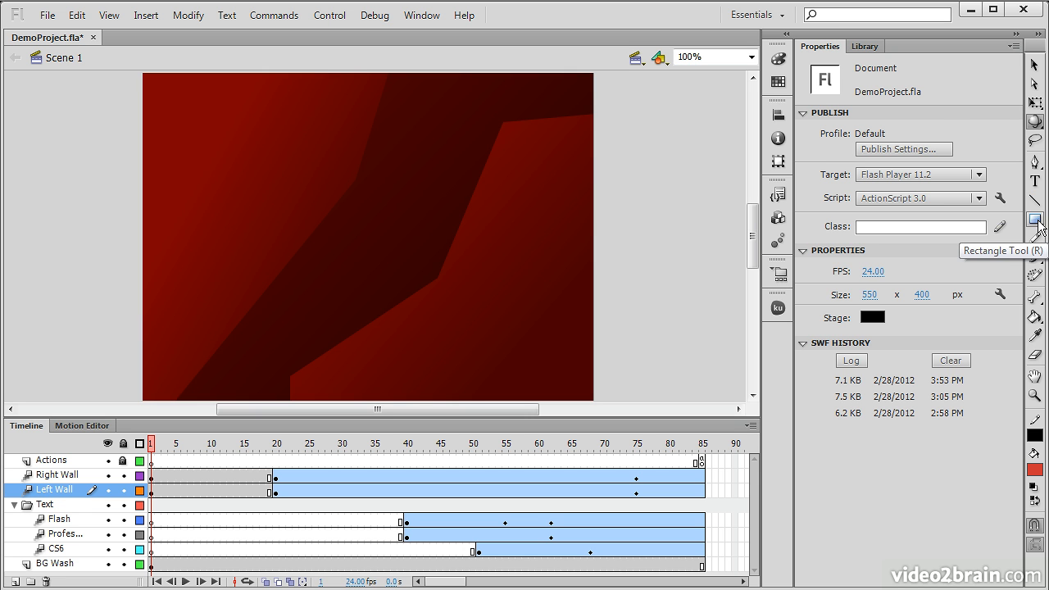
pyautogui.click(1036, 220)
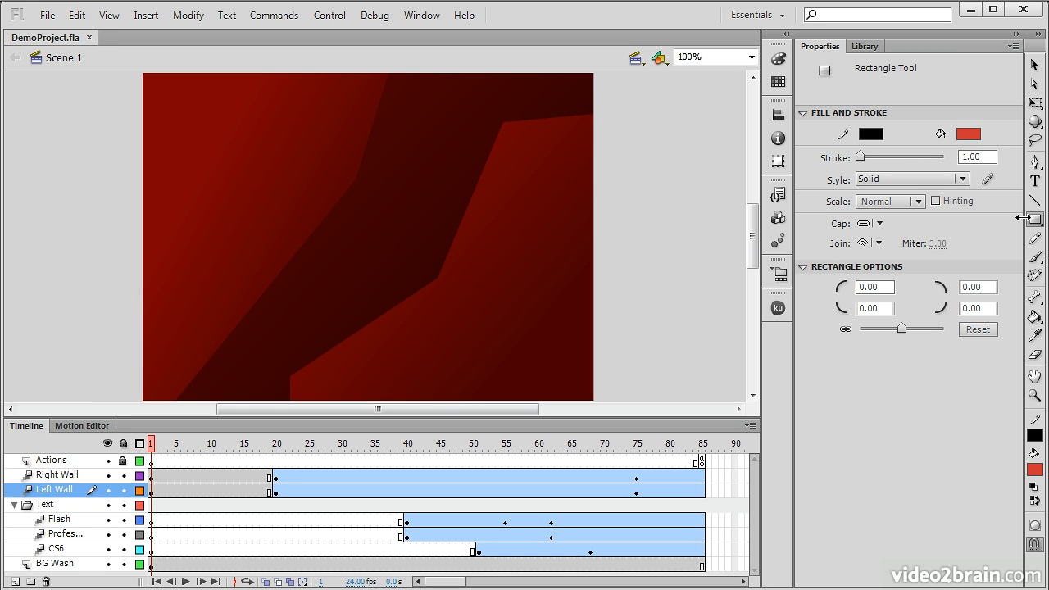
pyautogui.moveTo(1036, 240)
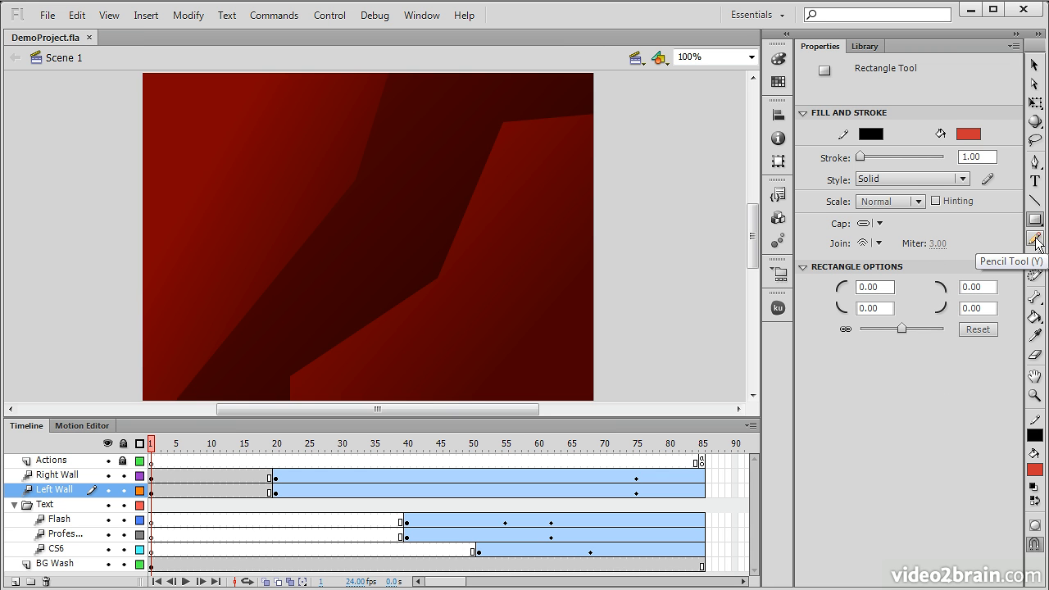
pyautogui.moveTo(1036, 246)
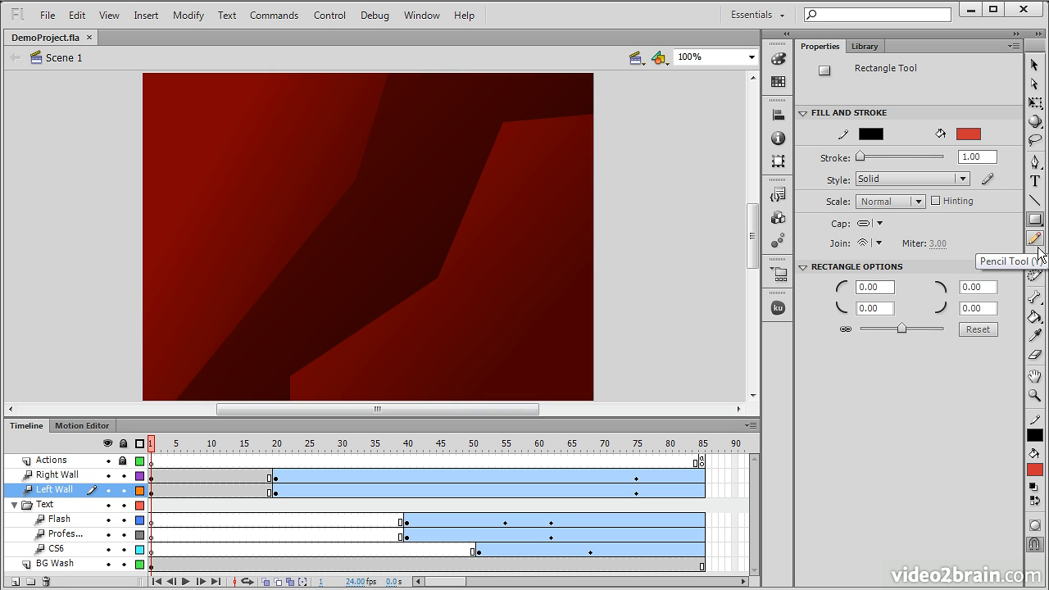
pyautogui.moveTo(1036, 262)
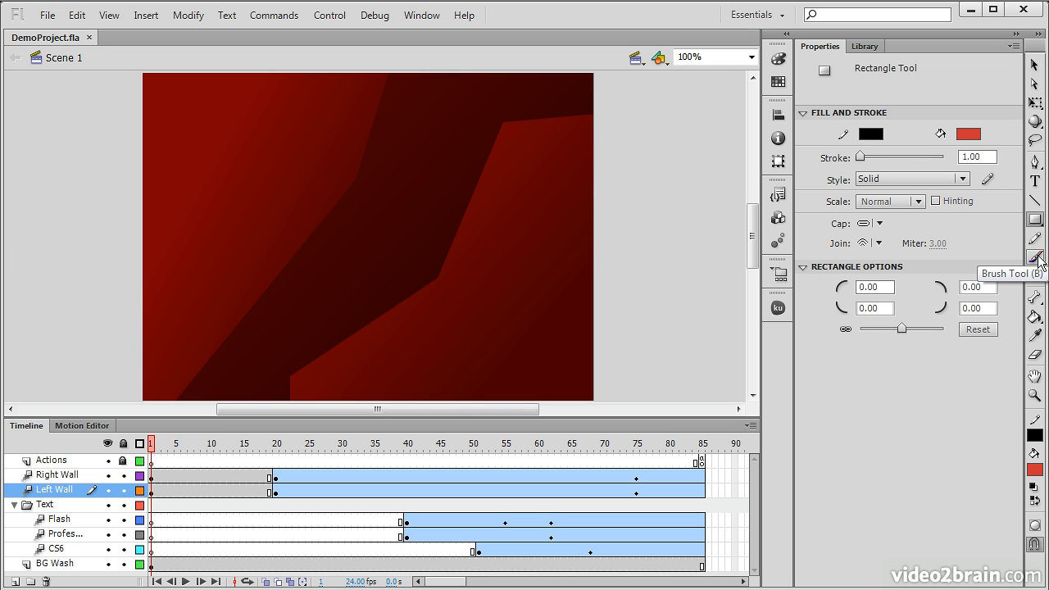
pyautogui.moveTo(1036, 277)
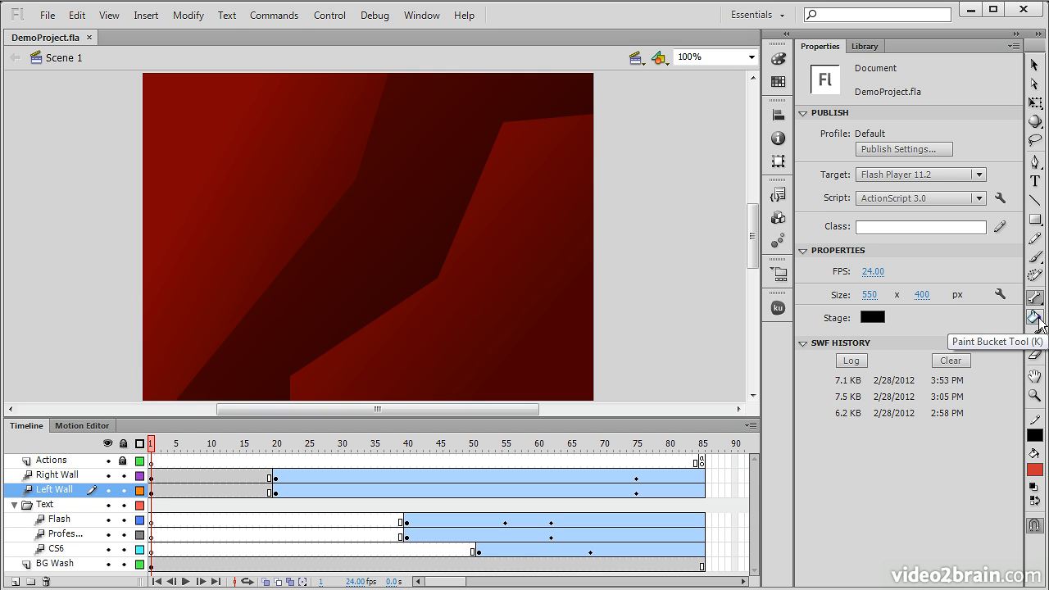
# Choose the Ink Bottle Tool from the Paint Bucket flyout, black solid 1-point stroke
pyautogui.click(1036, 320)
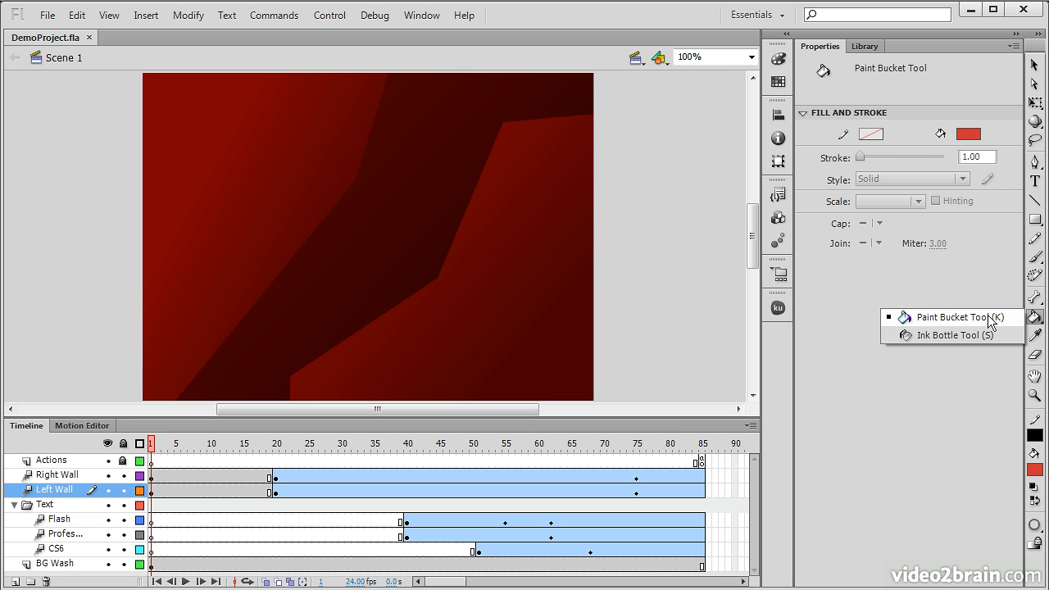
pyautogui.moveTo(915, 338)
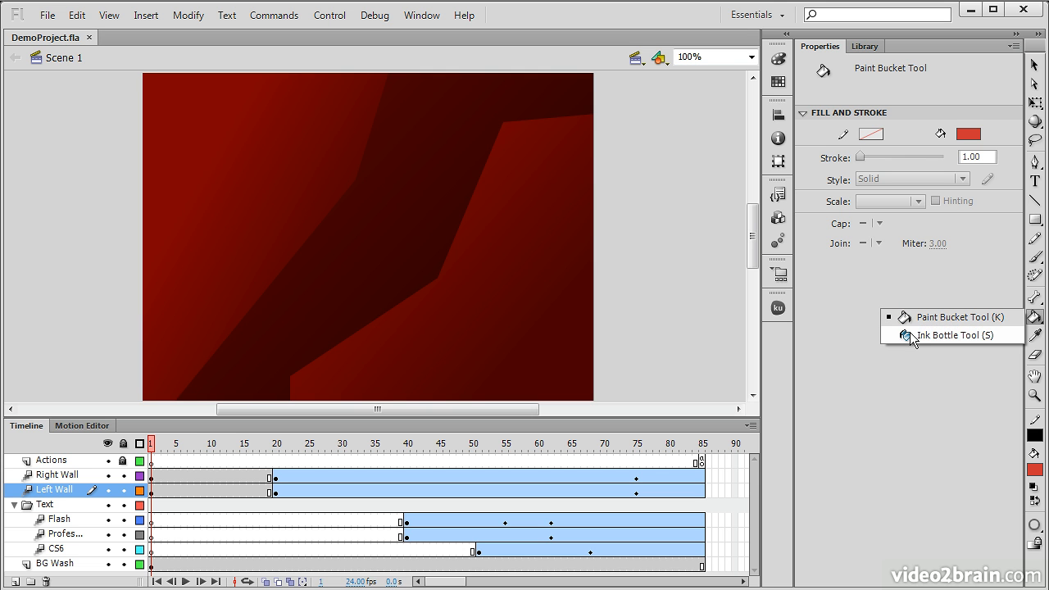
pyautogui.click(935, 334)
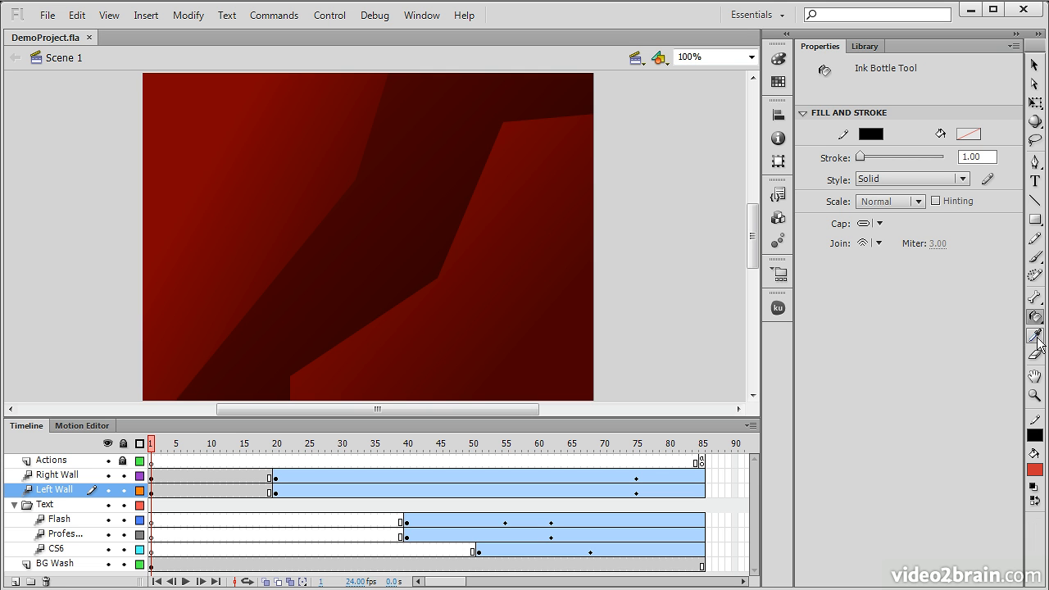
pyautogui.moveTo(1037, 336)
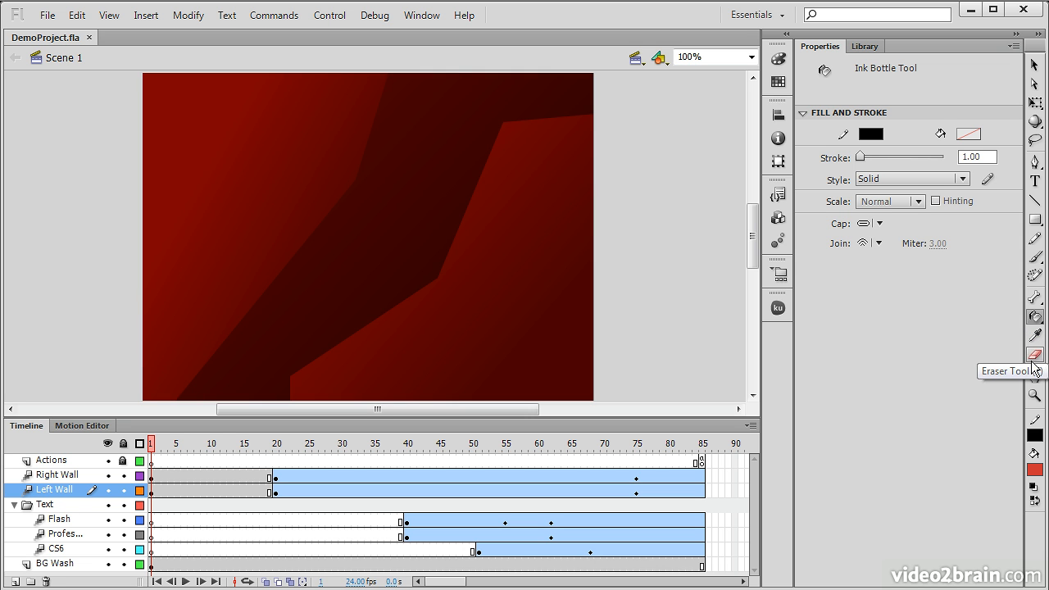
pyautogui.moveTo(1036, 382)
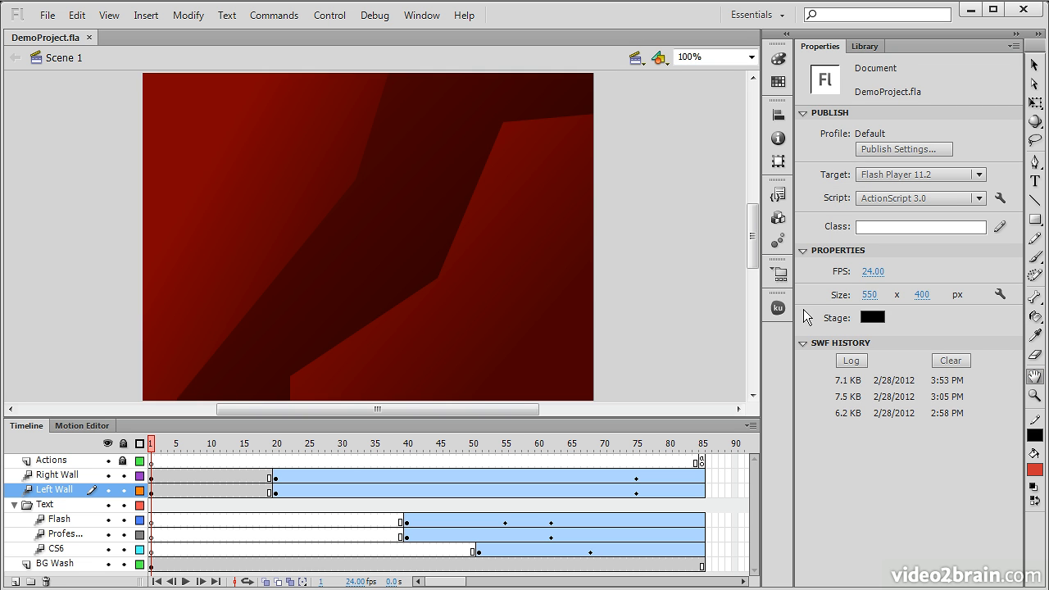
pyautogui.moveTo(1036, 395)
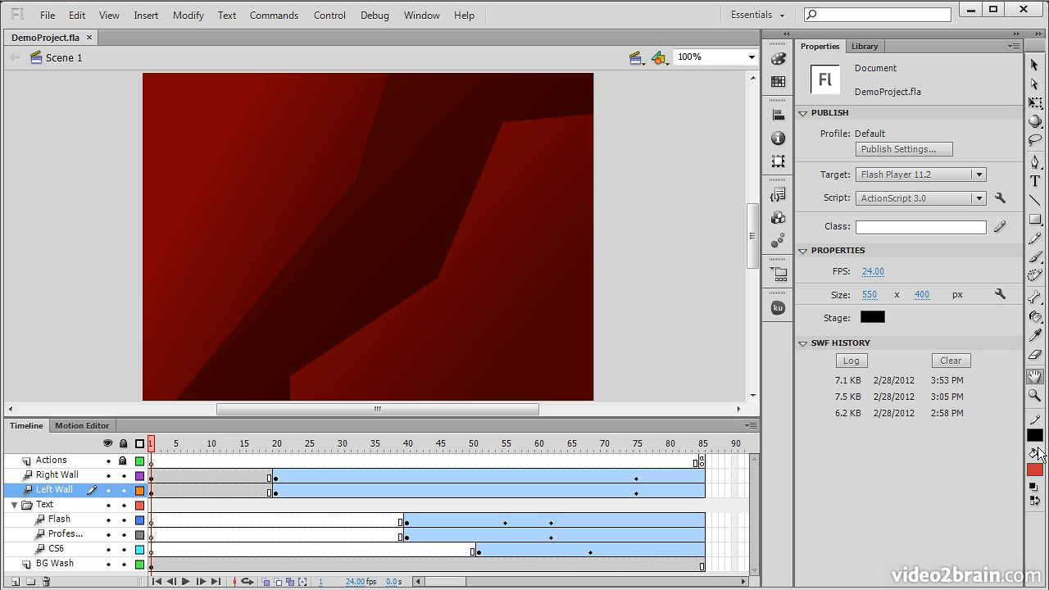
pyautogui.moveTo(1040, 475)
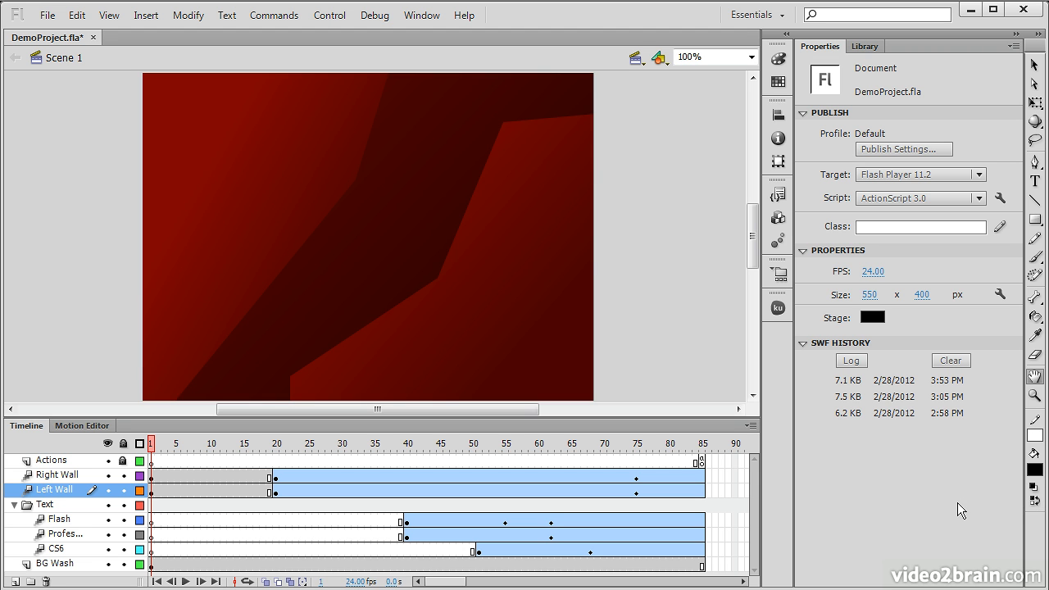
pyautogui.moveTo(951, 499)
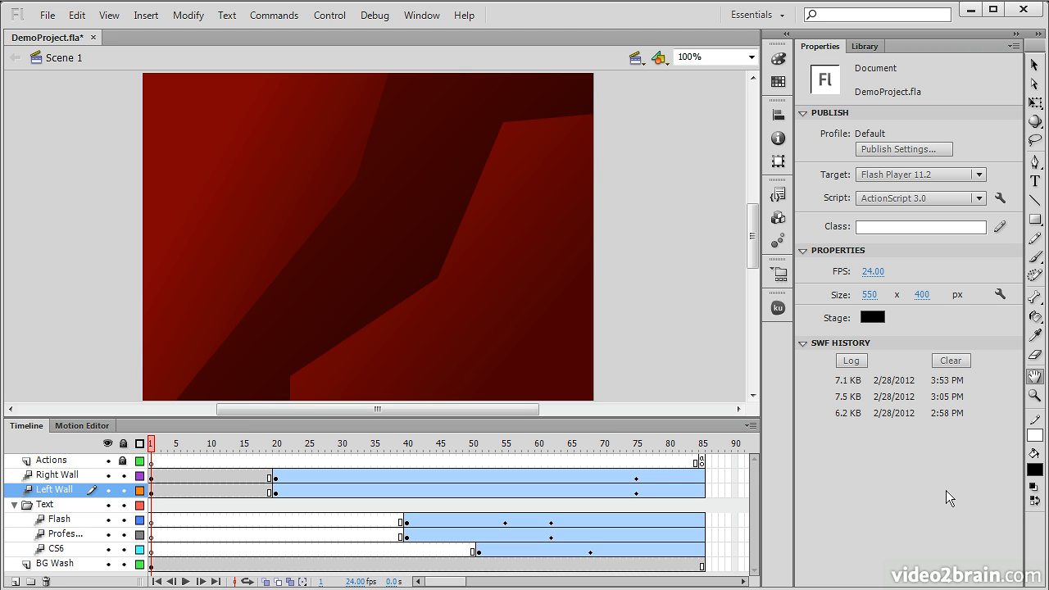